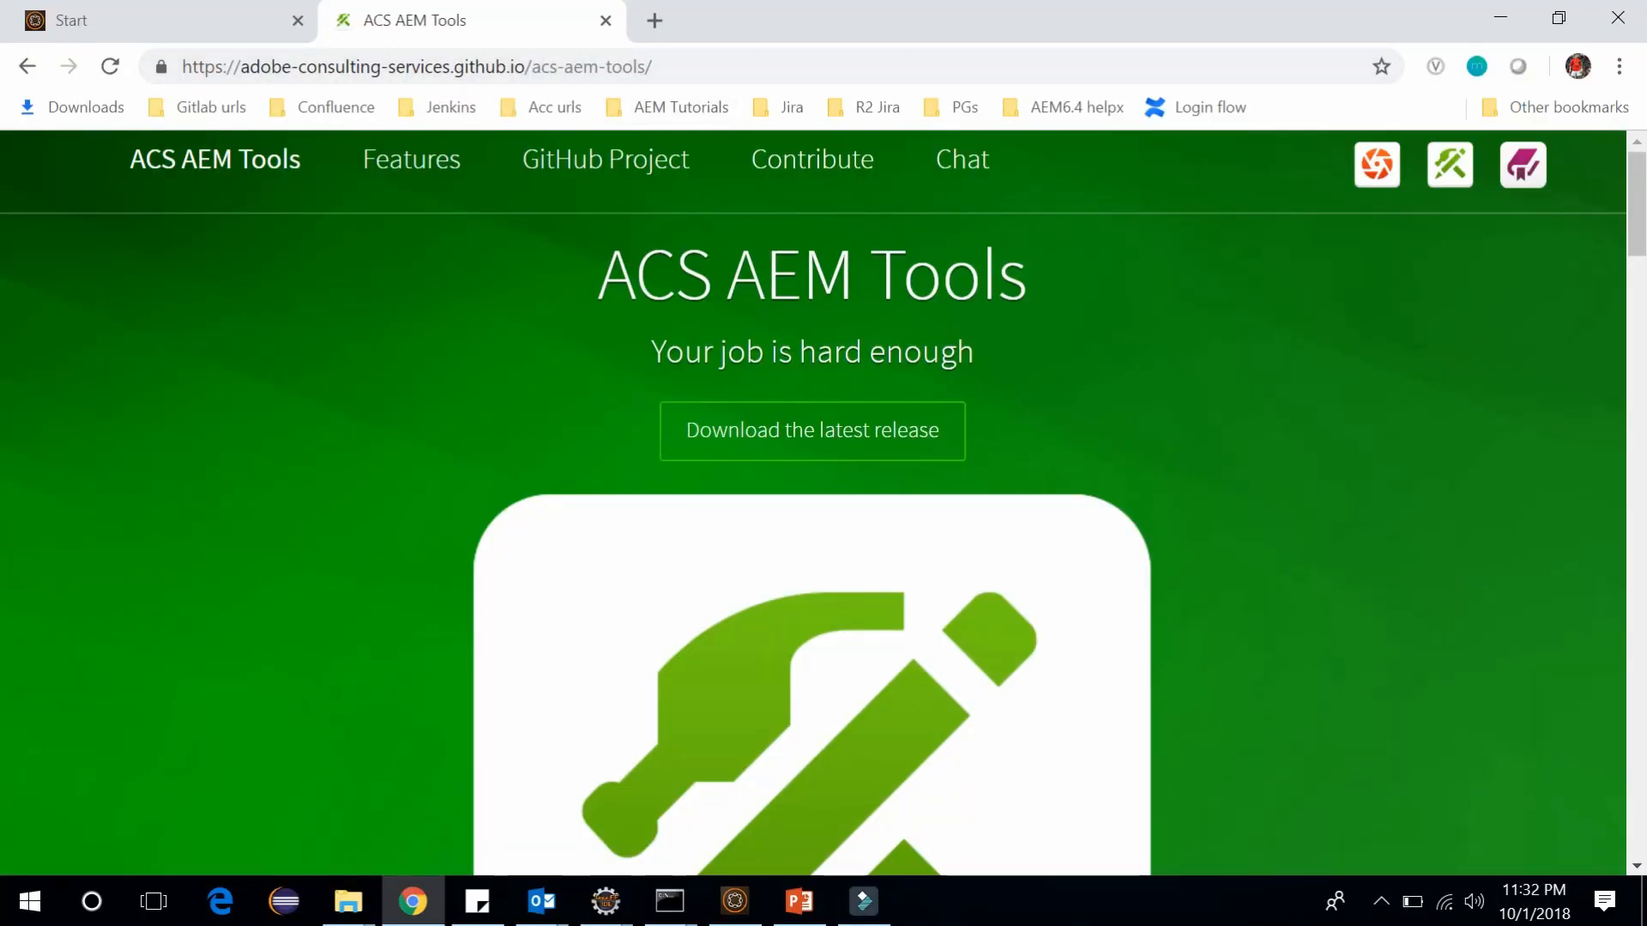
# - Open the acs-aem-tools v1.0.0 GitHub release page and scroll to its downloadable zip assets
pyautogui.click(415, 66)
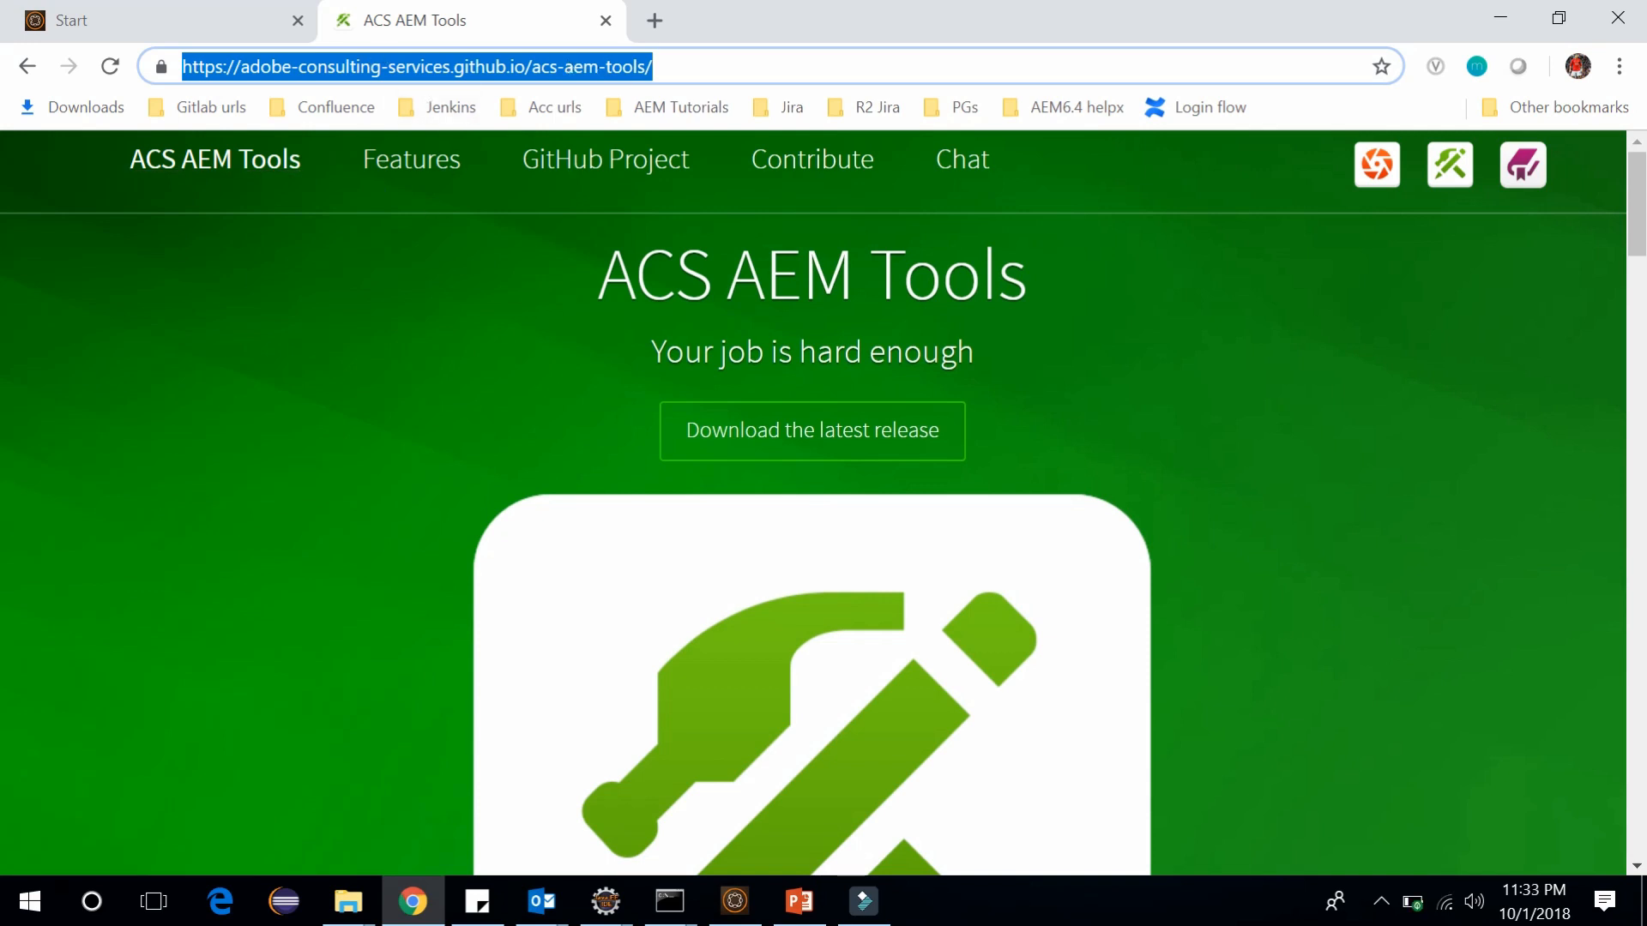
pyautogui.moveTo(449, 341)
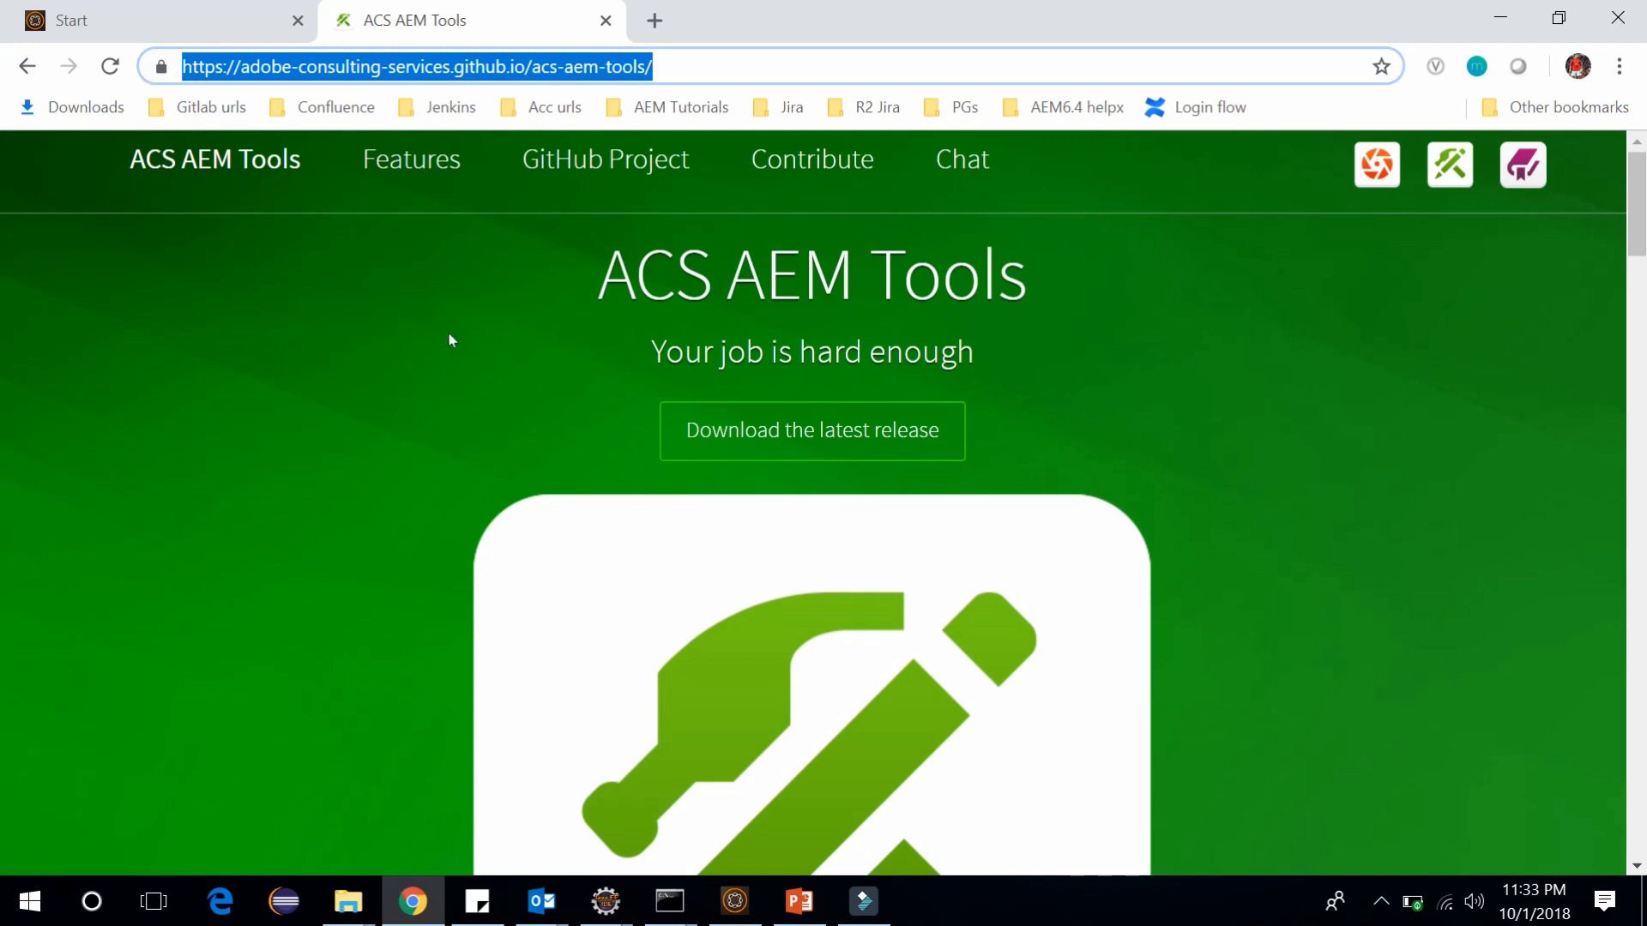
pyautogui.moveTo(502, 462)
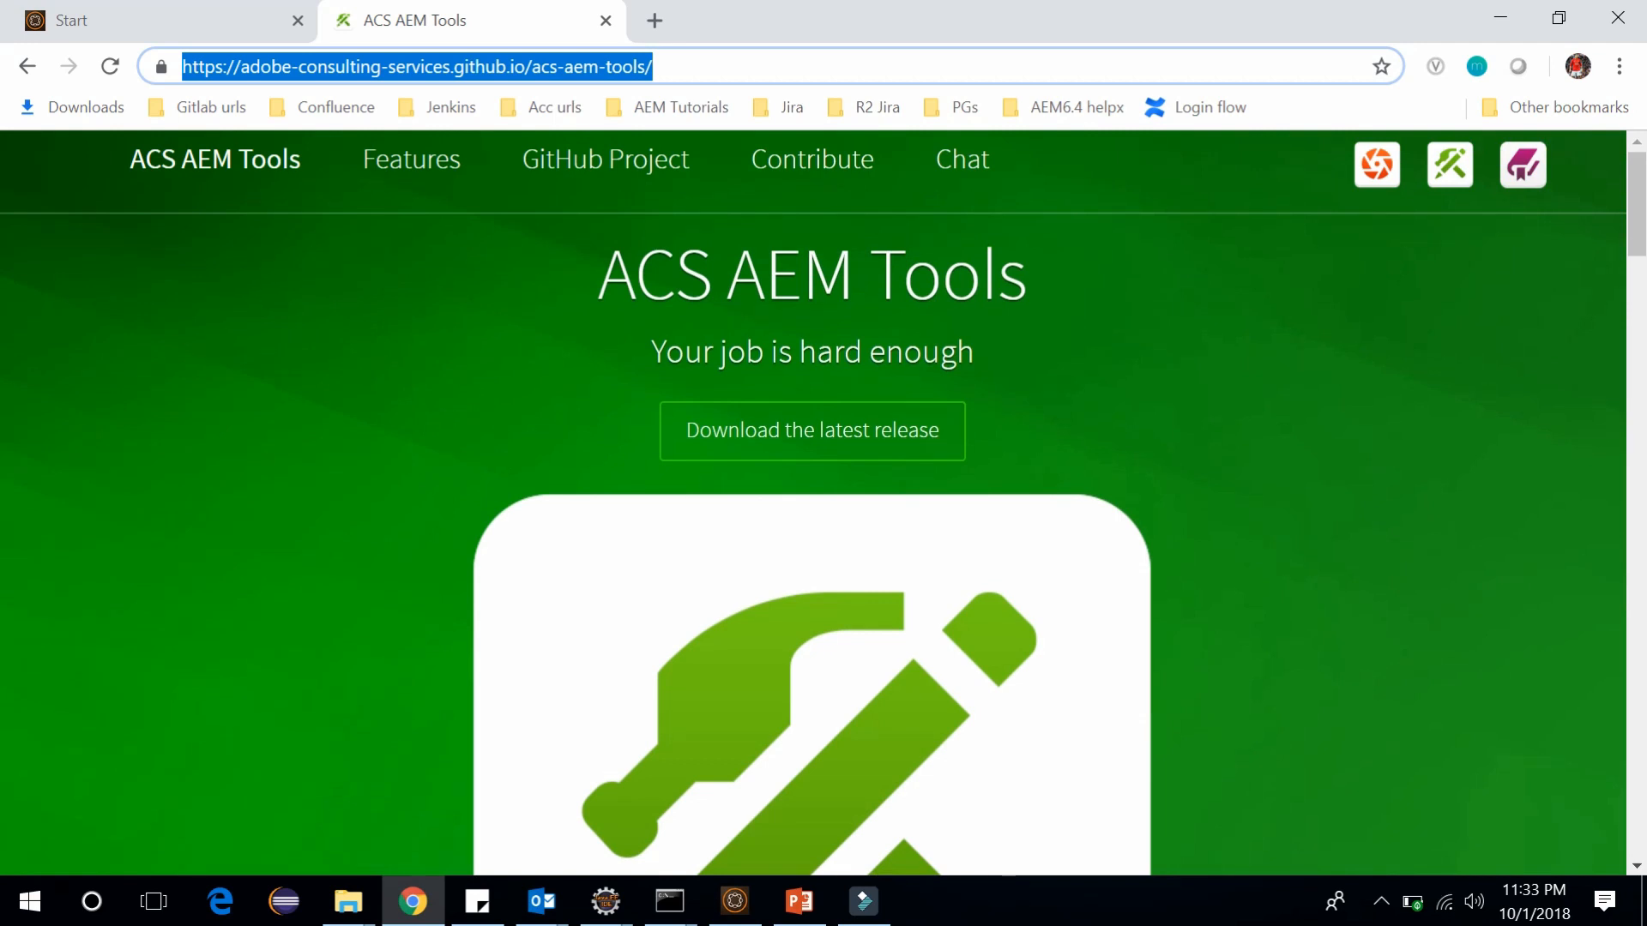
pyautogui.moveTo(813, 430)
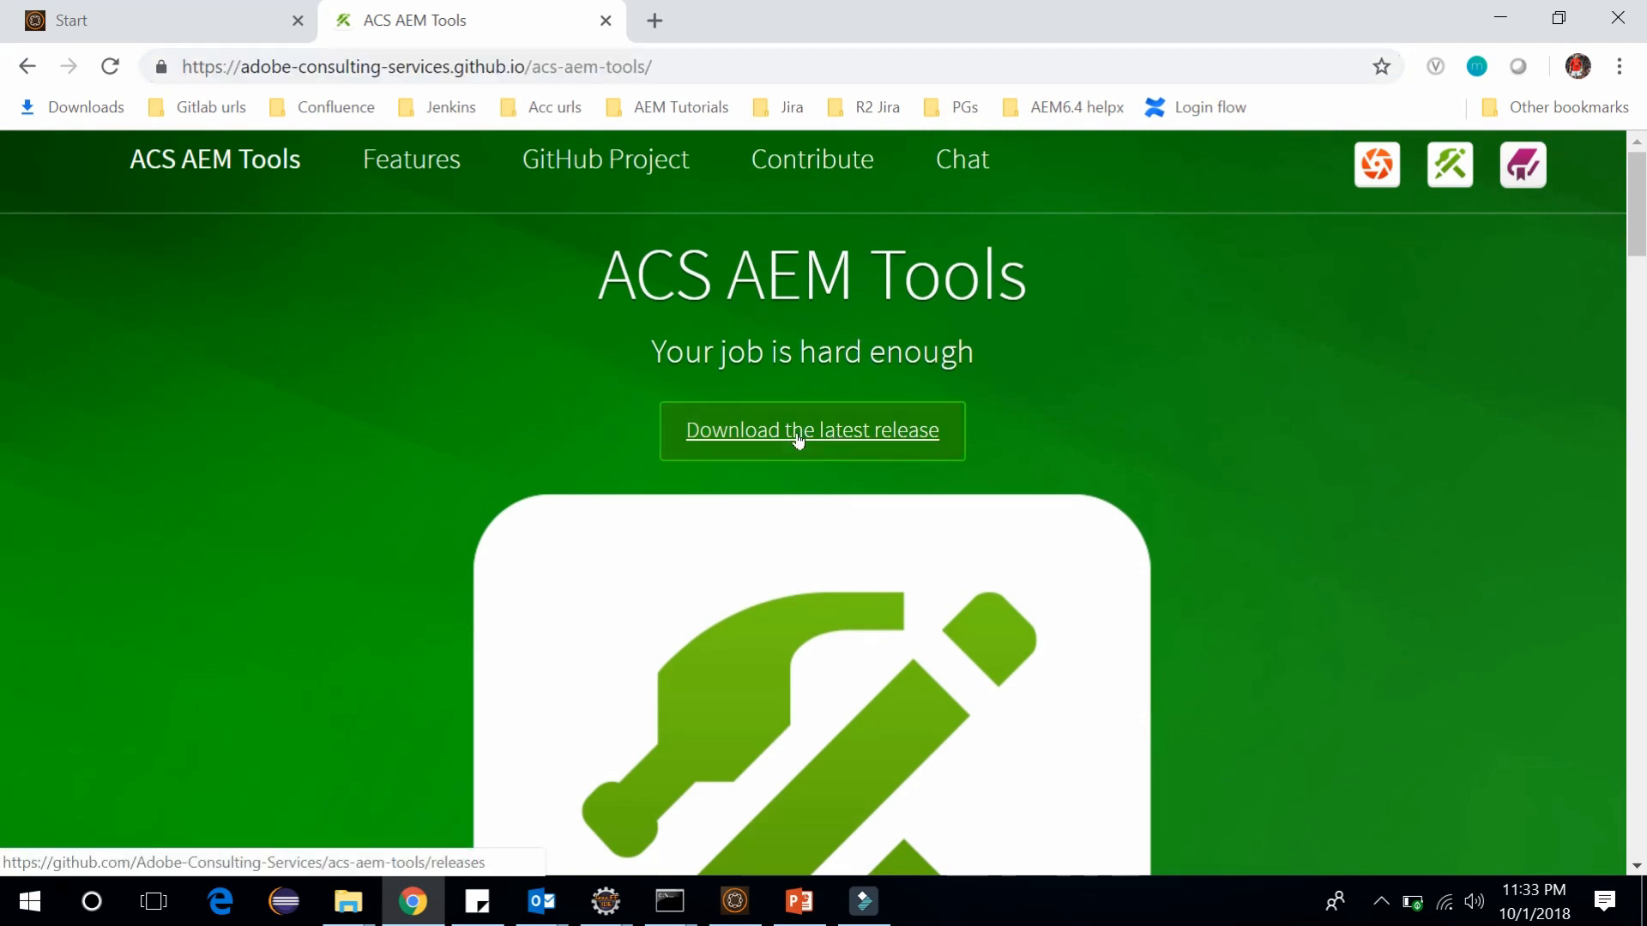
pyautogui.click(810, 430)
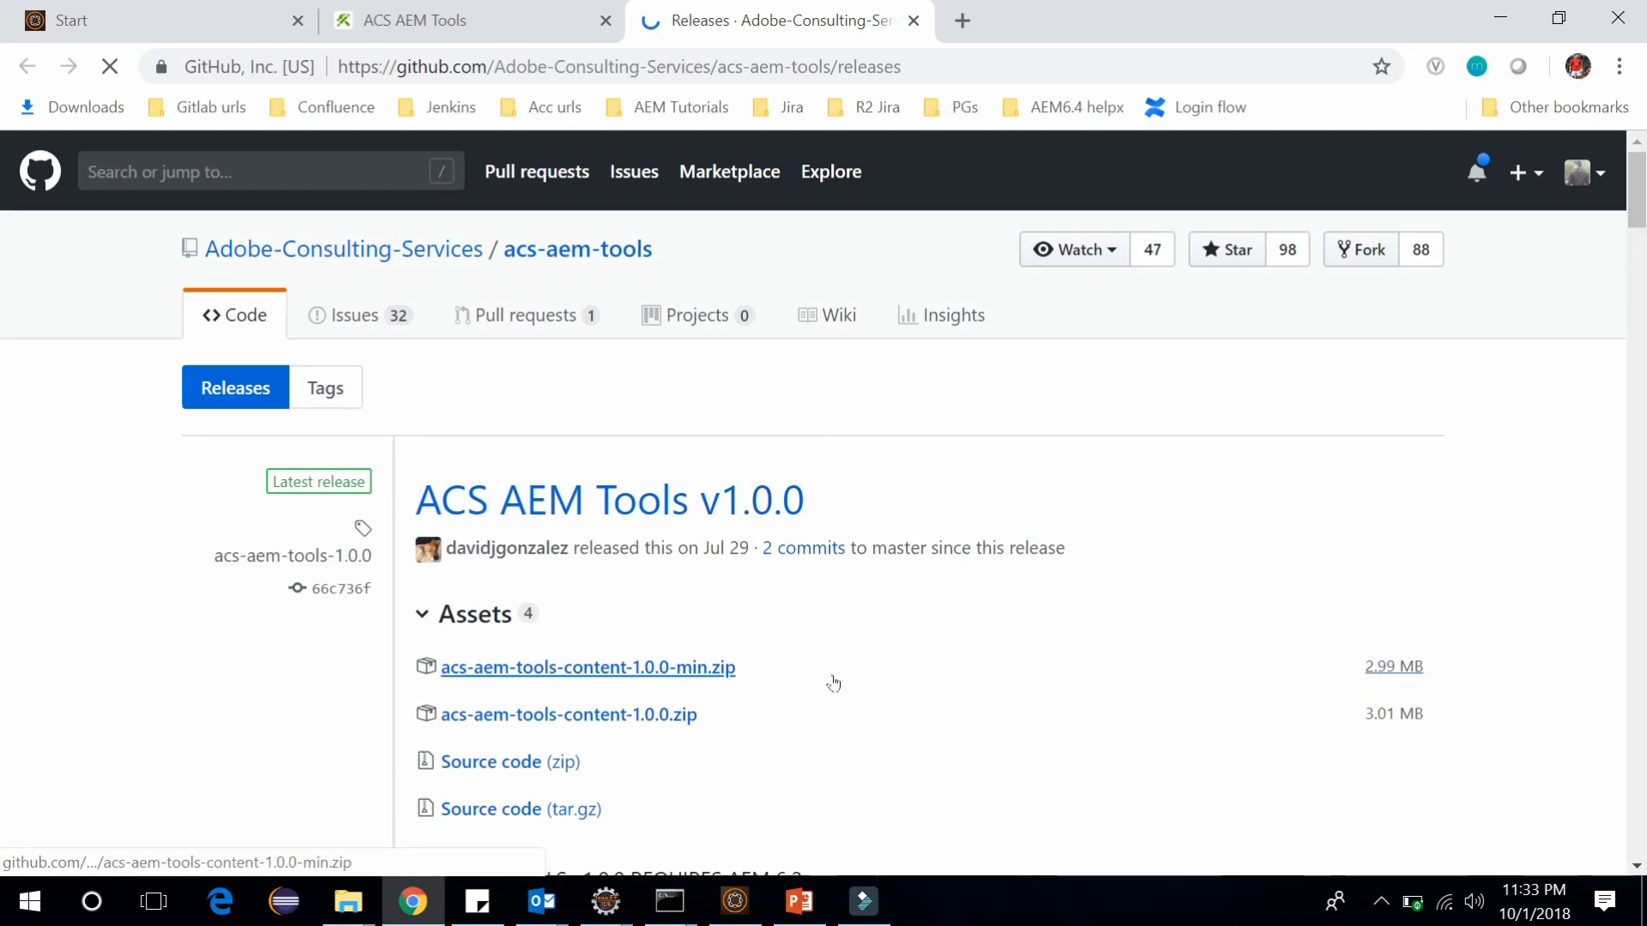
pyautogui.scroll(-3)
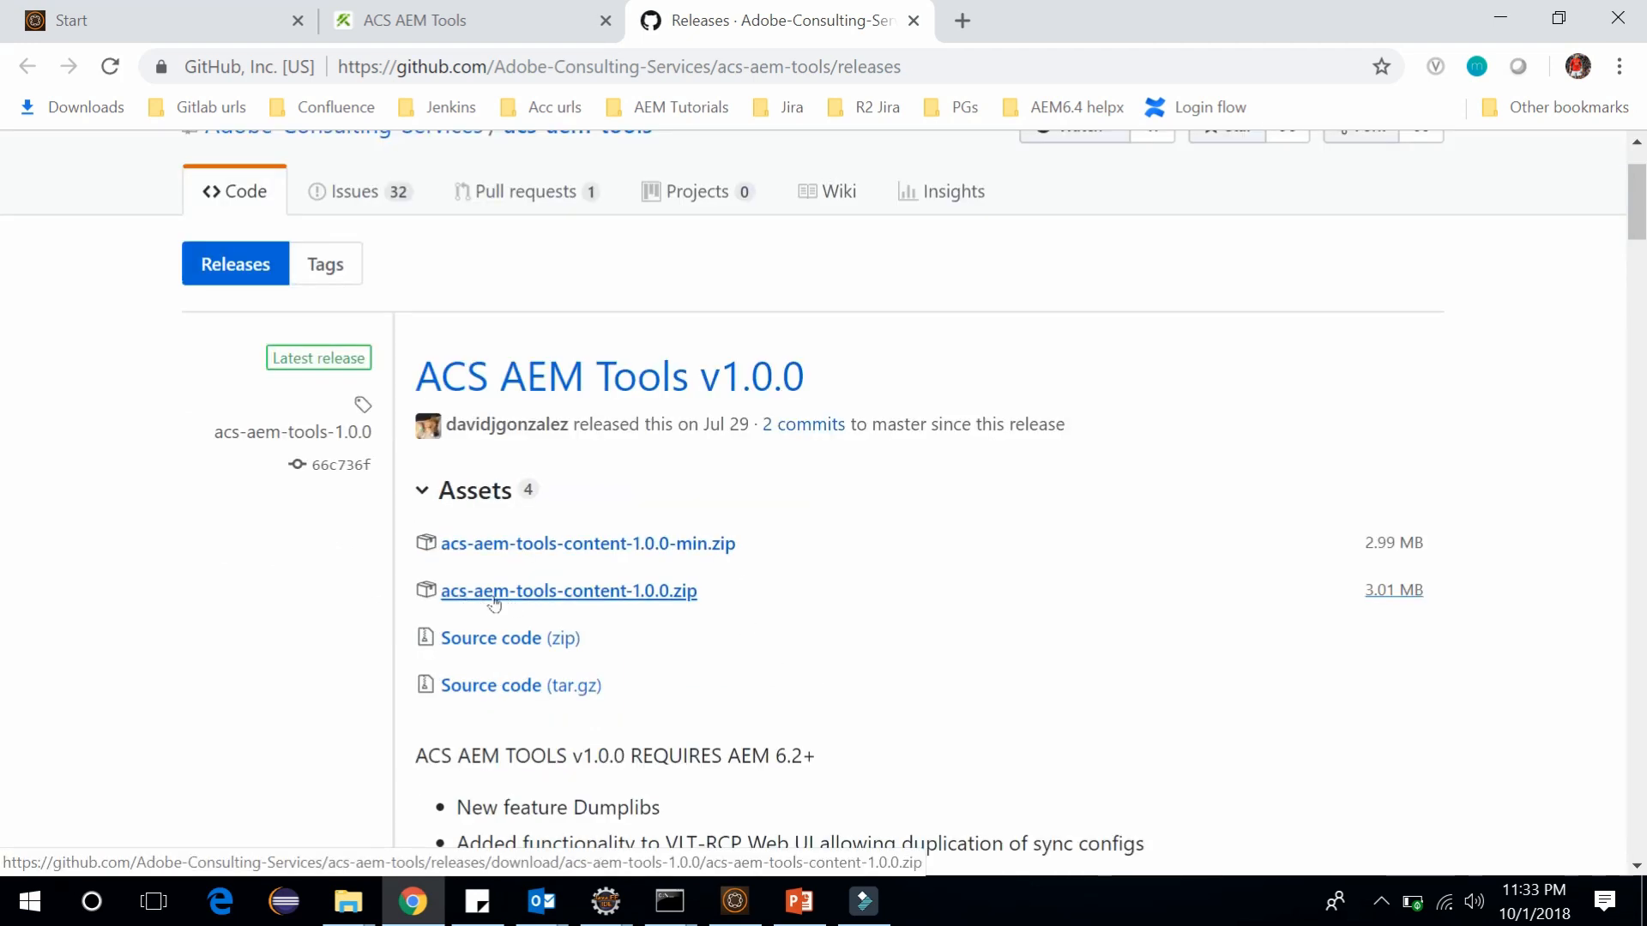
pyautogui.moveTo(688, 609)
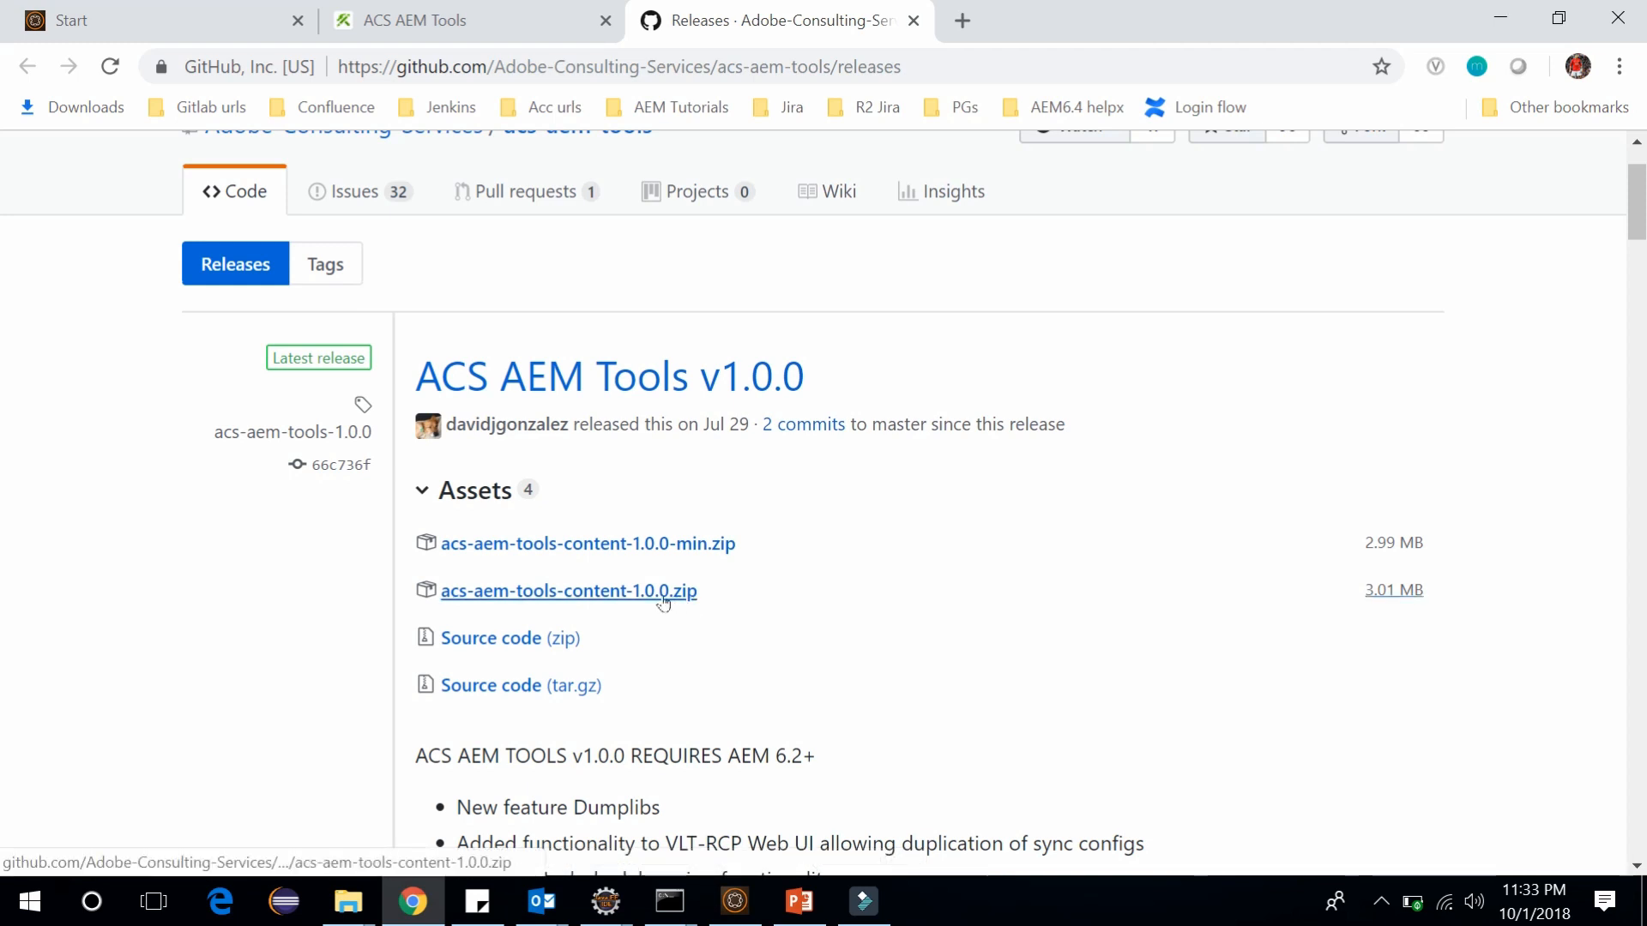
pyautogui.moveTo(484, 319)
pyautogui.write('localhost:8080/')
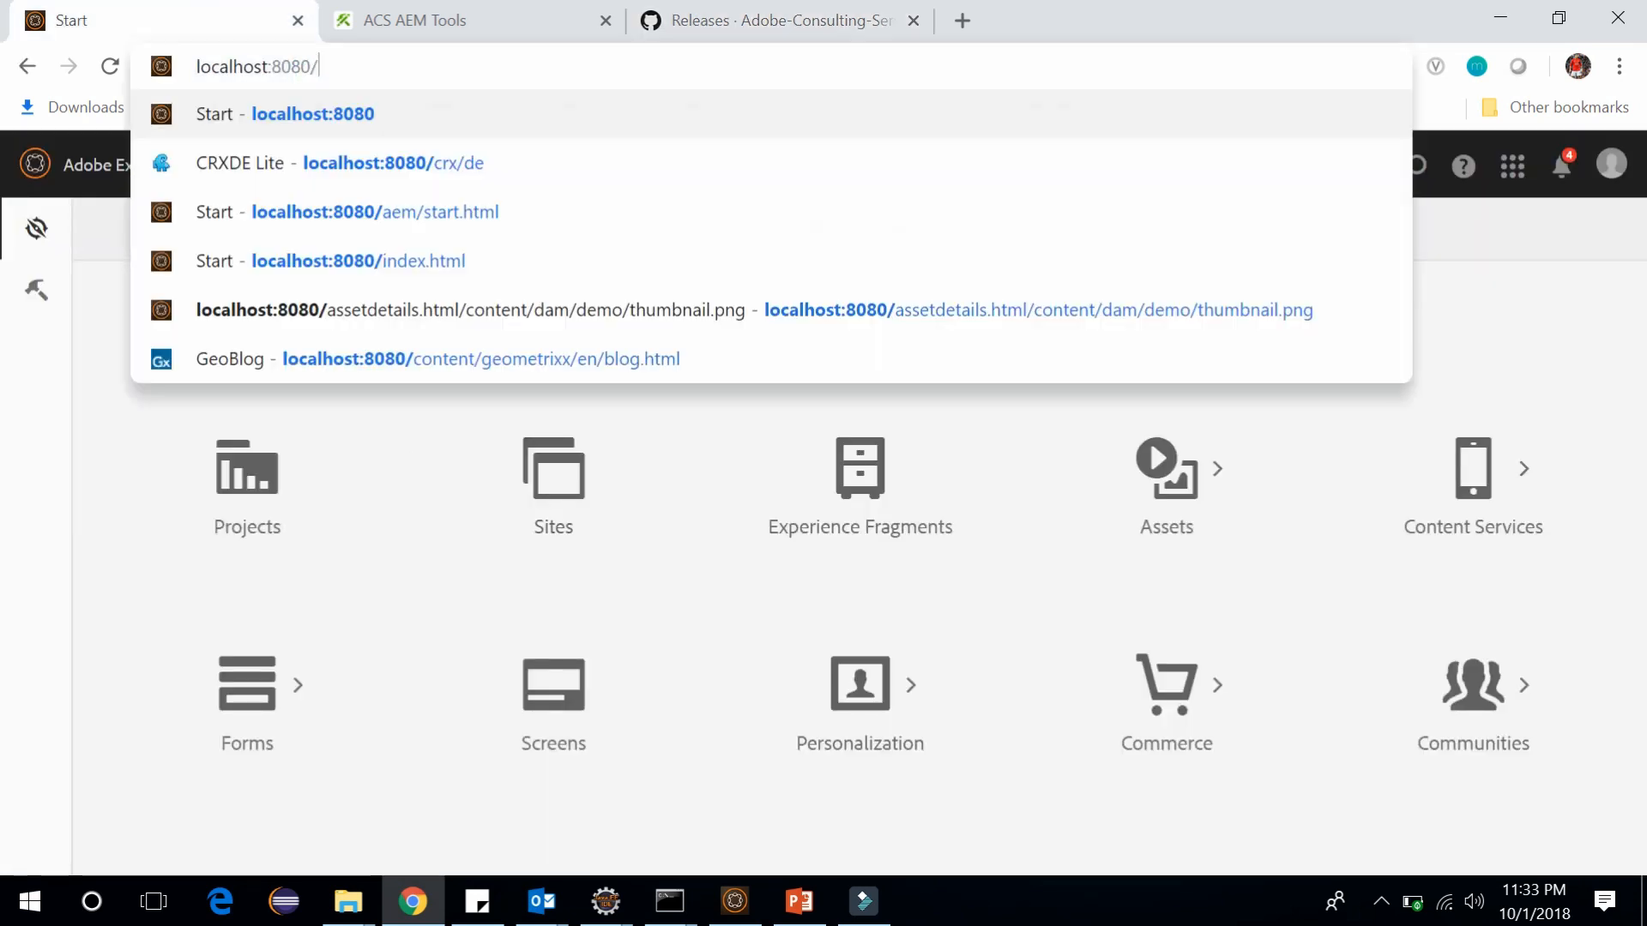
# - Open CRX Package Manager at crx/packmgr, begin a package upload, then cancel it
pyautogui.write('crx/packmgr/index.jsp')
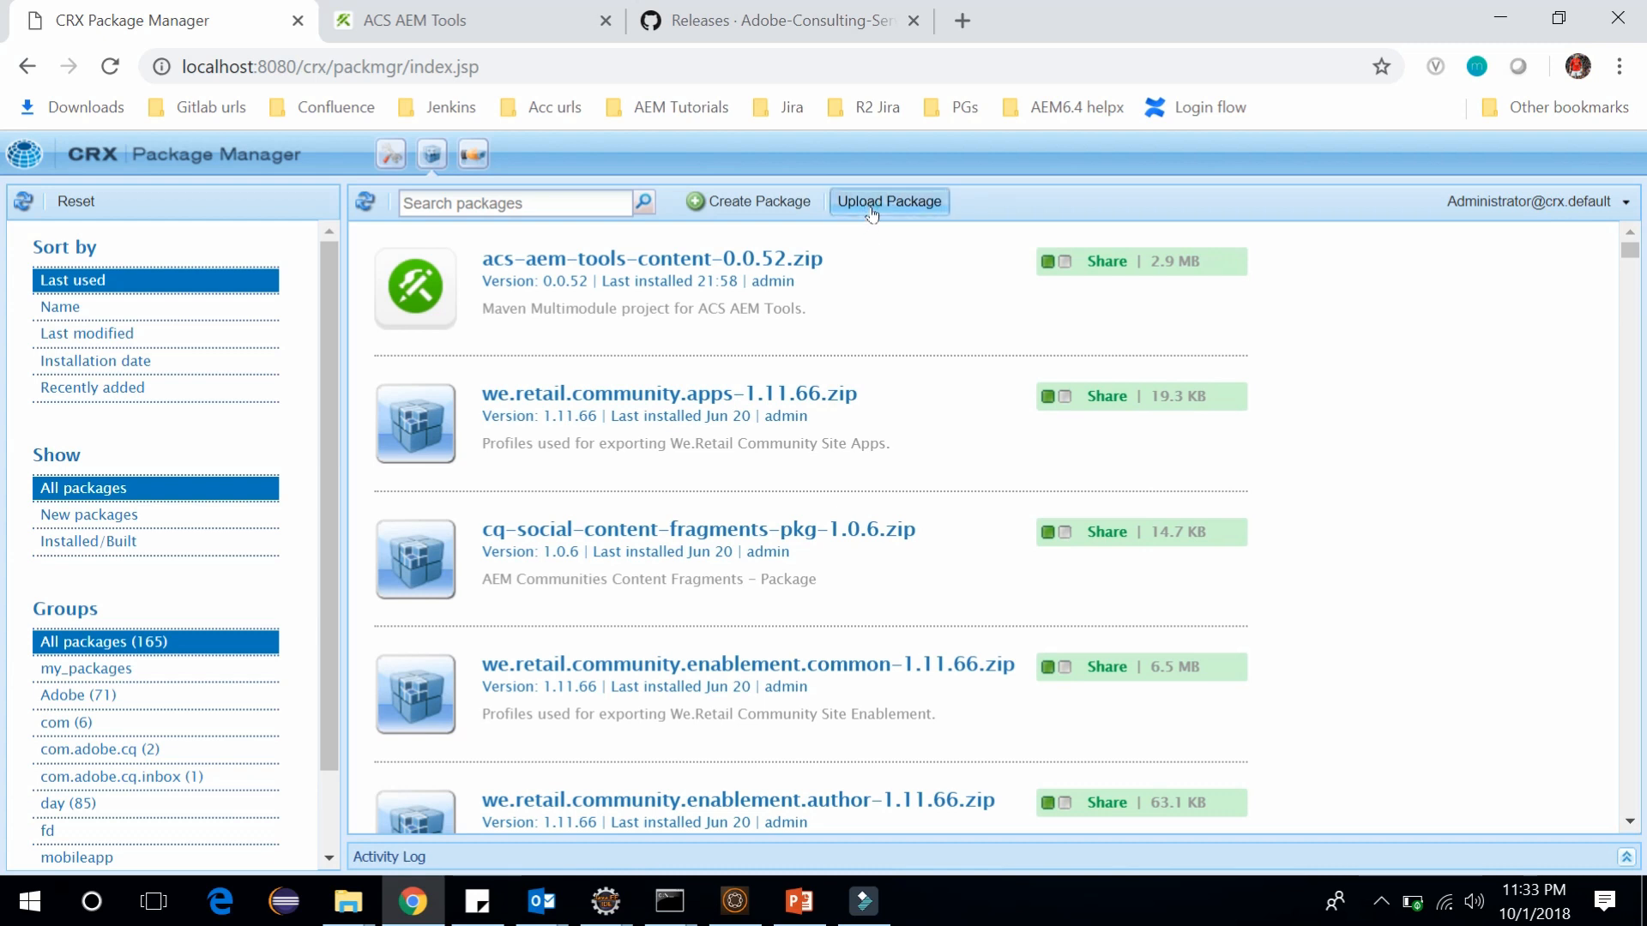
pyautogui.click(888, 200)
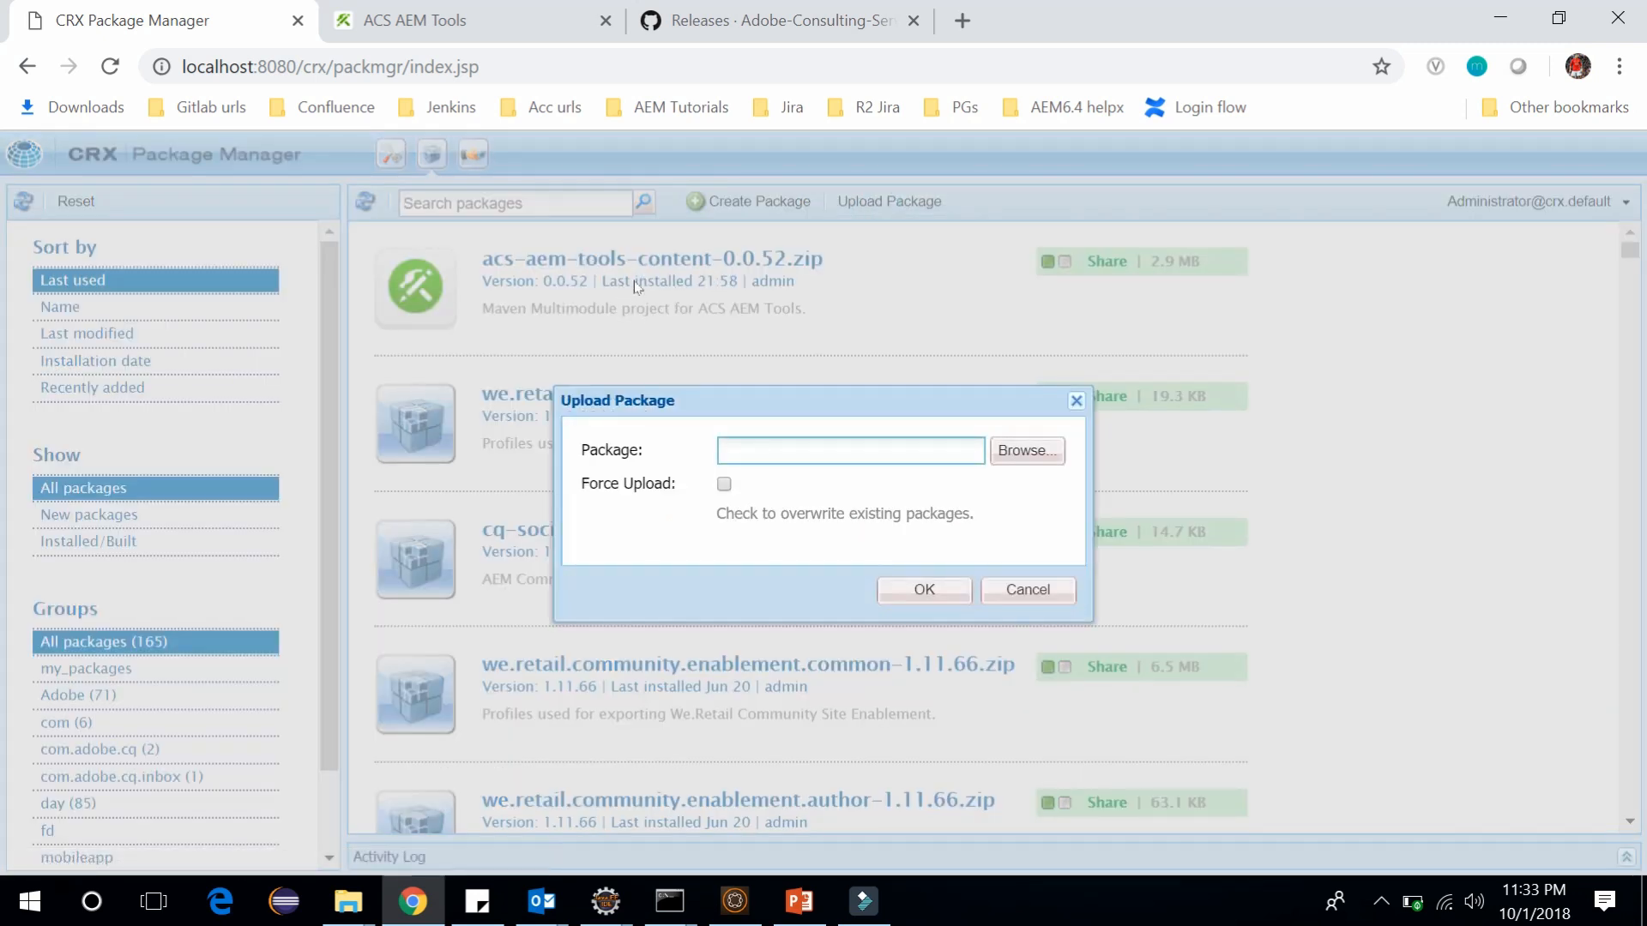
pyautogui.click(1025, 450)
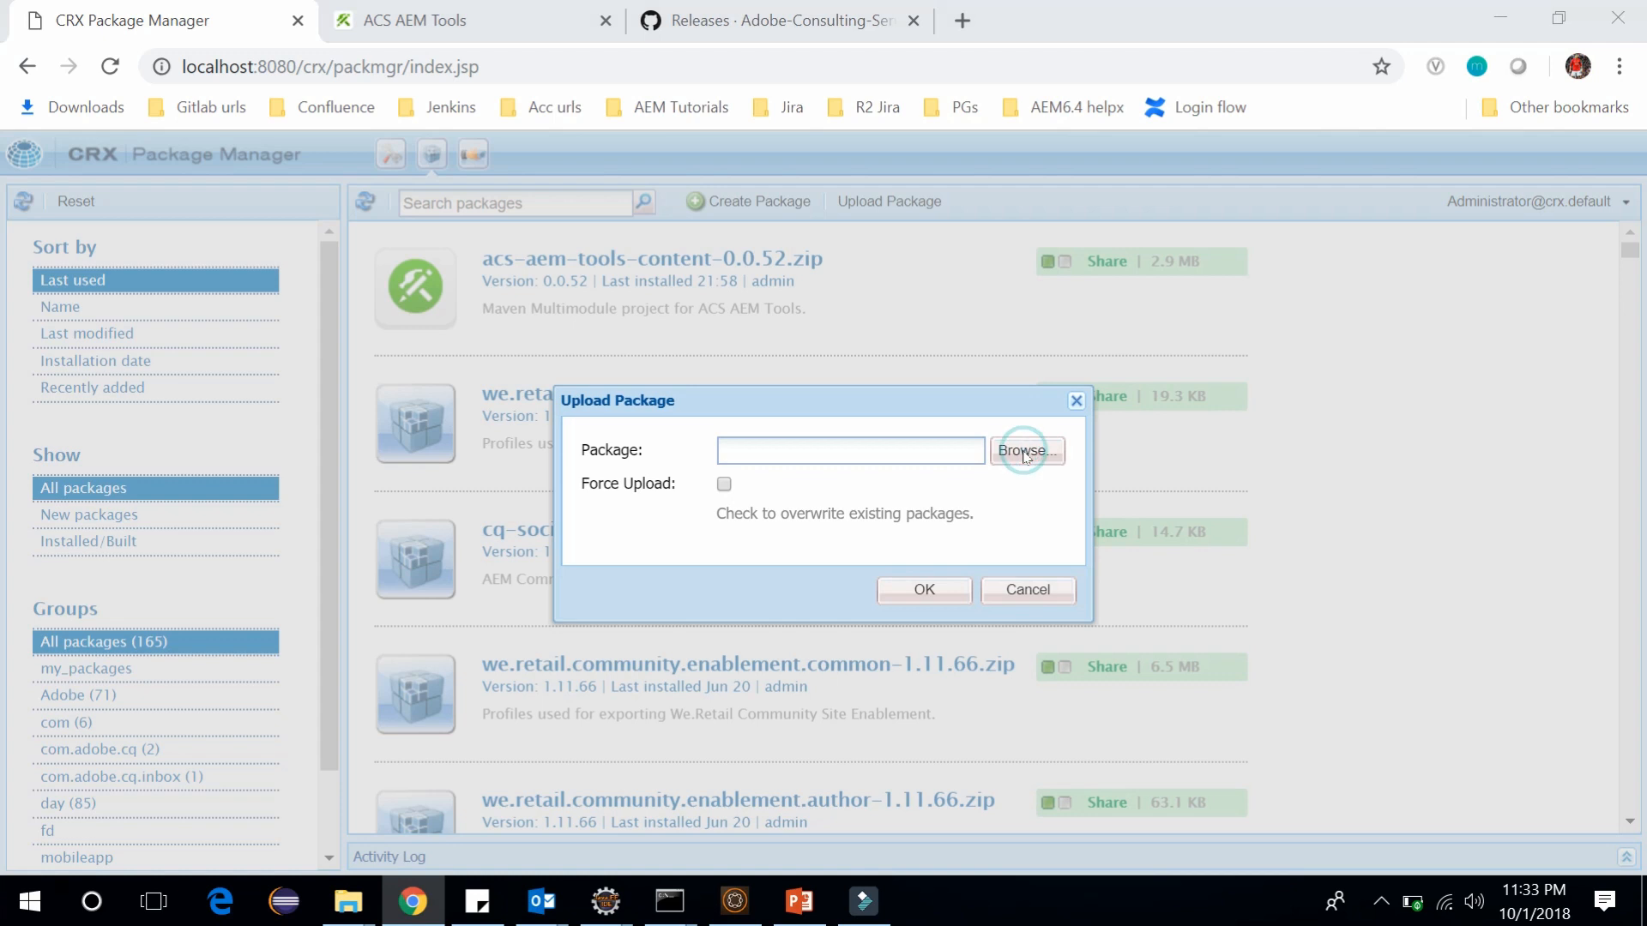
pyautogui.click(1024, 450)
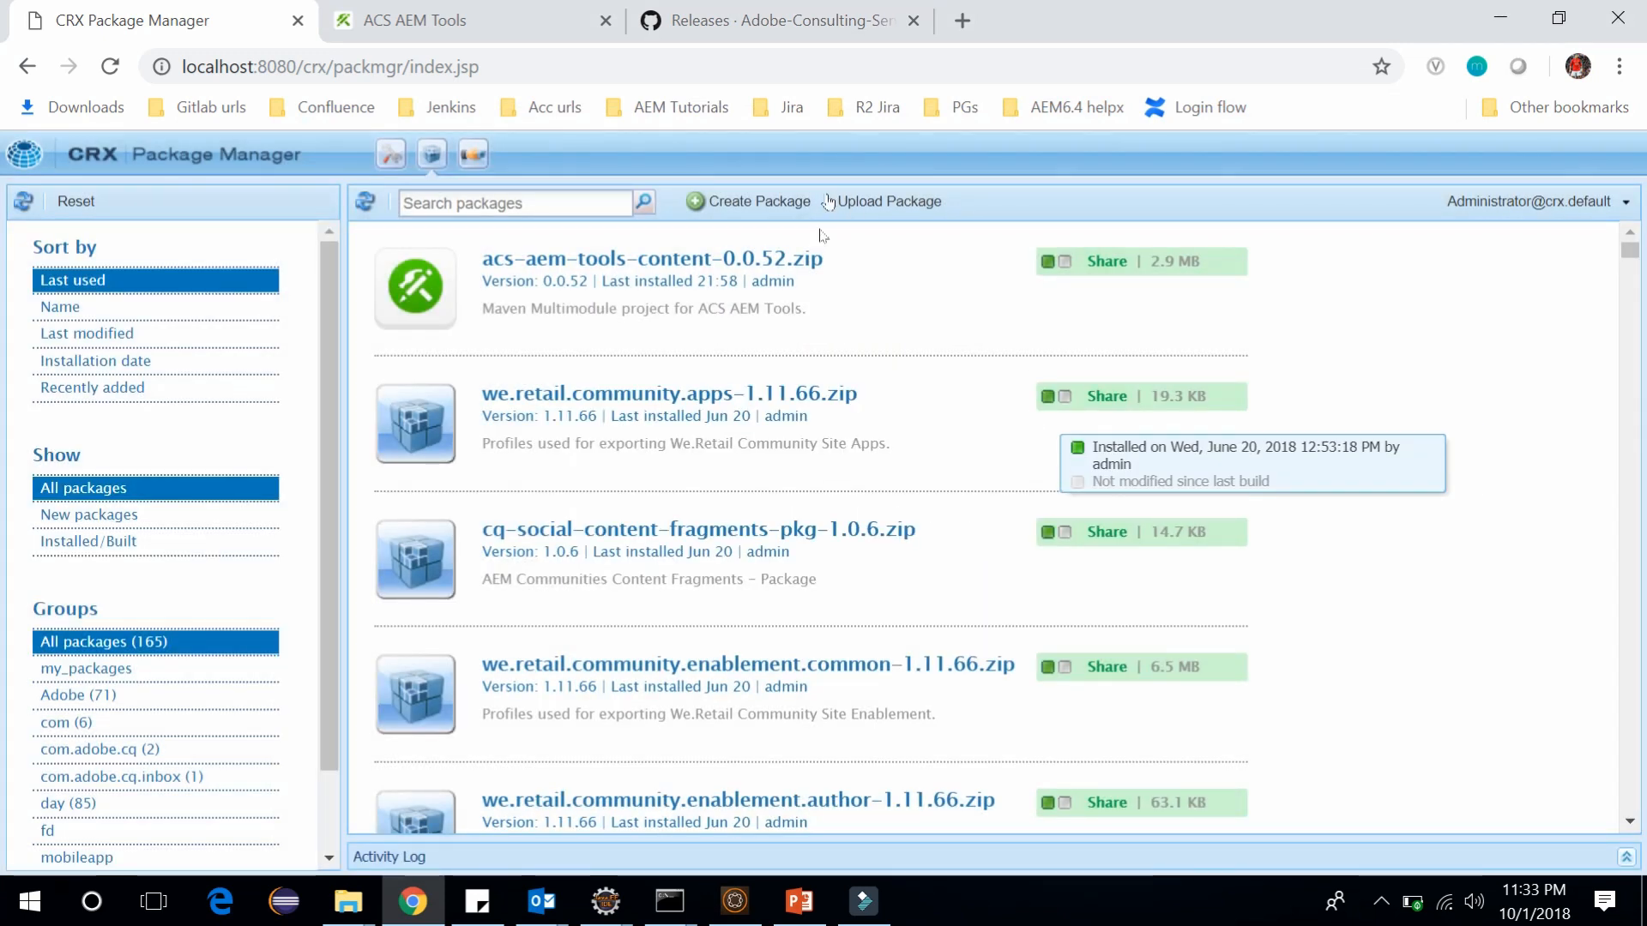
pyautogui.moveTo(861, 291)
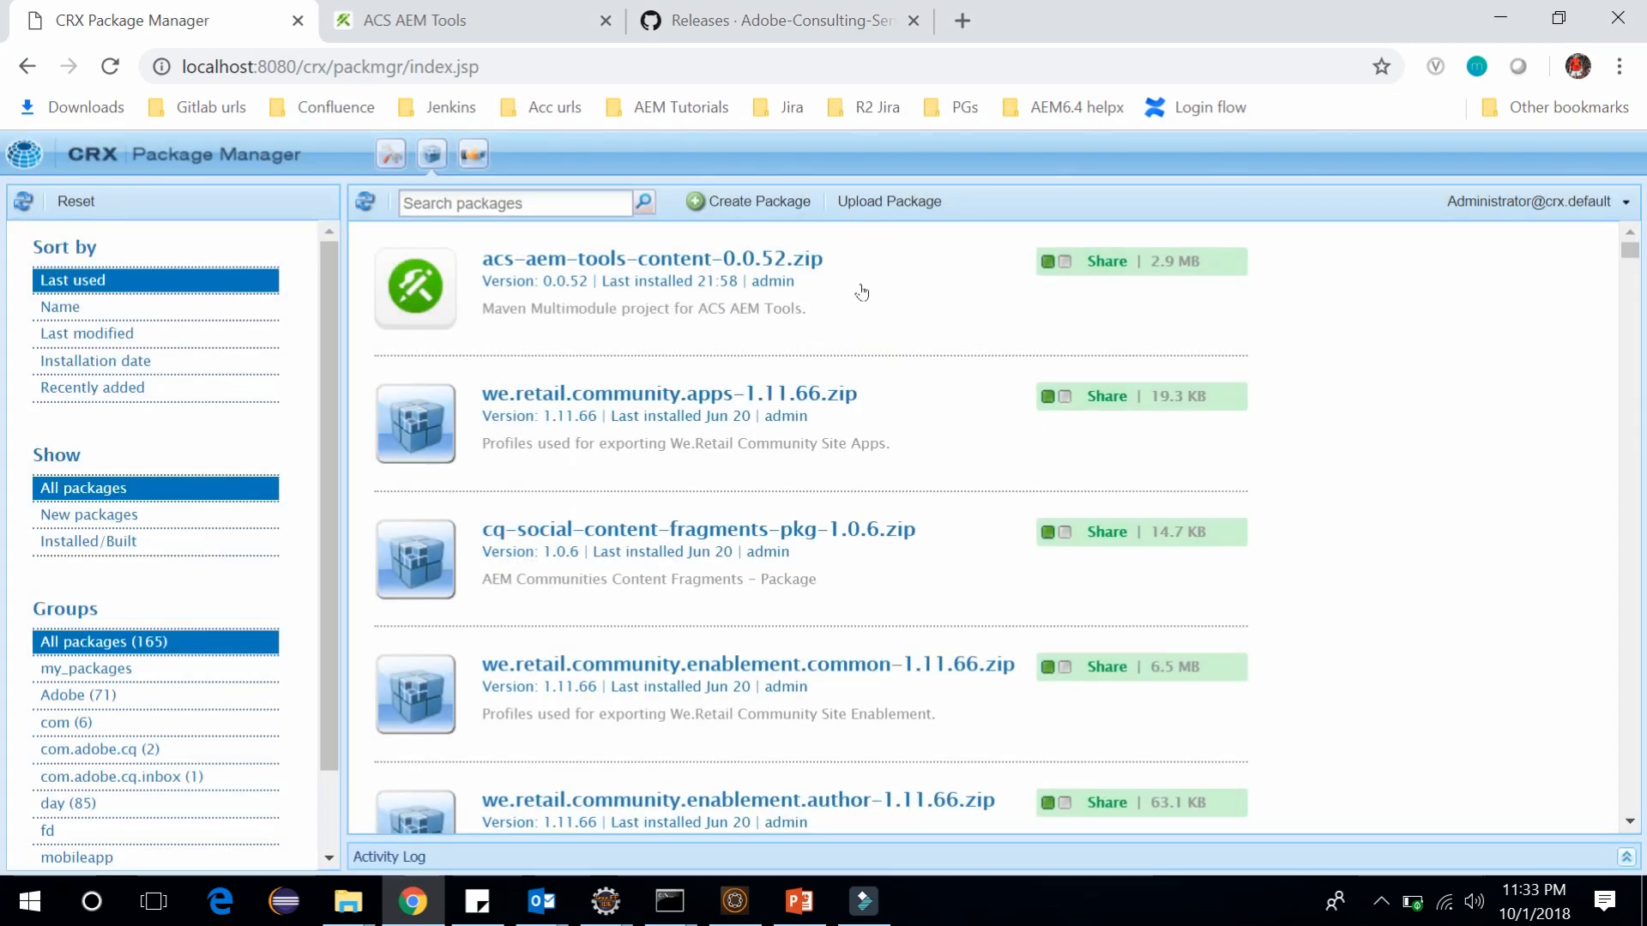
pyautogui.moveTo(751, 278)
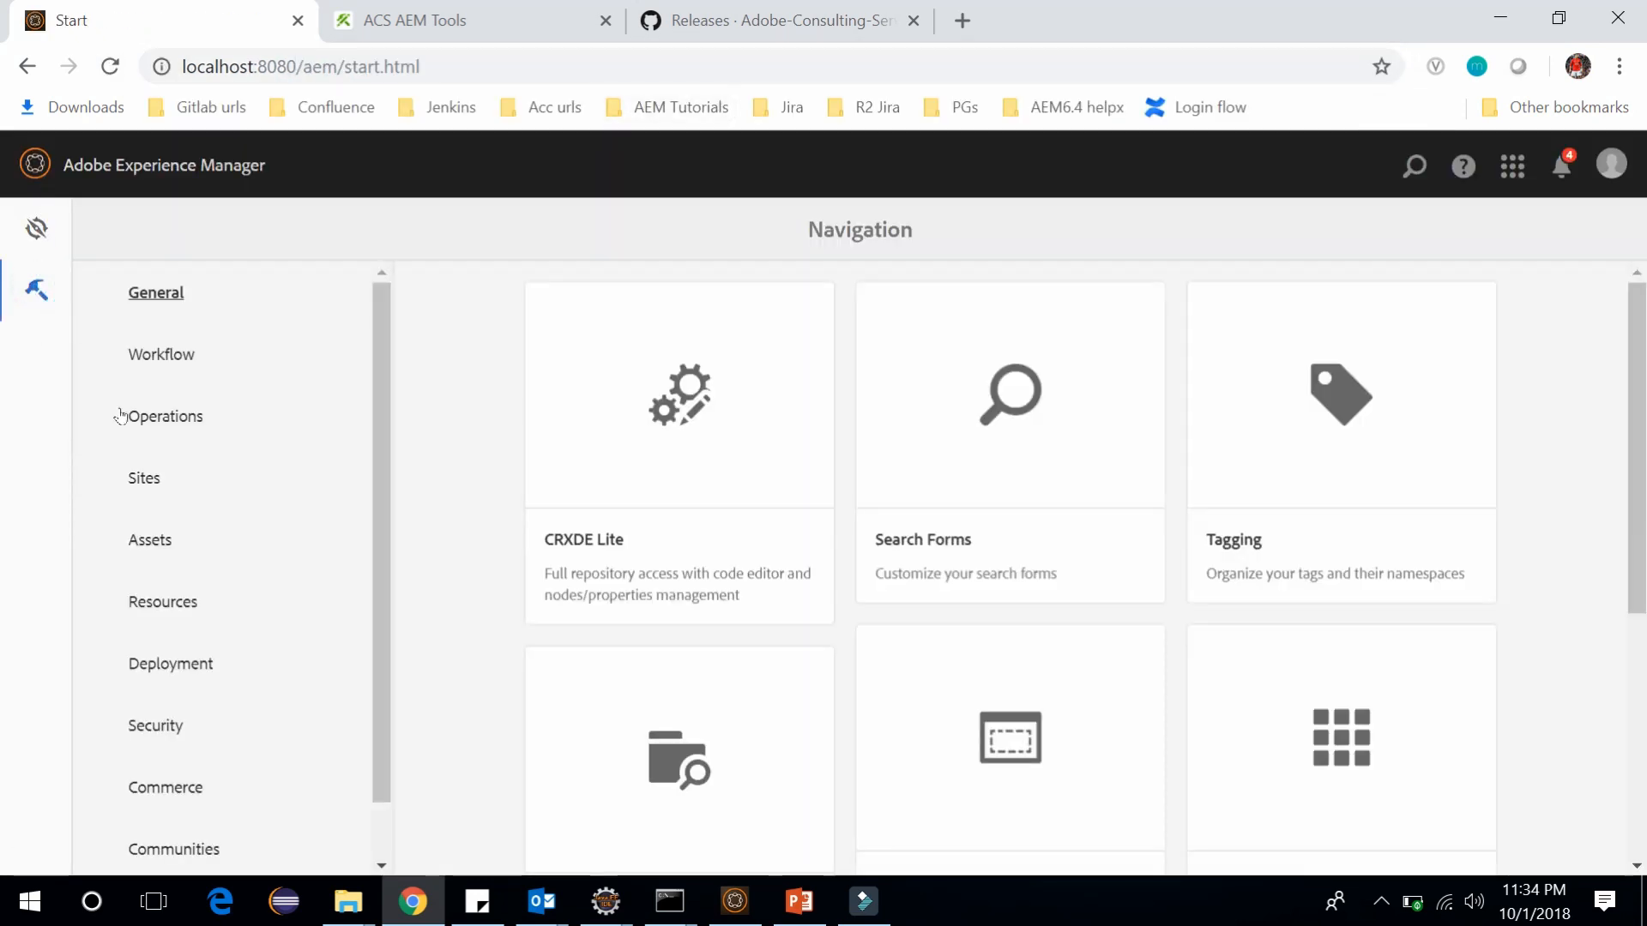
# - Scroll through the ACS AEM Tools CSV Asset Importer form to review its fields
pyautogui.scroll(-3)
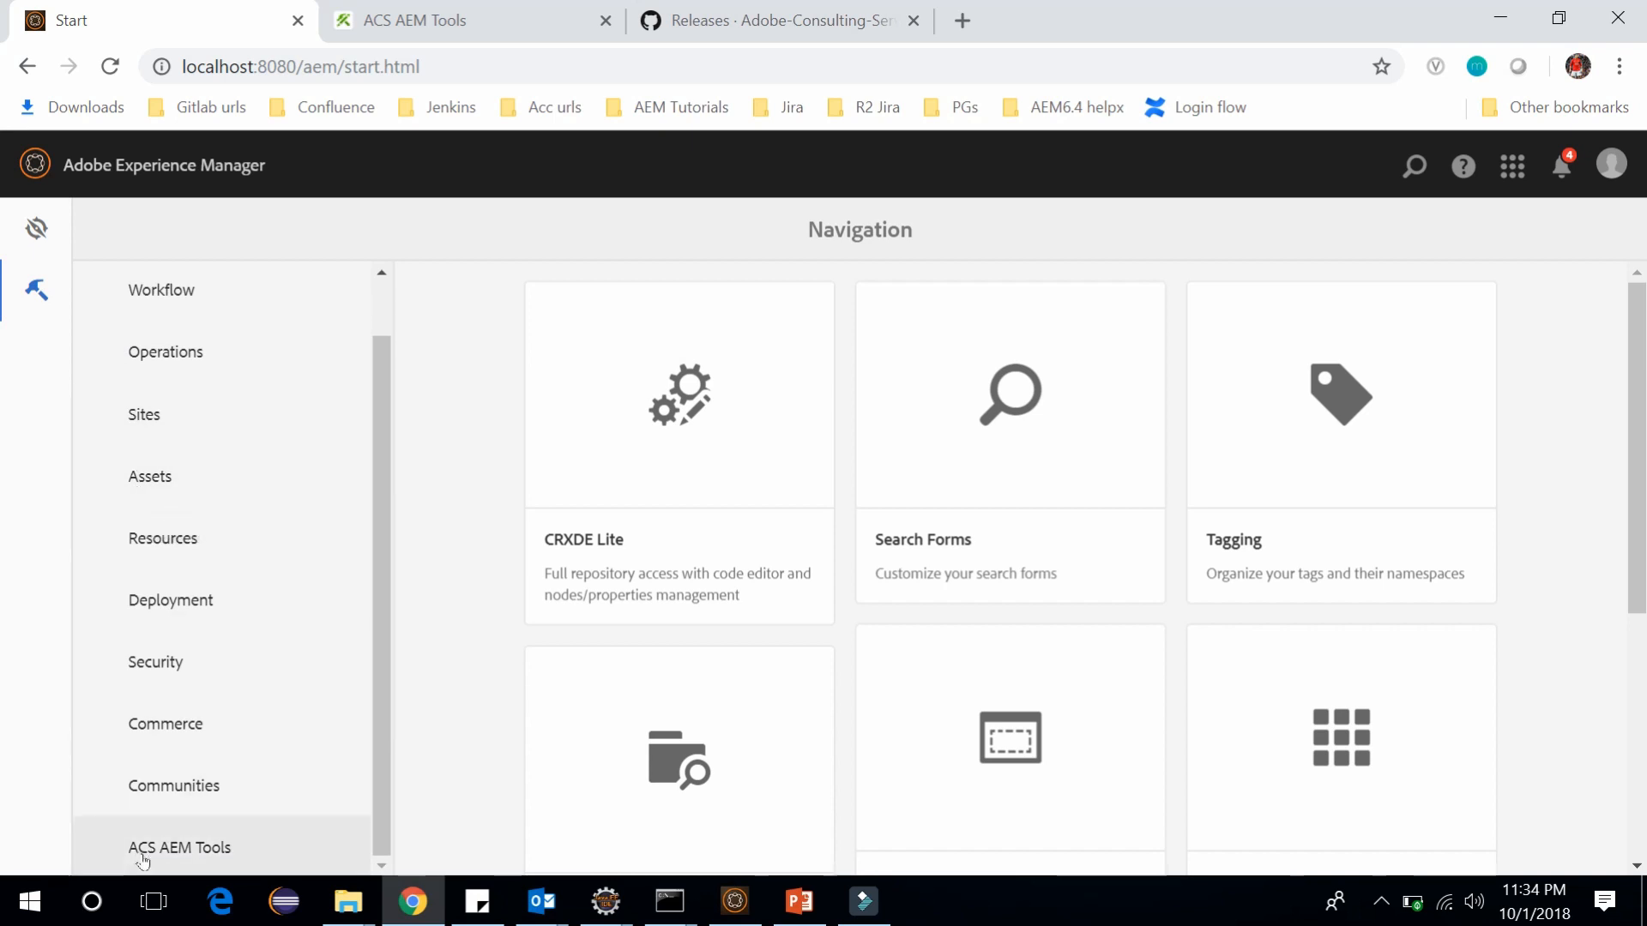
pyautogui.moveTo(178, 848)
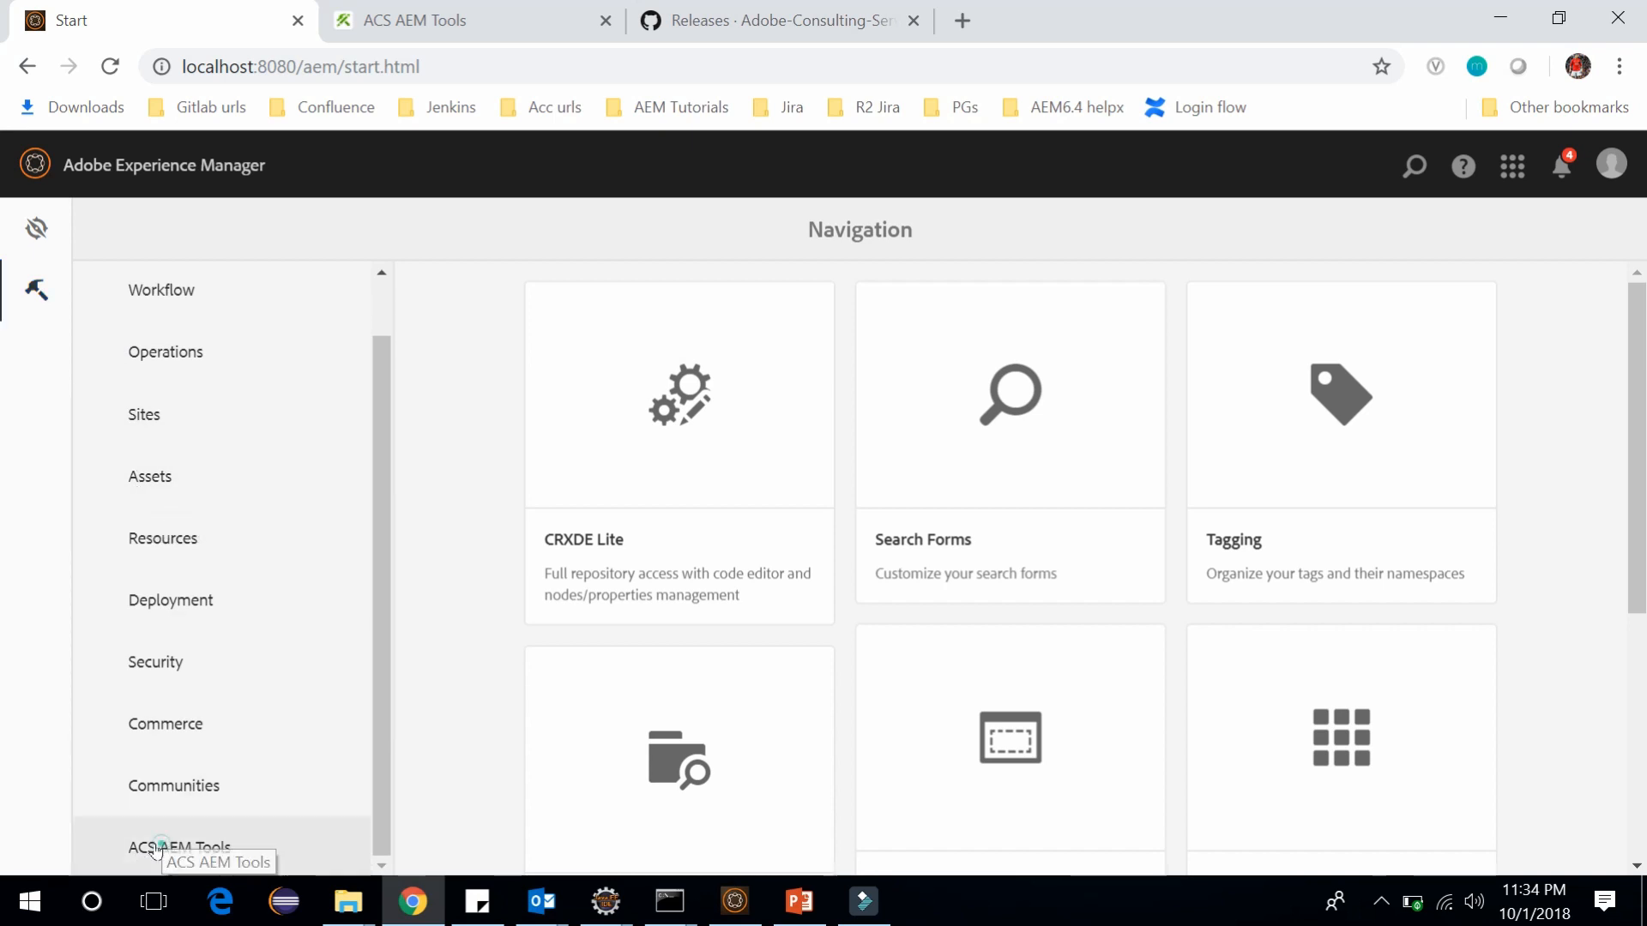
pyautogui.scroll(-3)
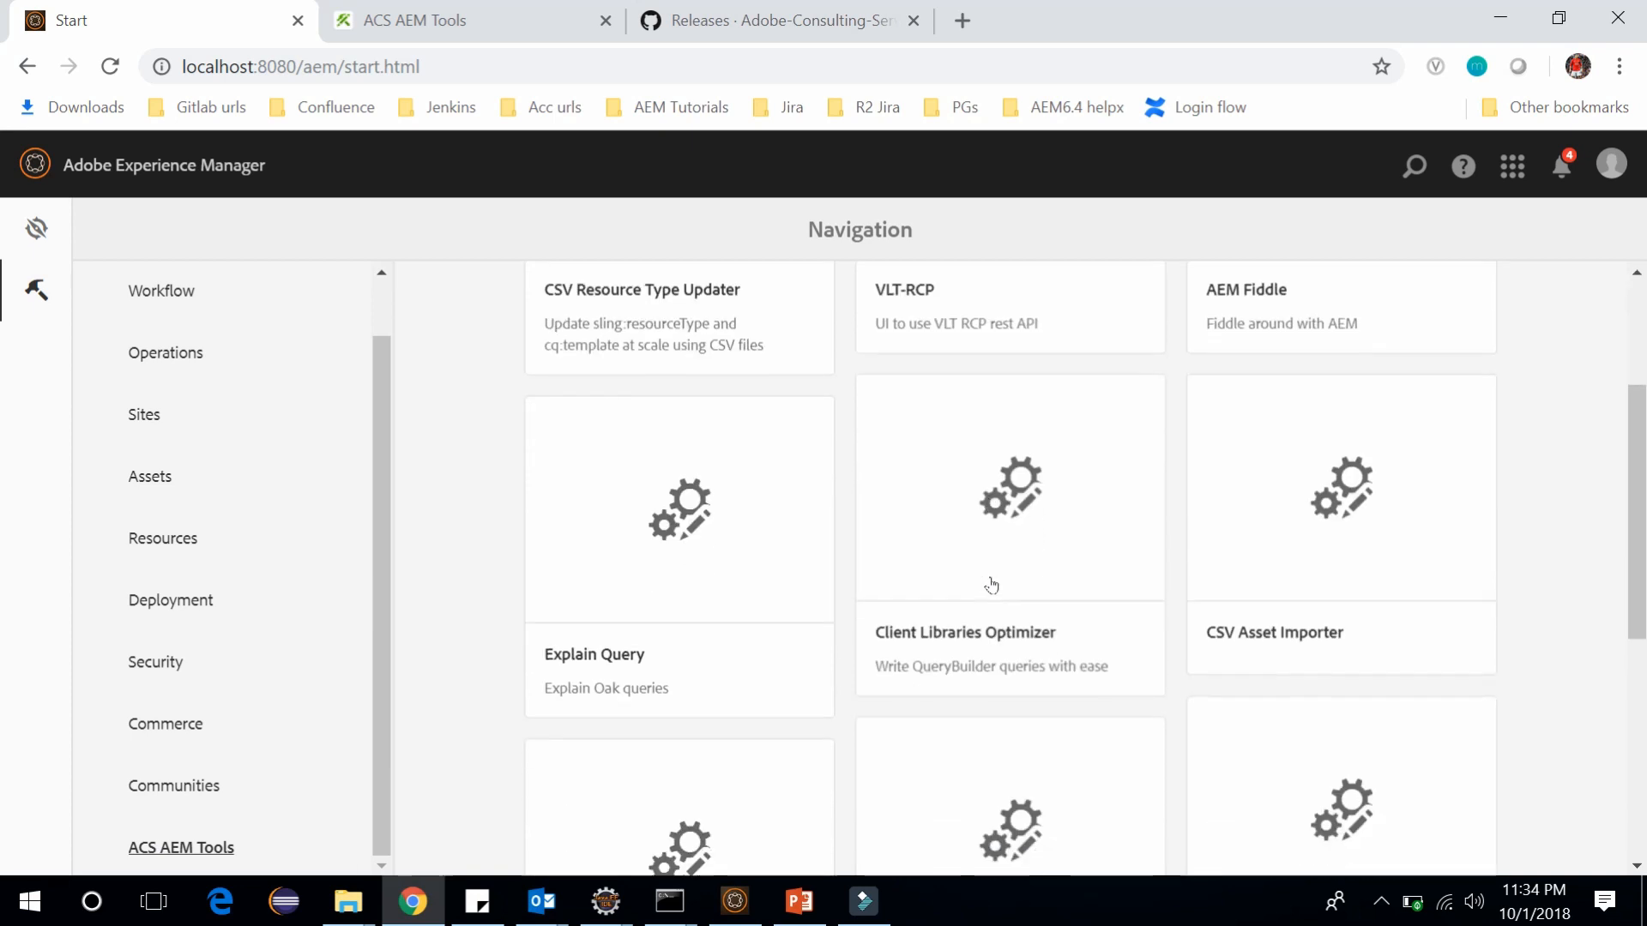
pyautogui.scroll(-3)
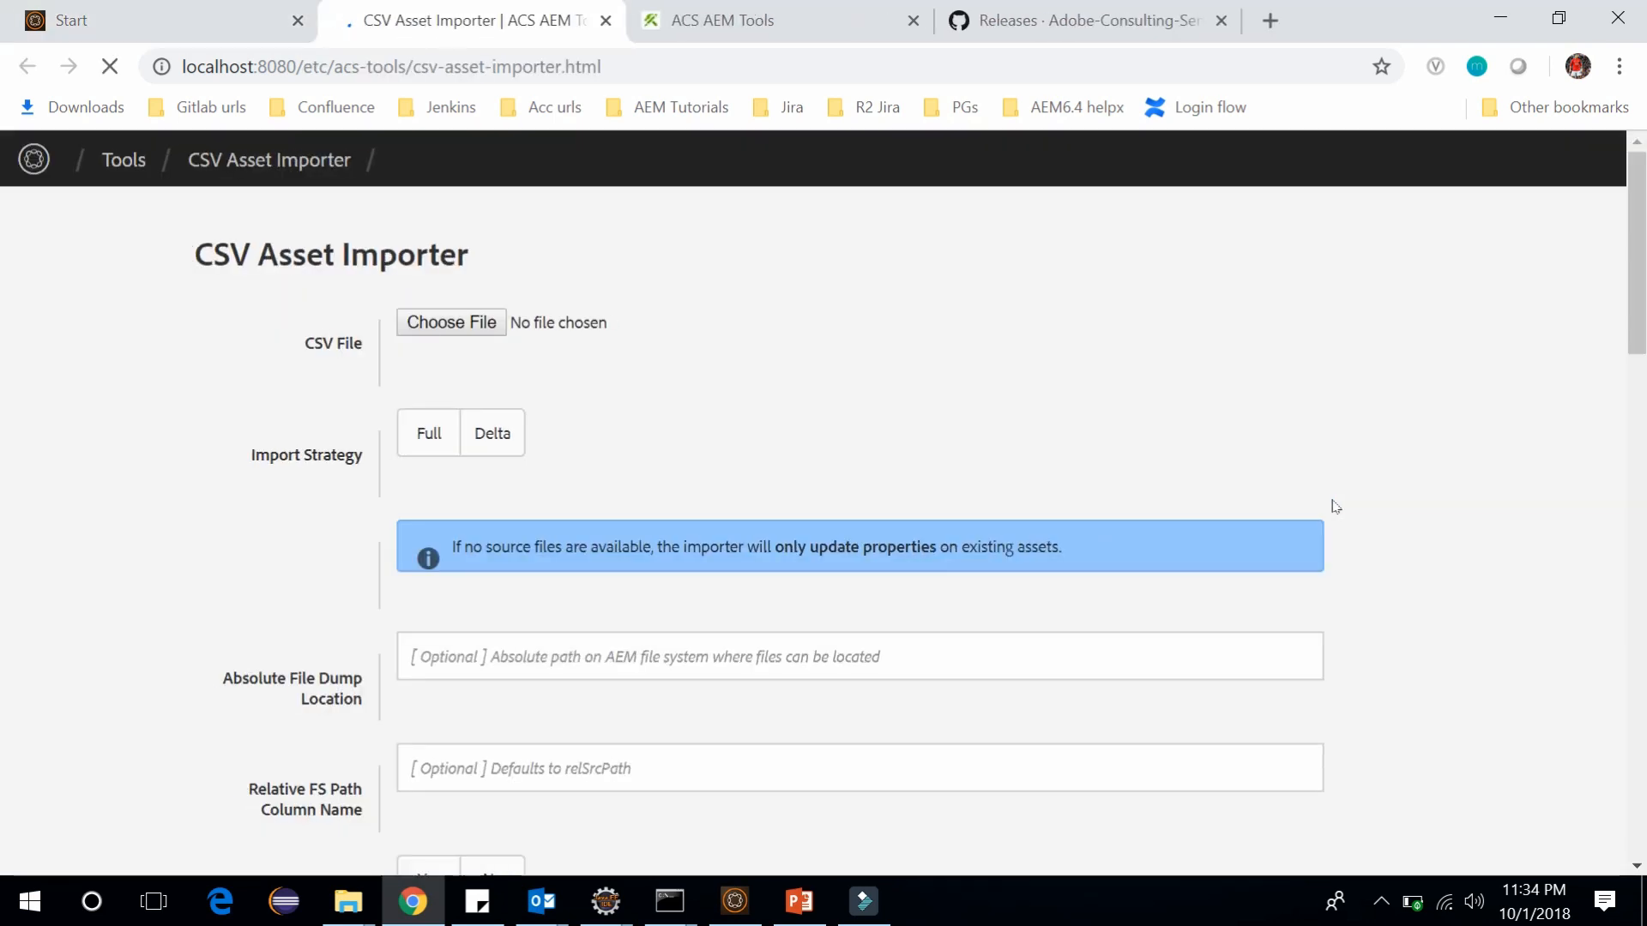
pyautogui.scroll(-3)
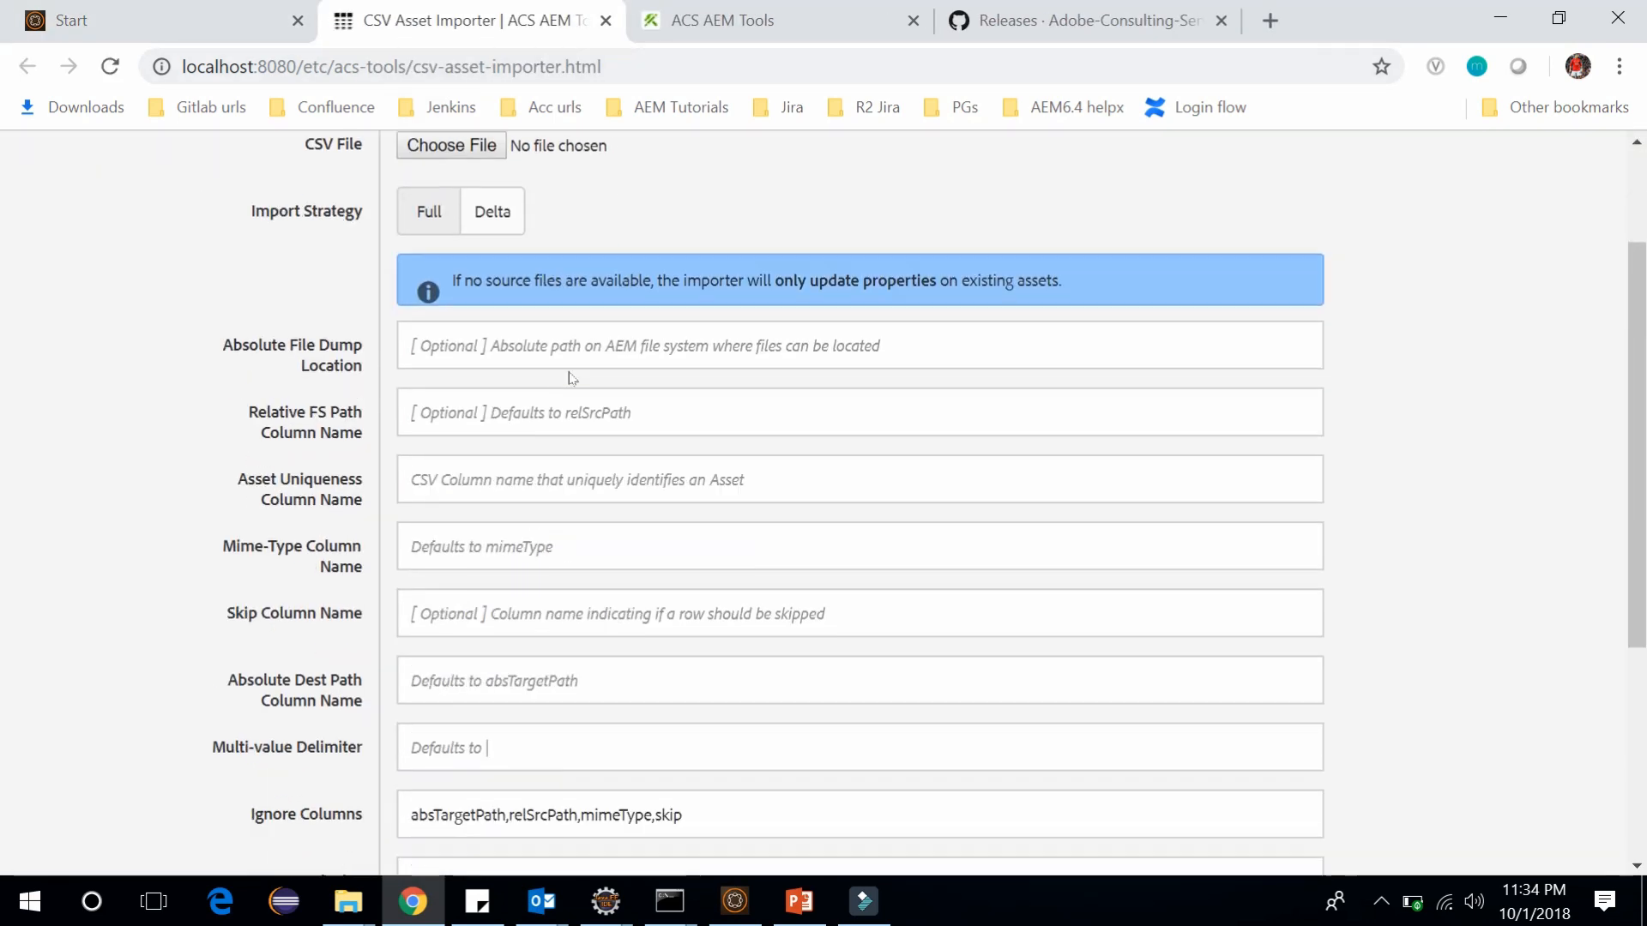
pyautogui.scroll(3)
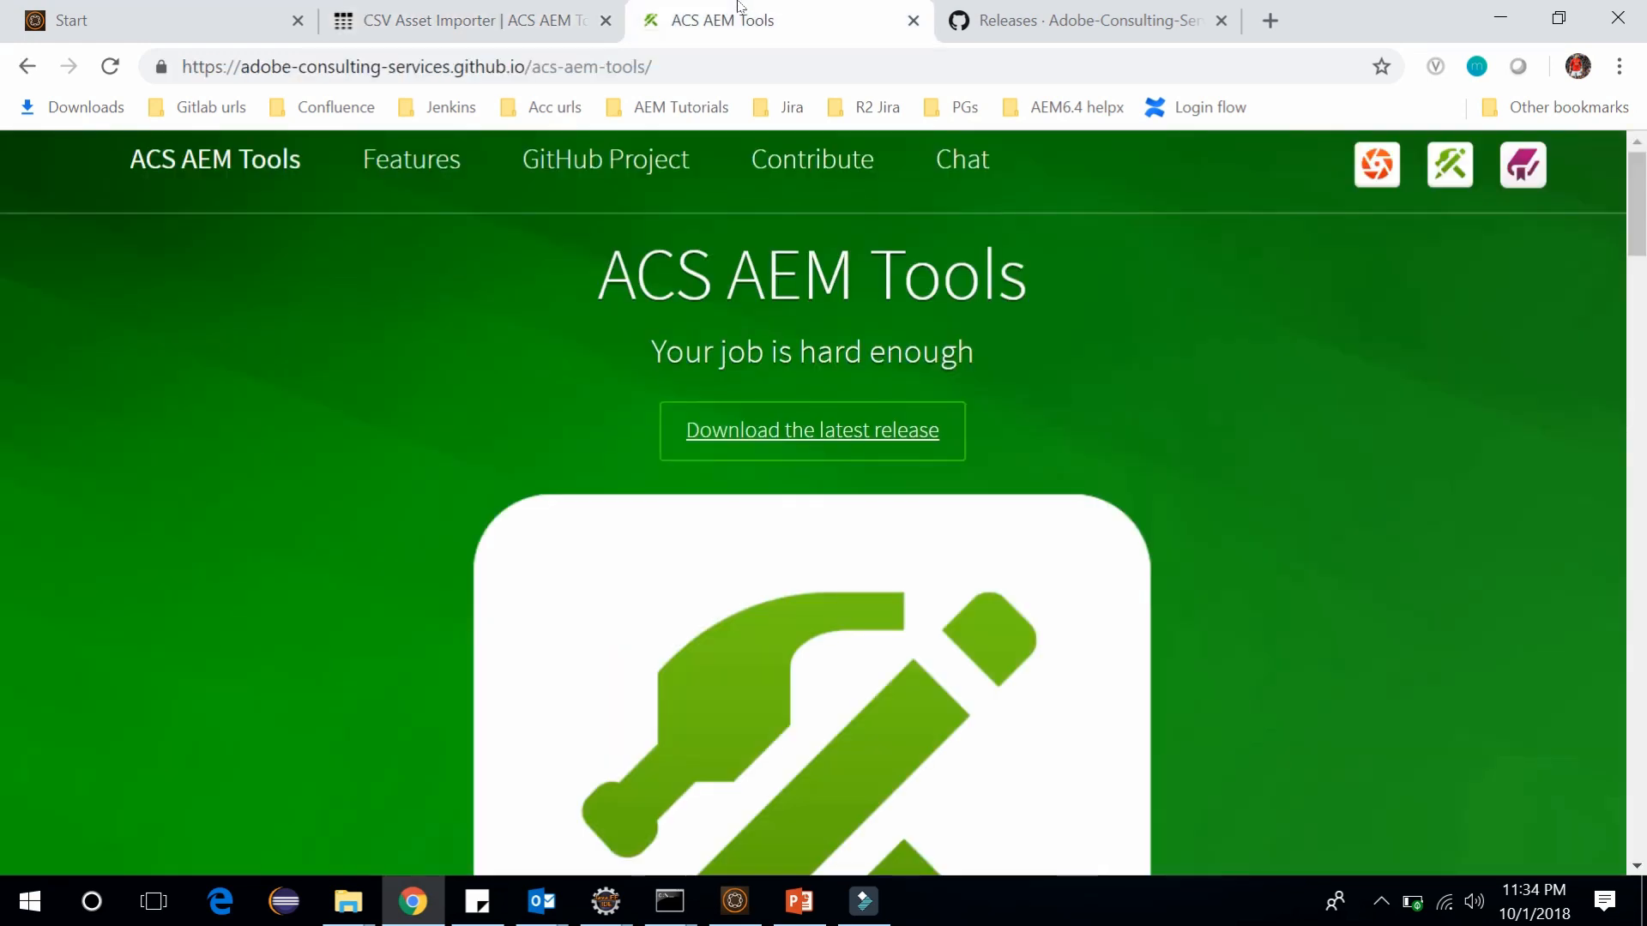
# - Download the example CSV file from the CSV Asset Importer feature page
pyautogui.scroll(-3)
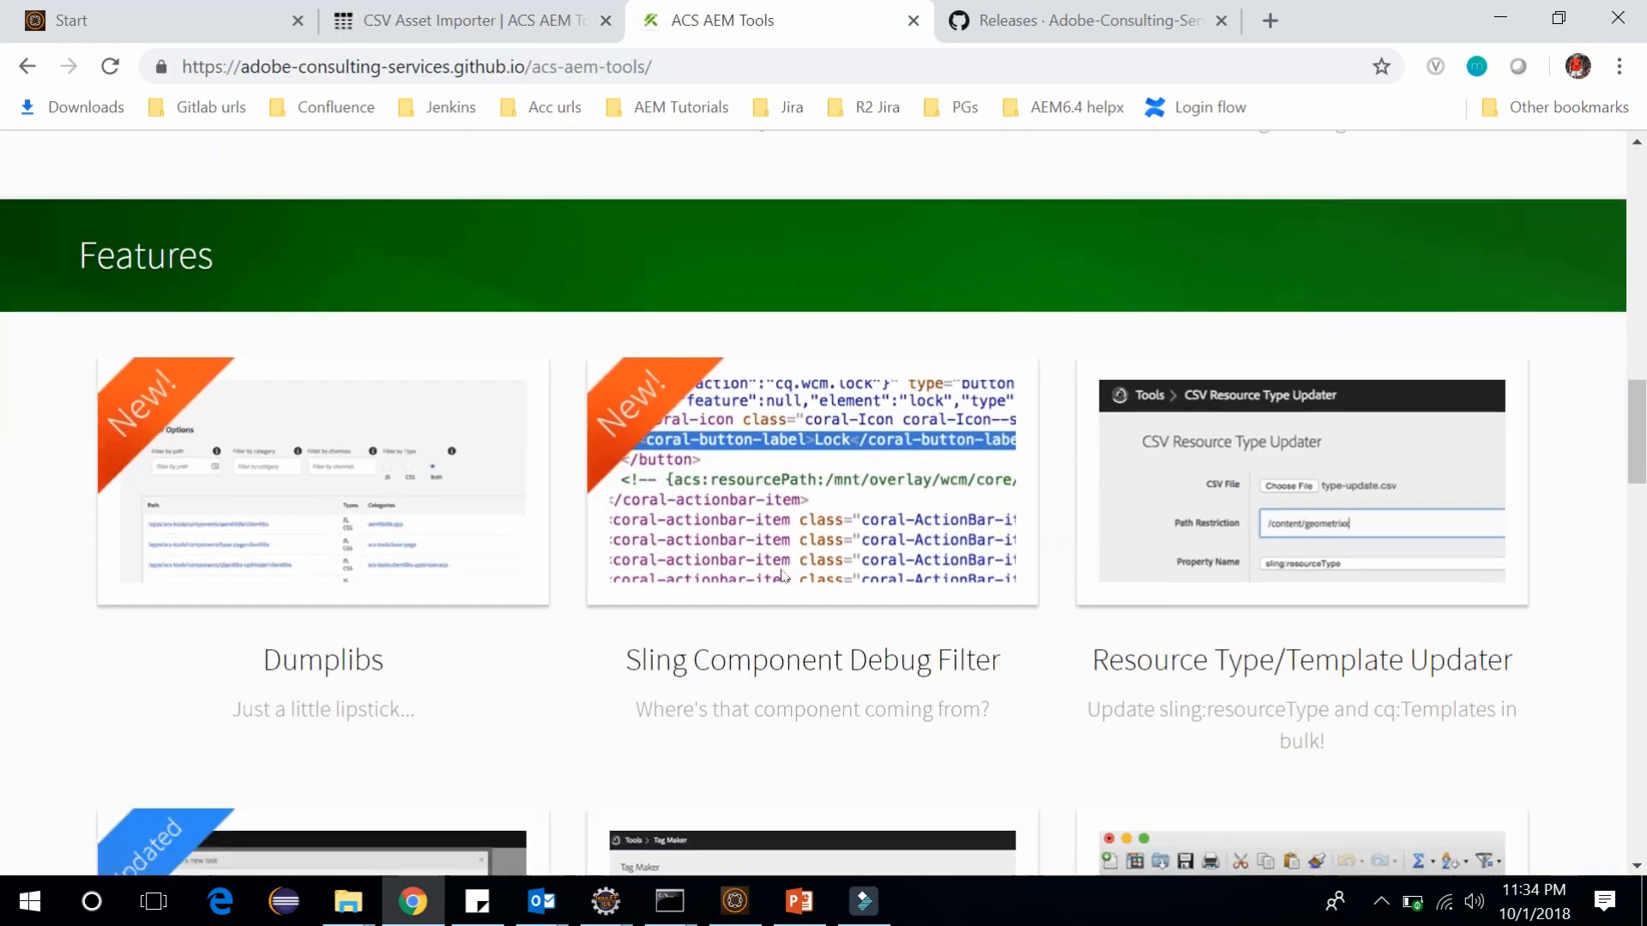
pyautogui.scroll(-3)
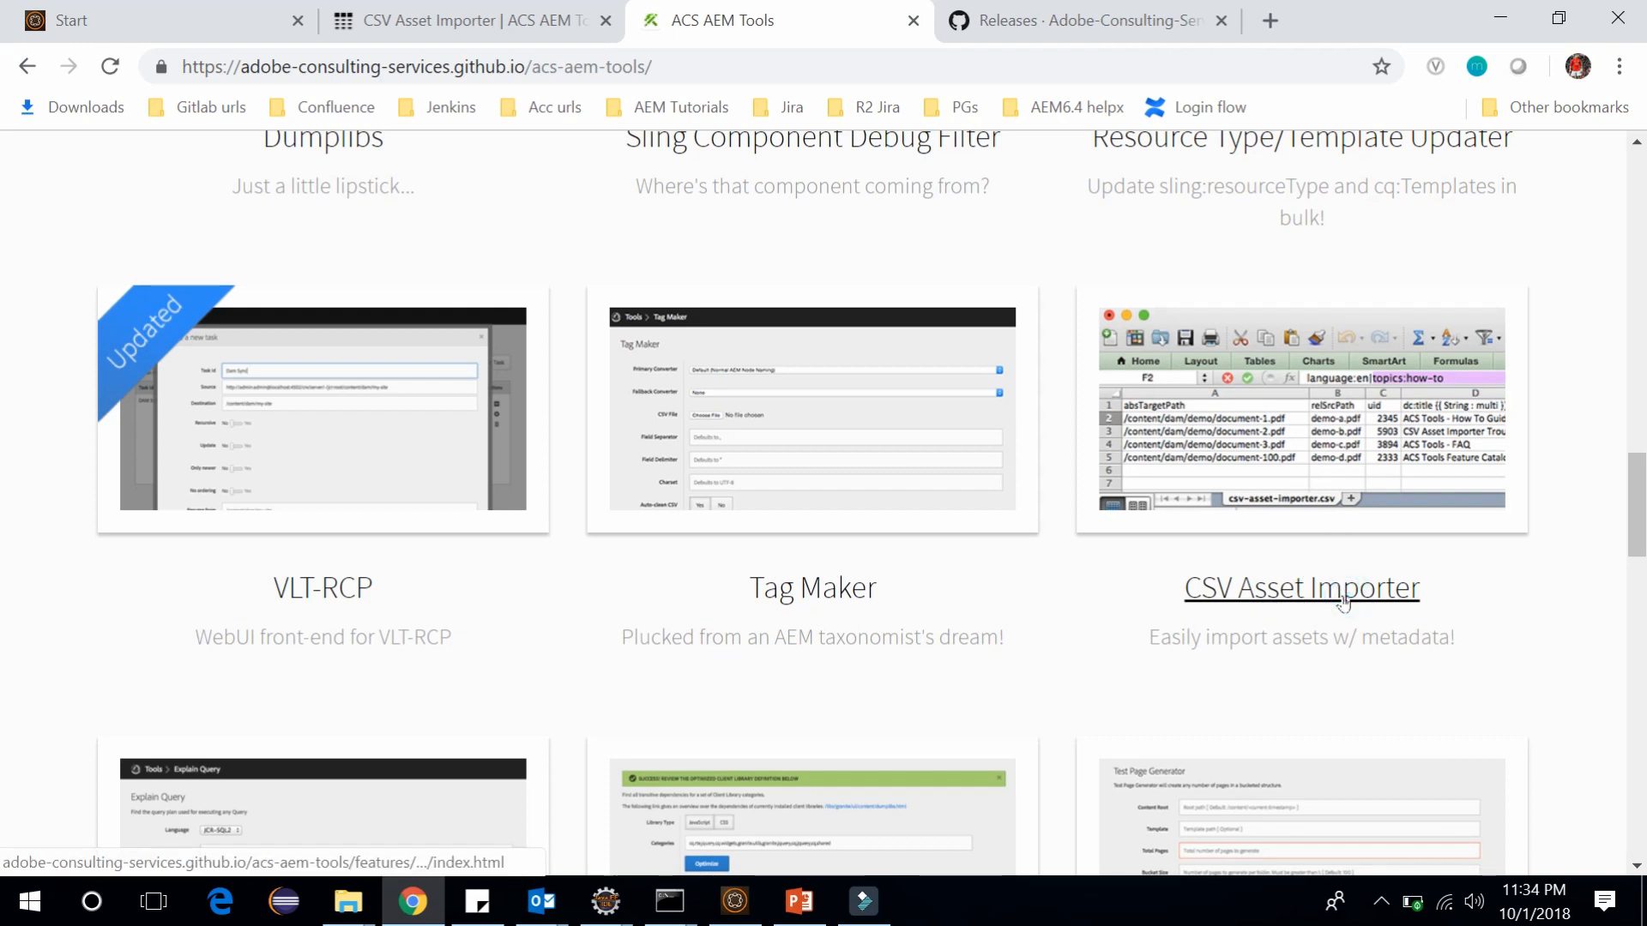
pyautogui.click(1300, 587)
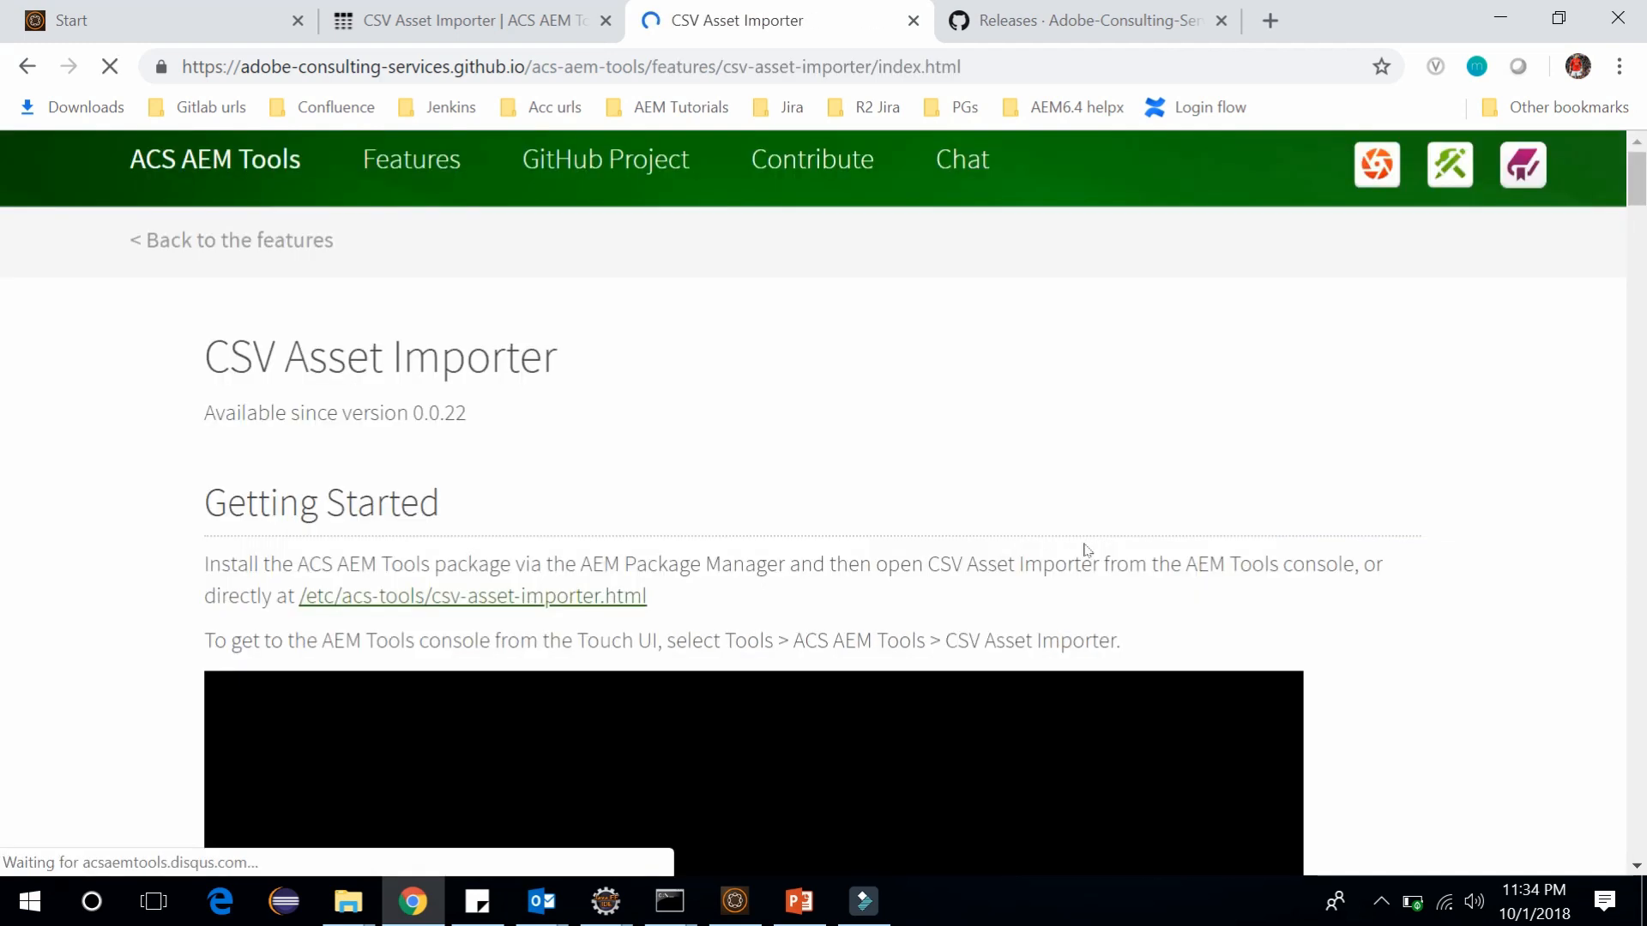
pyautogui.scroll(-3)
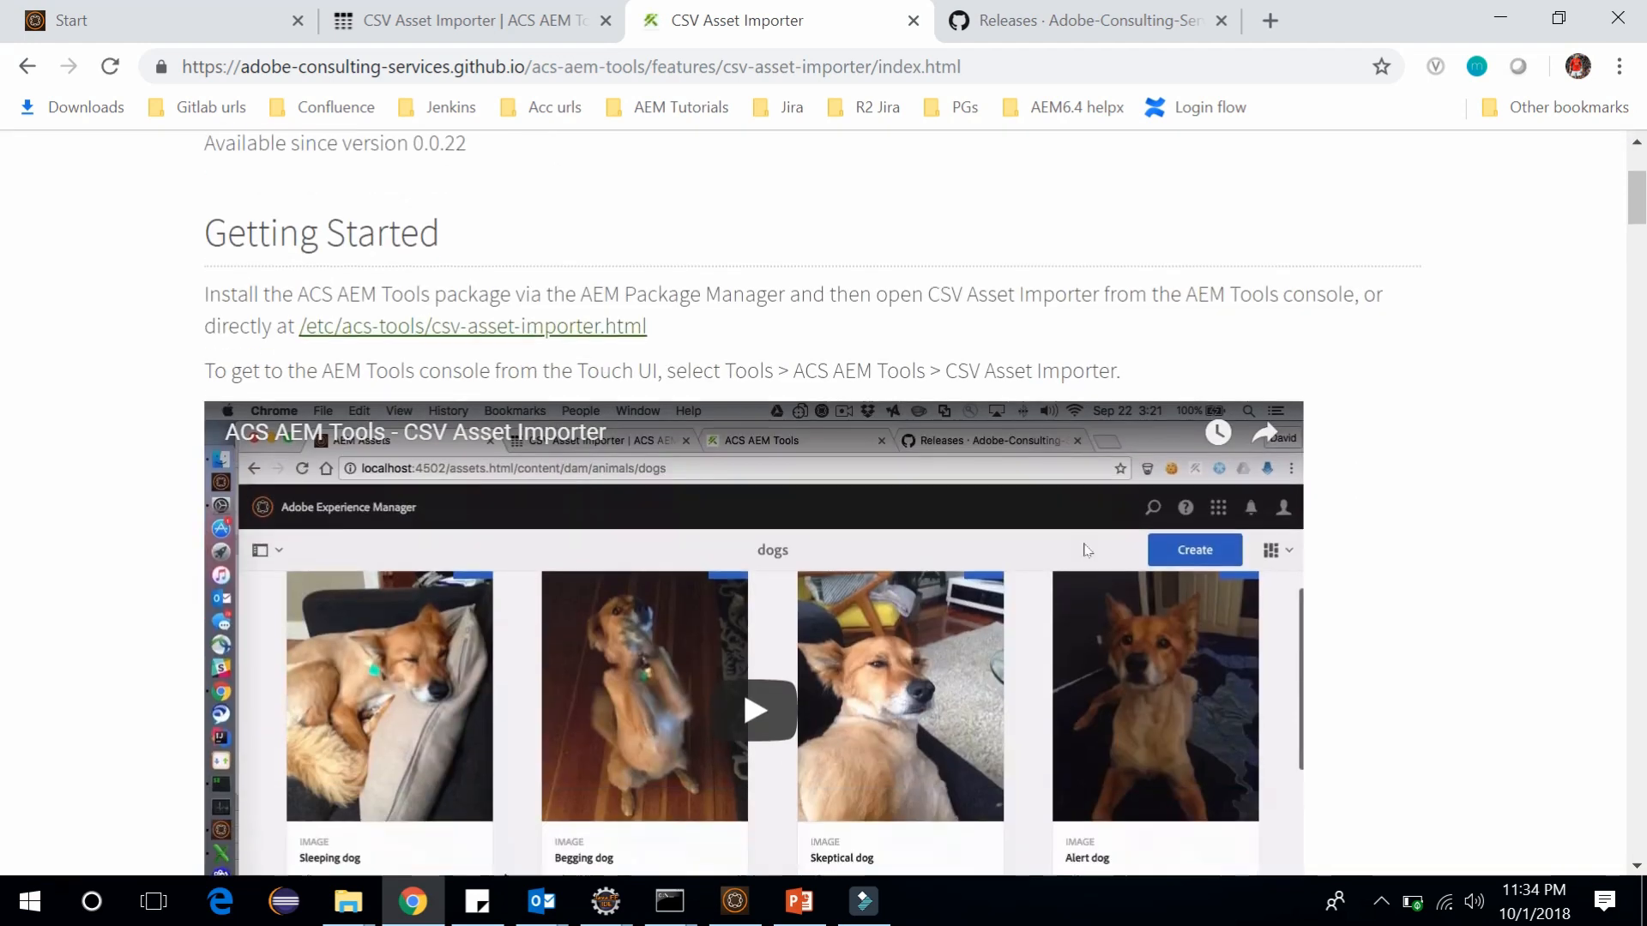
pyautogui.scroll(3)
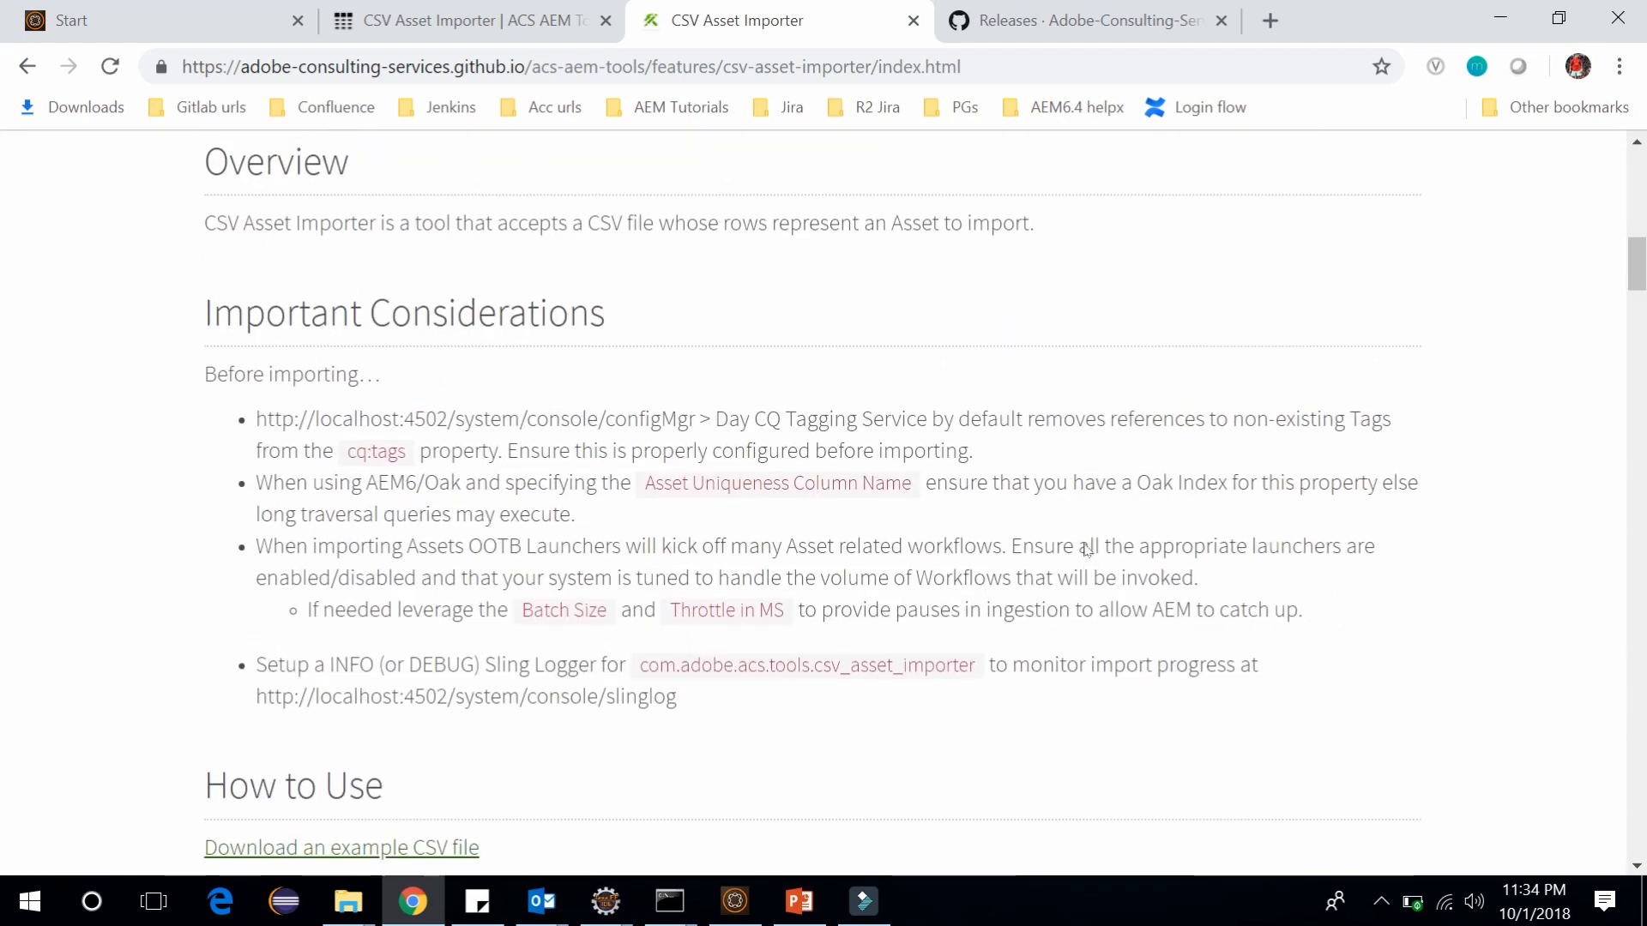
pyautogui.scroll(-3)
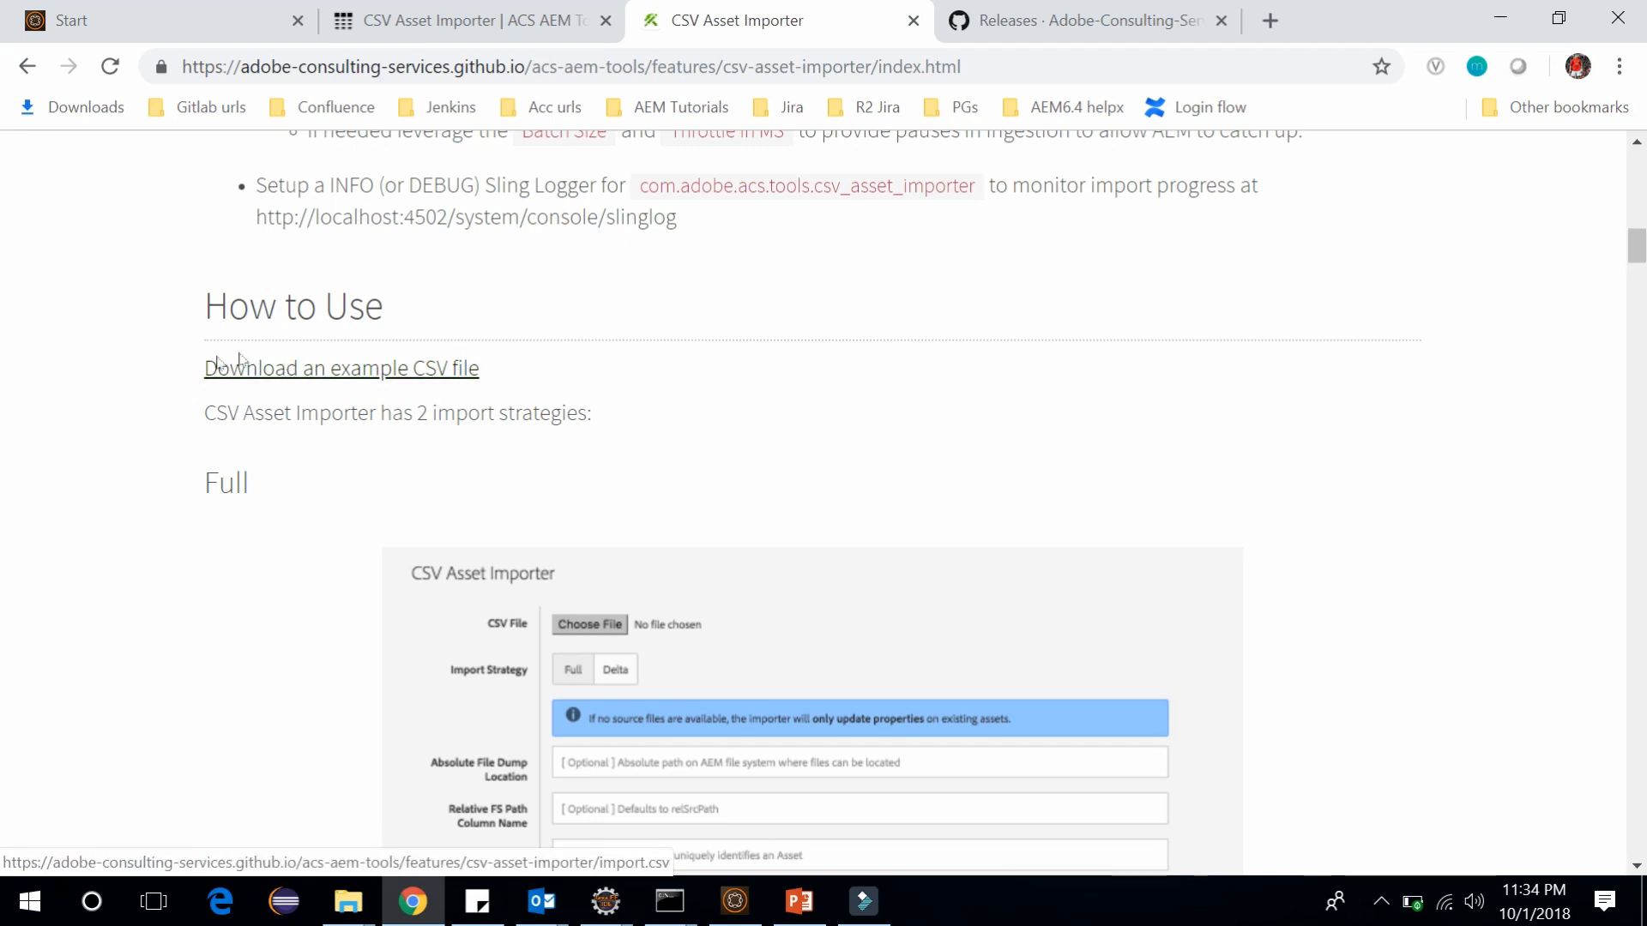
pyautogui.click(341, 368)
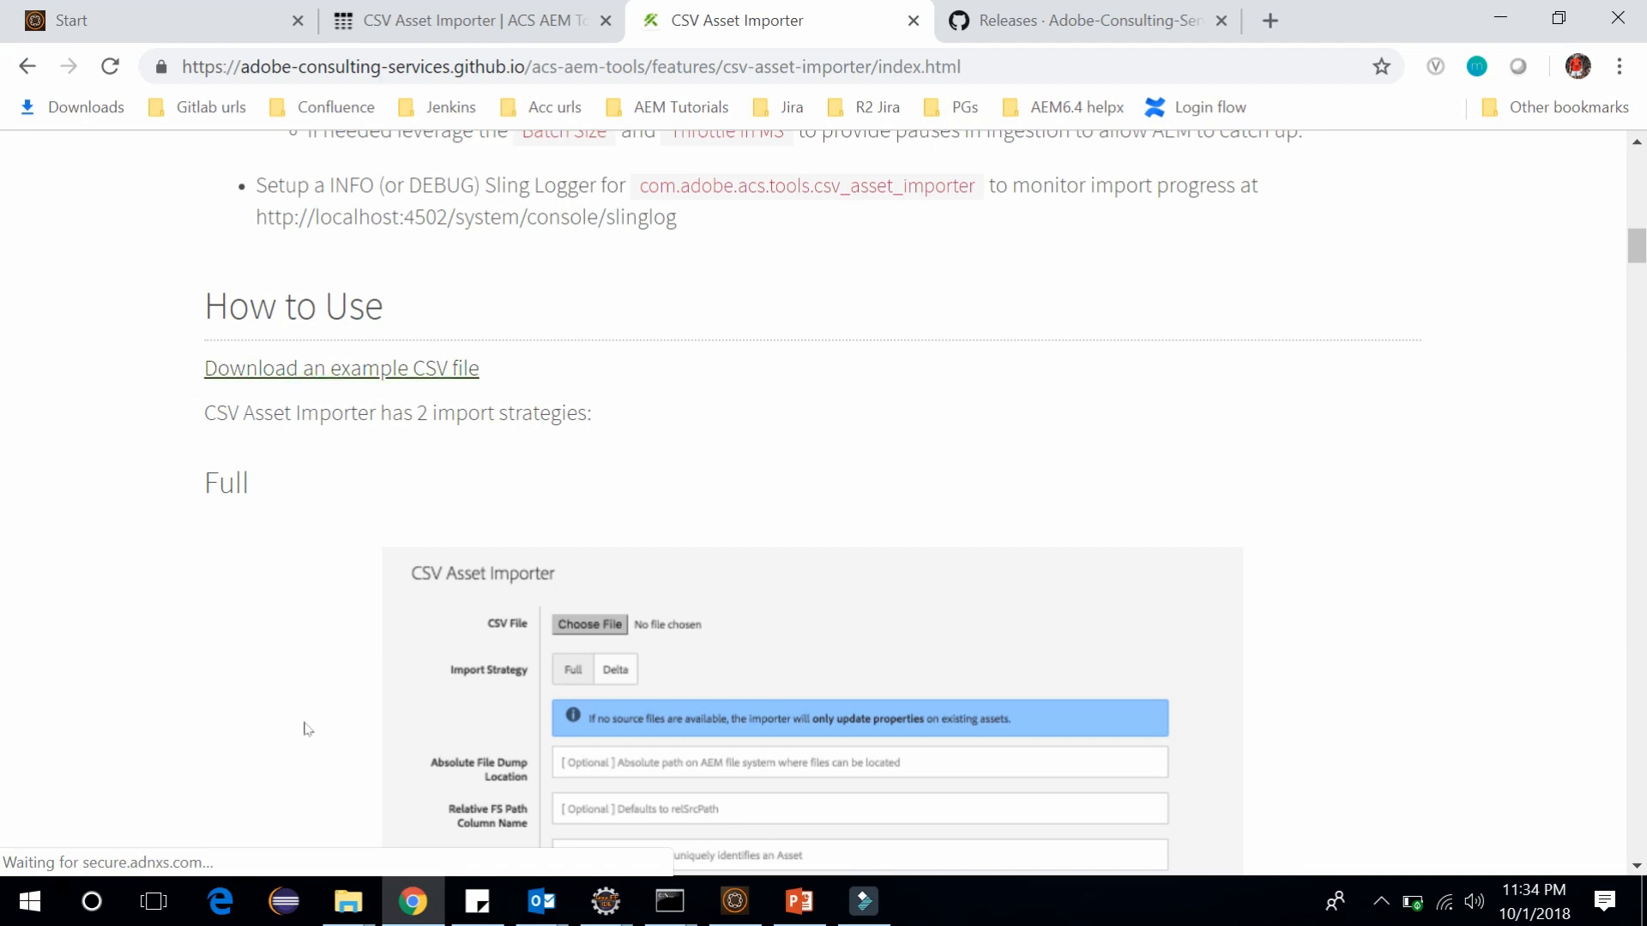
# - Open the import CSV from the Downloads folder in Excel
pyautogui.click(348, 901)
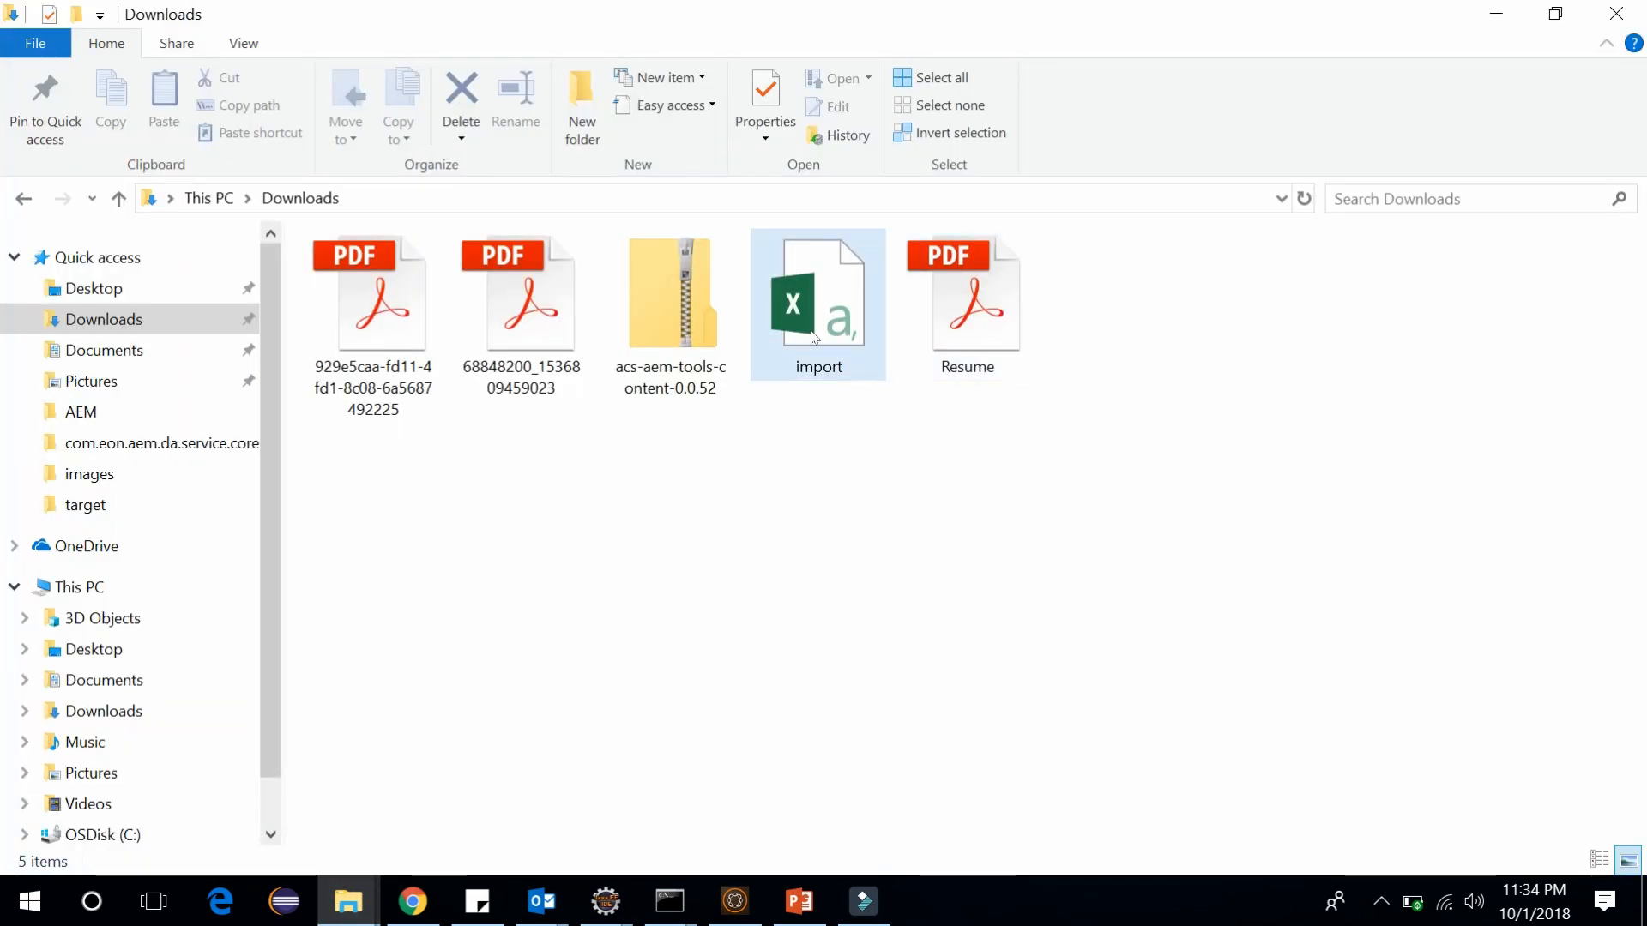
pyautogui.click(818, 299)
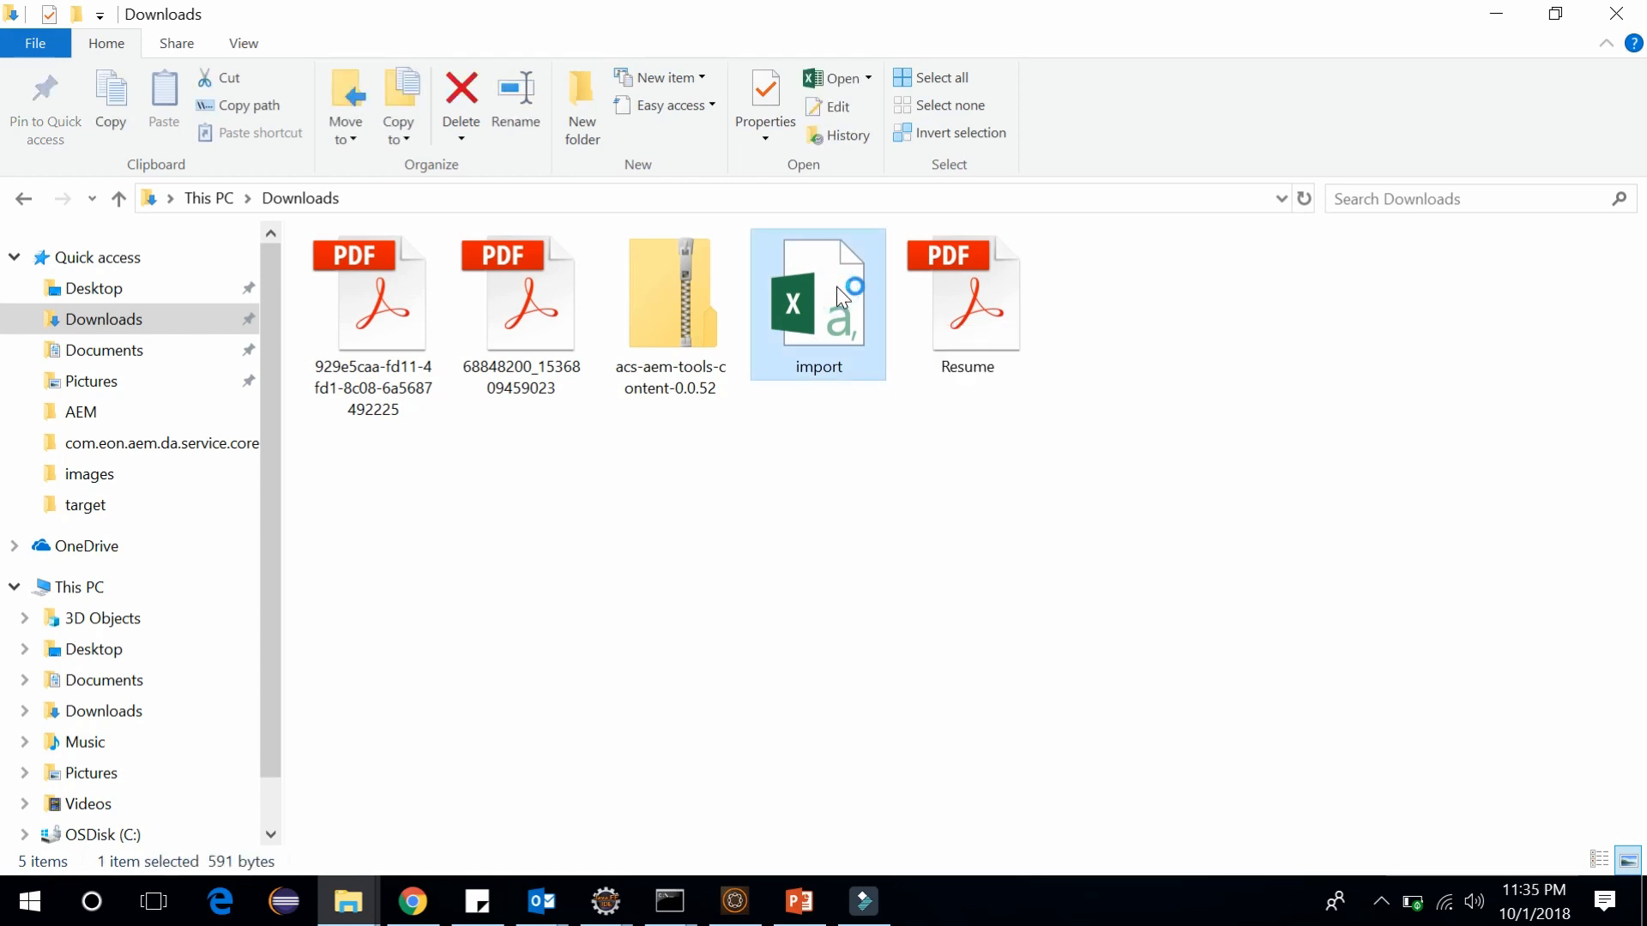
pyautogui.doubleClick(818, 304)
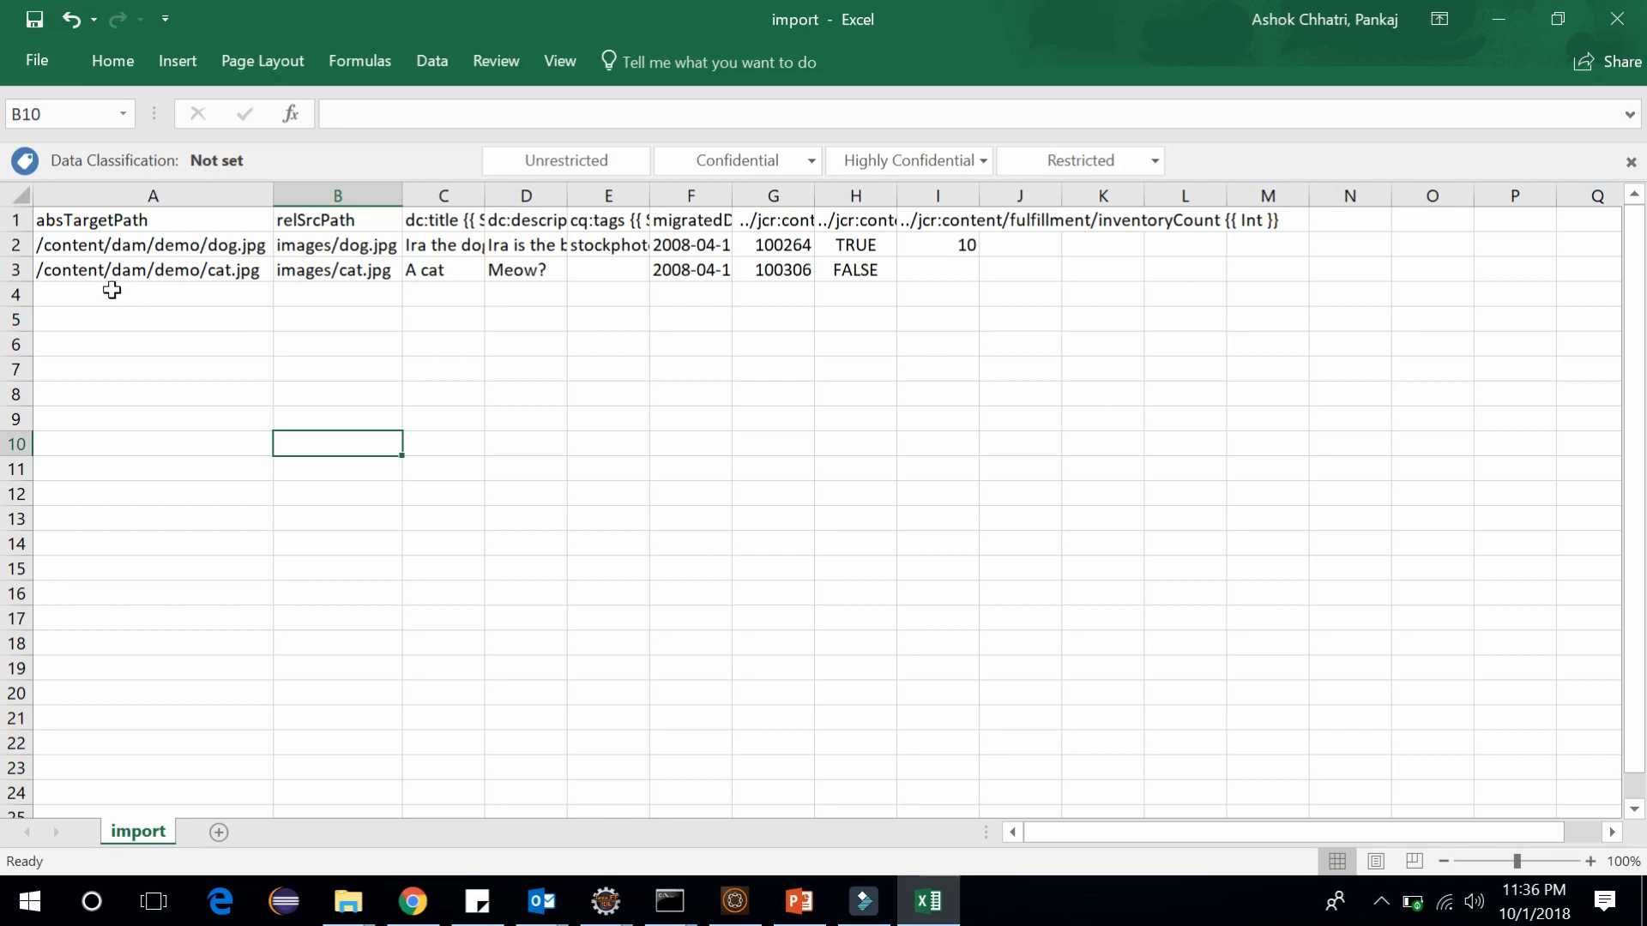
# - Inspect the cat and dog absTargetPath and cat relSrcPath cells, then minimize Excel
pyautogui.click(152, 271)
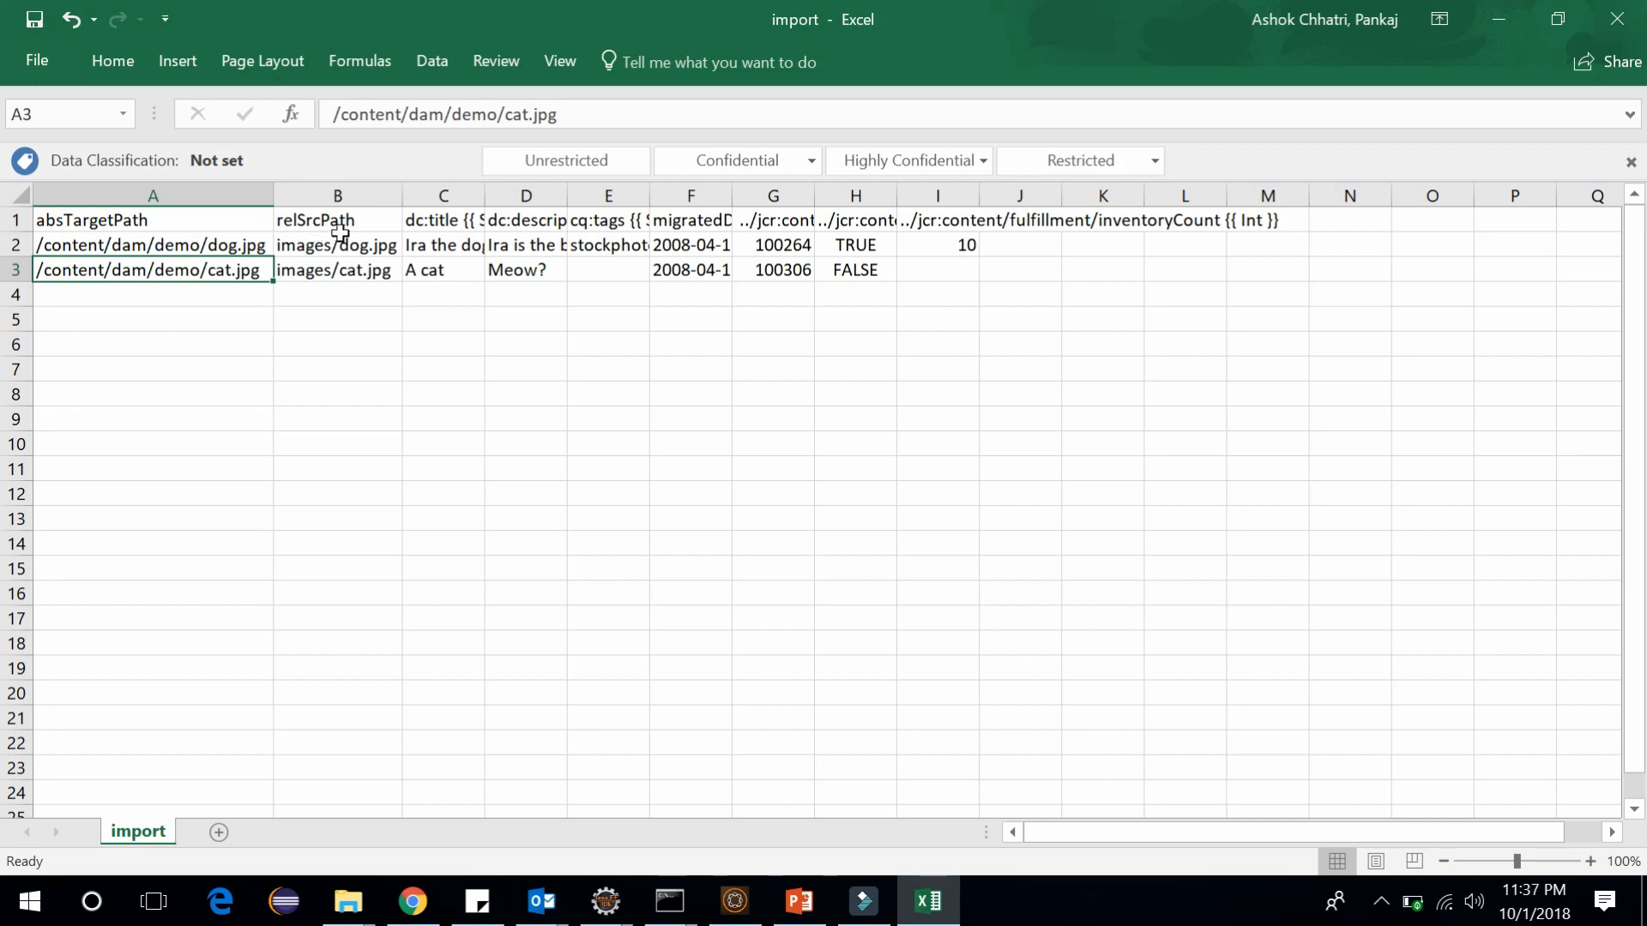
pyautogui.click(152, 245)
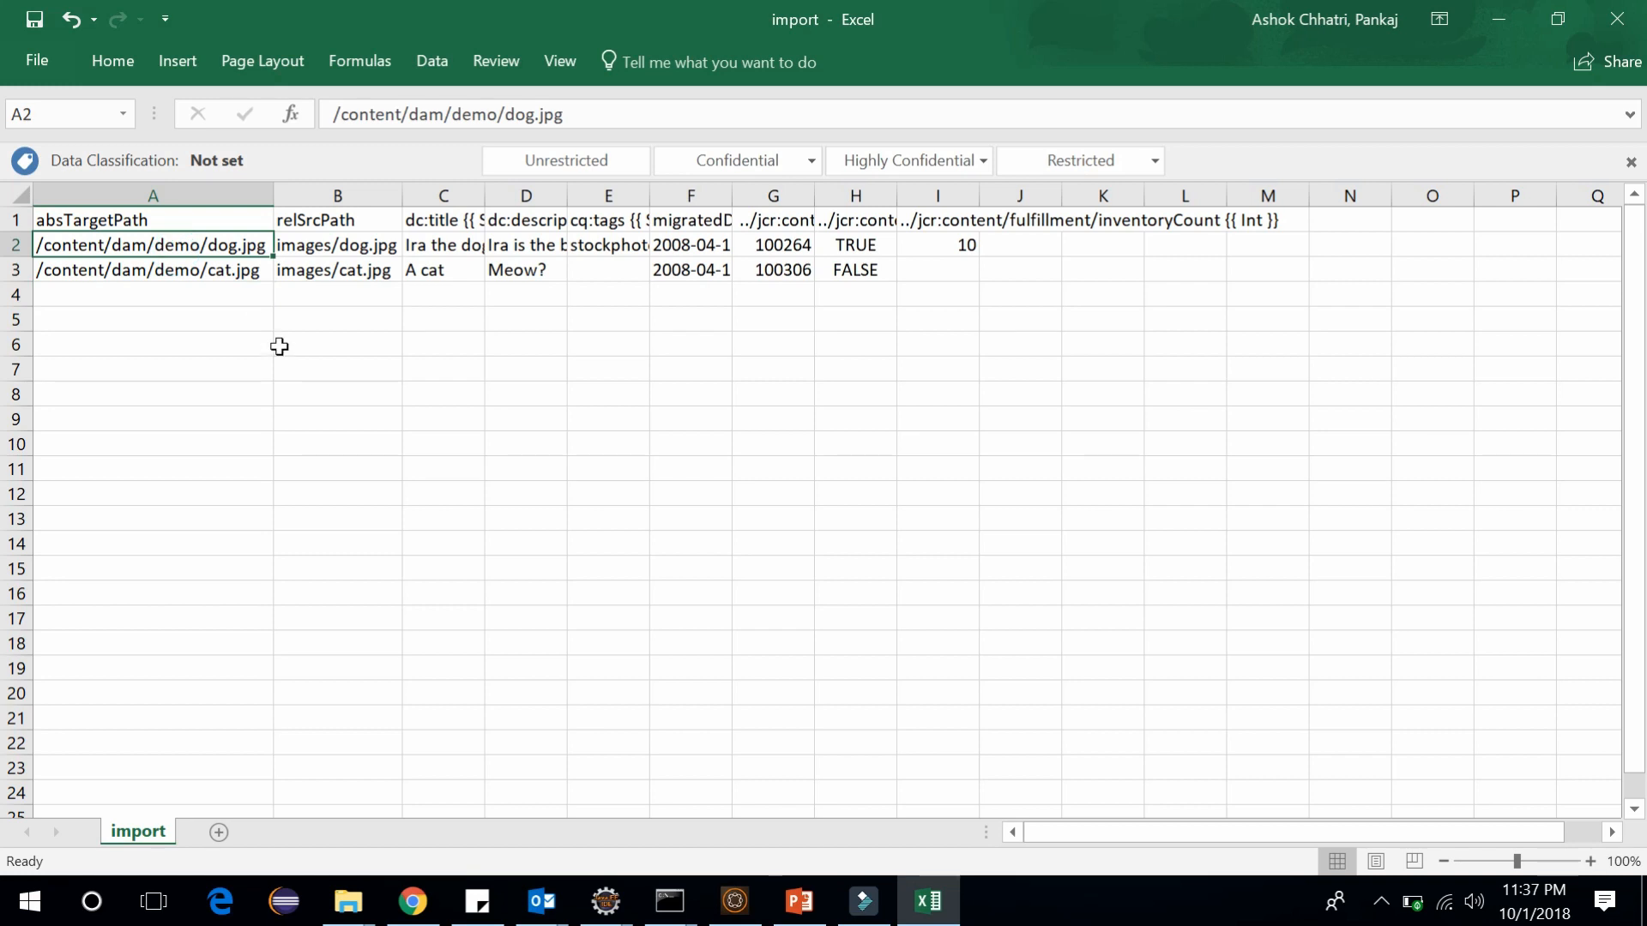
pyautogui.moveTo(173, 258)
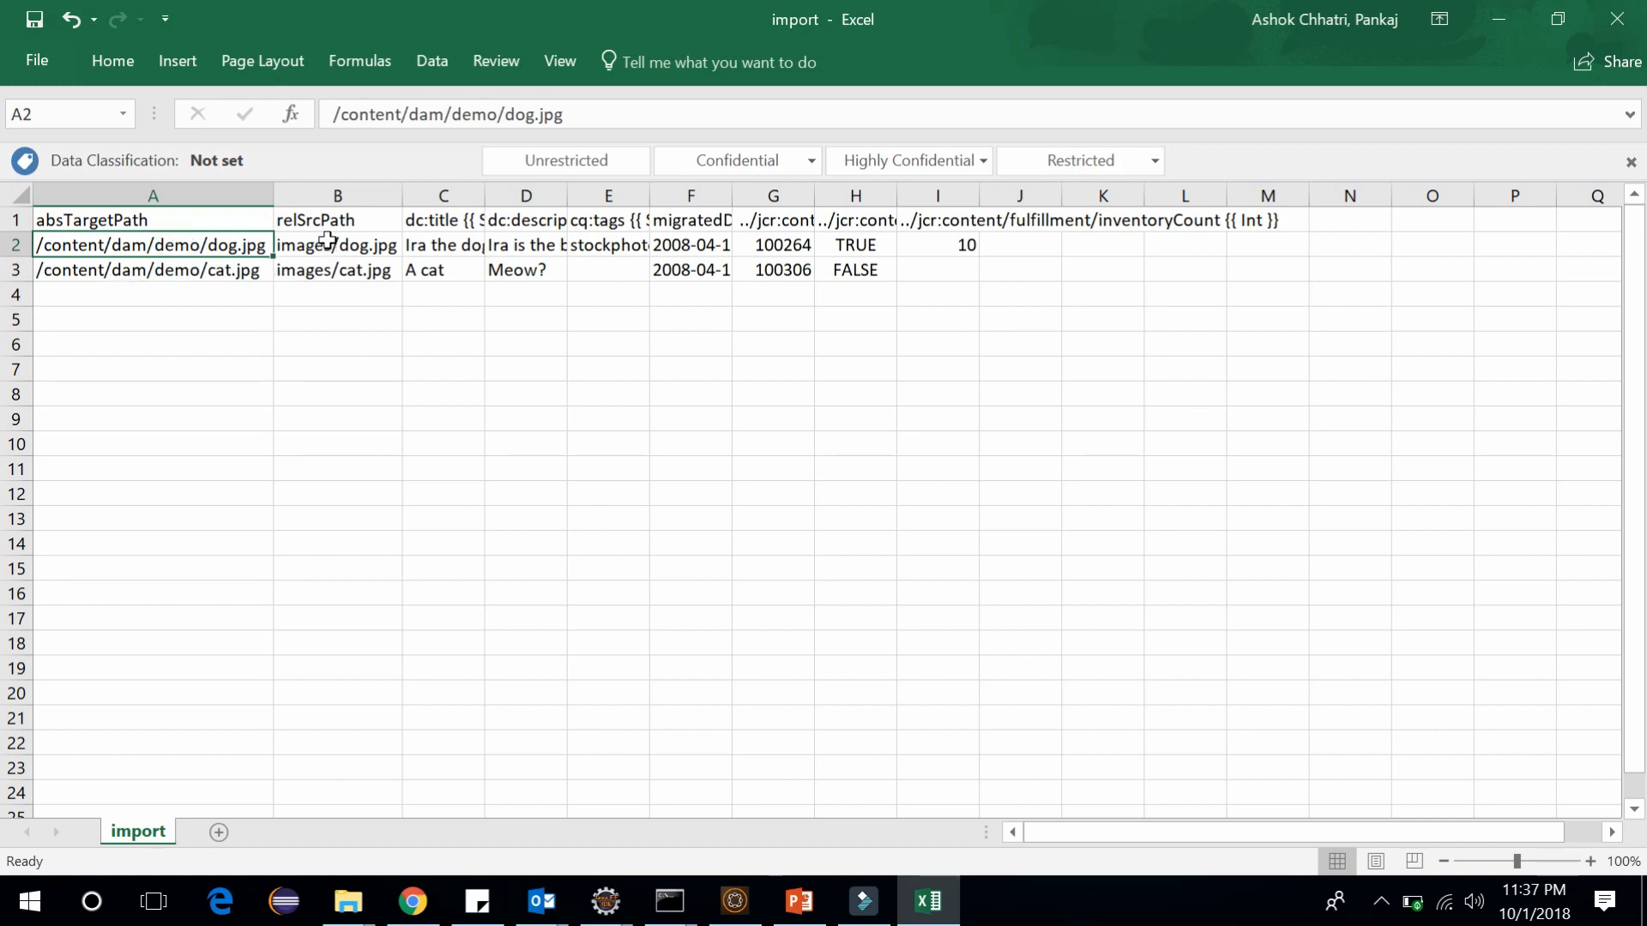
pyautogui.click(337, 268)
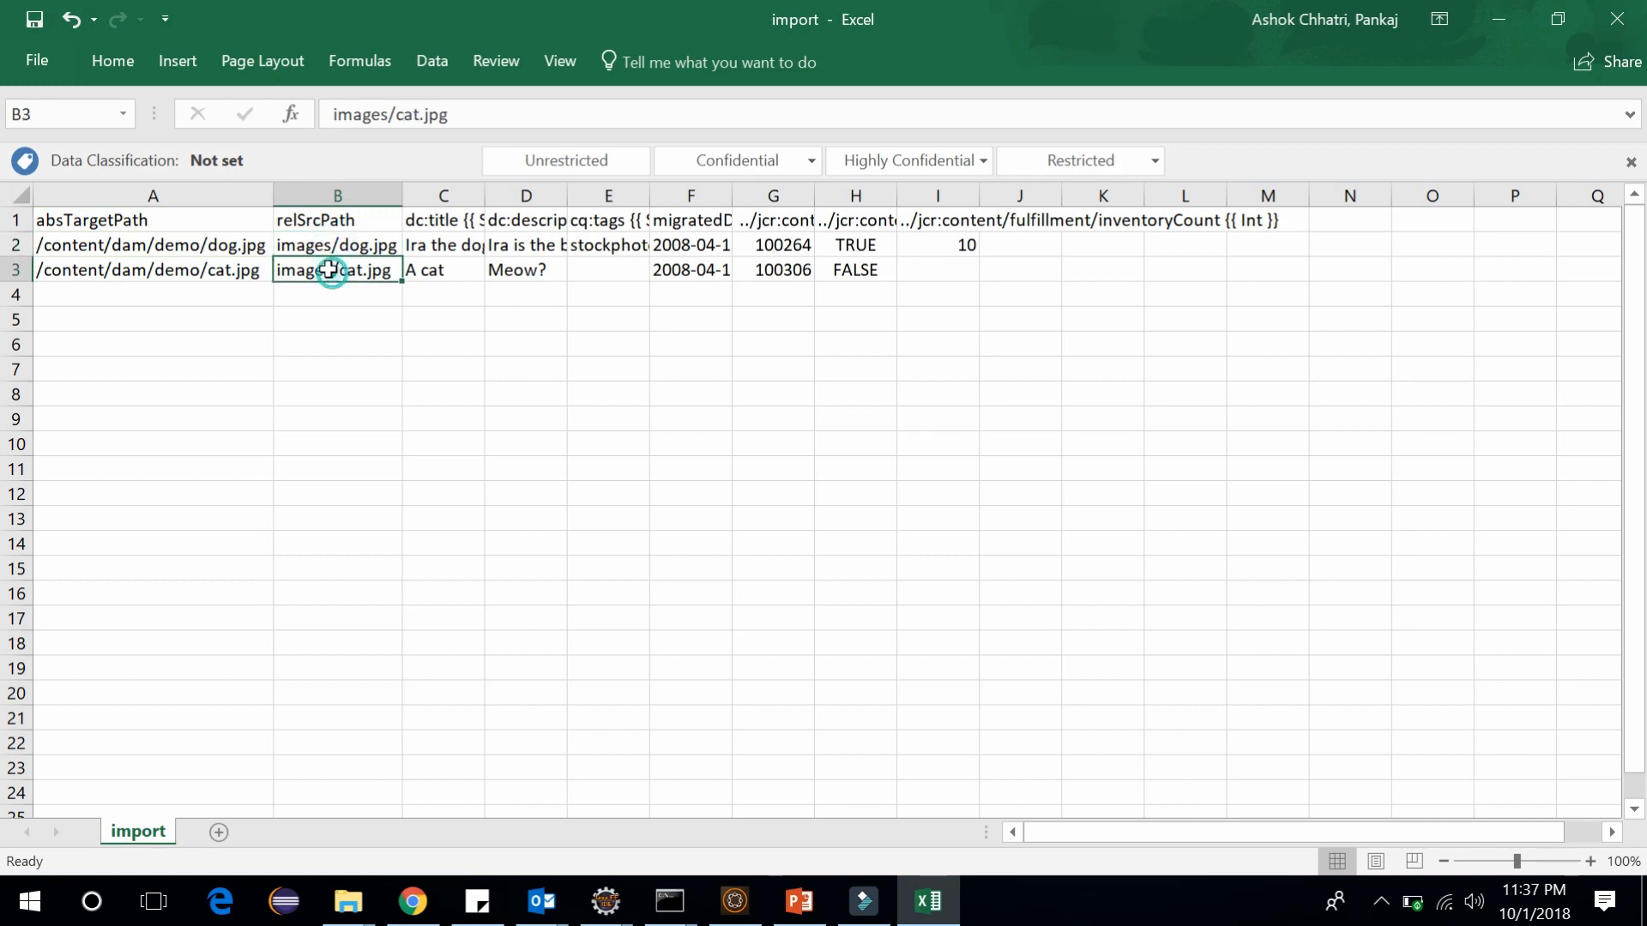
pyautogui.moveTo(370, 256)
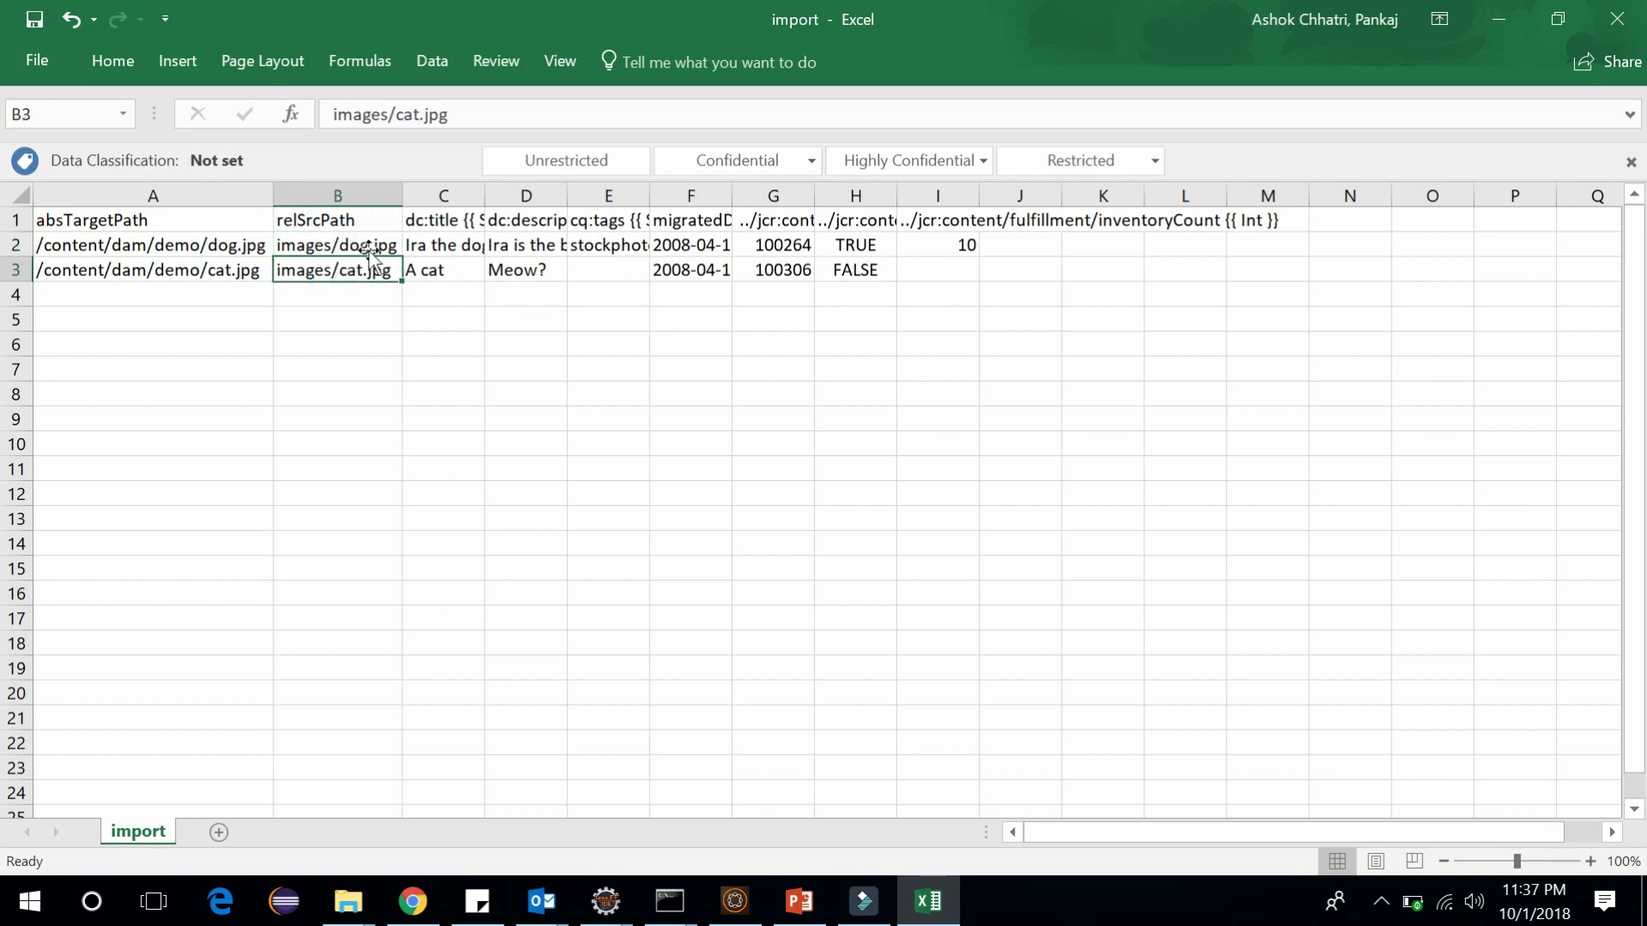
pyautogui.moveTo(374, 313)
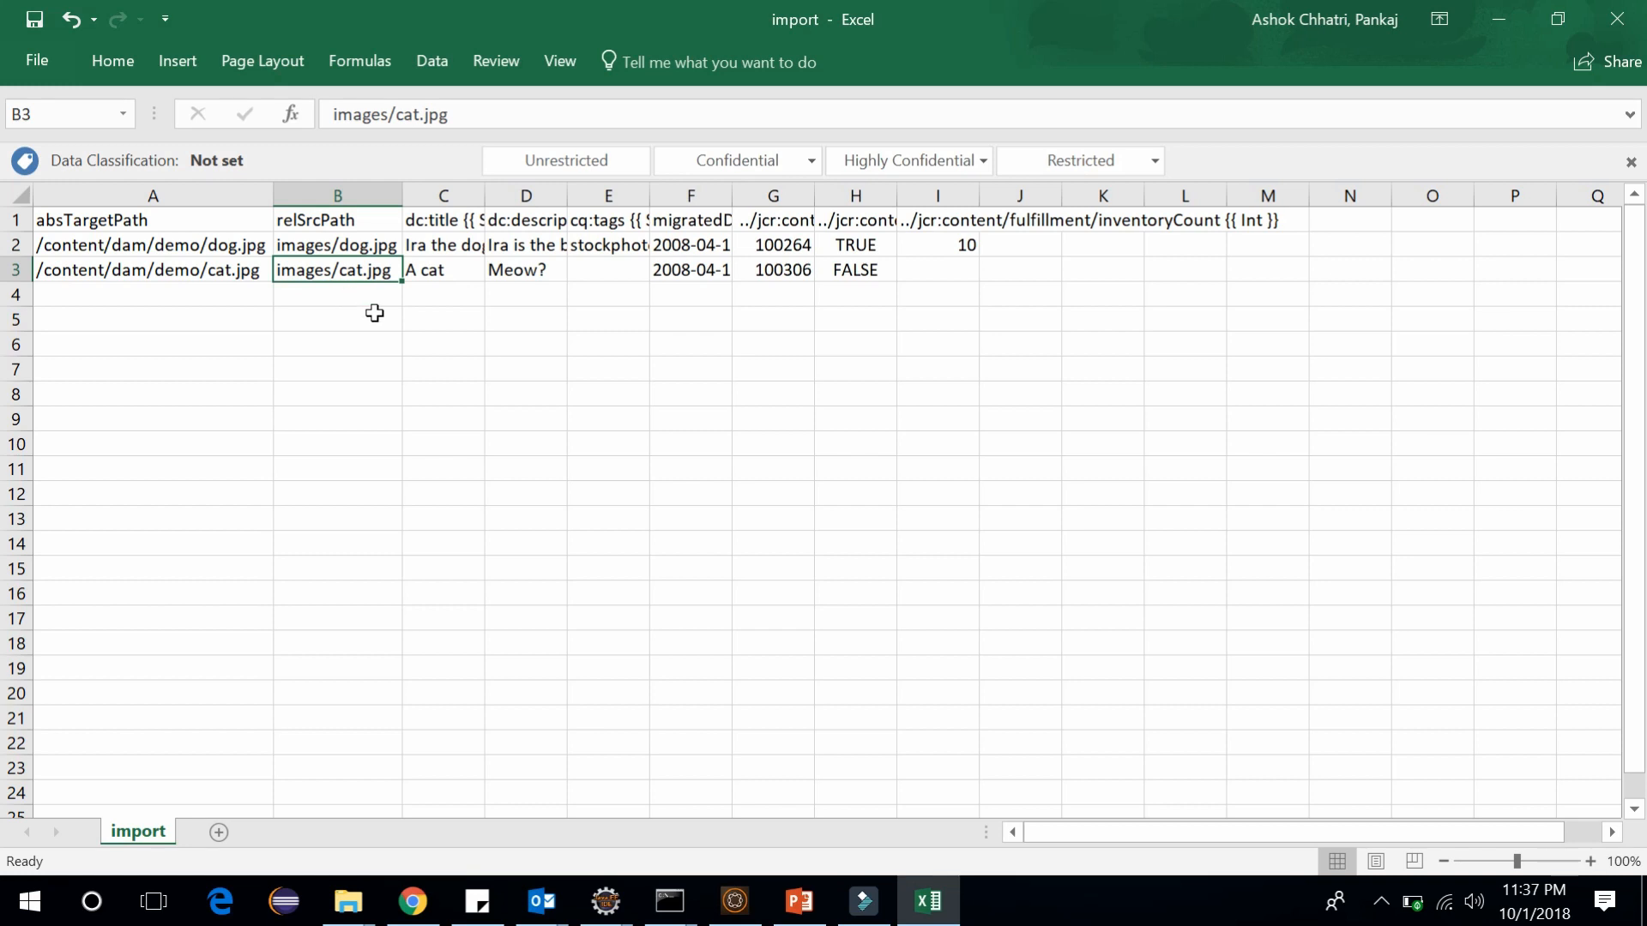
pyautogui.click(1496, 19)
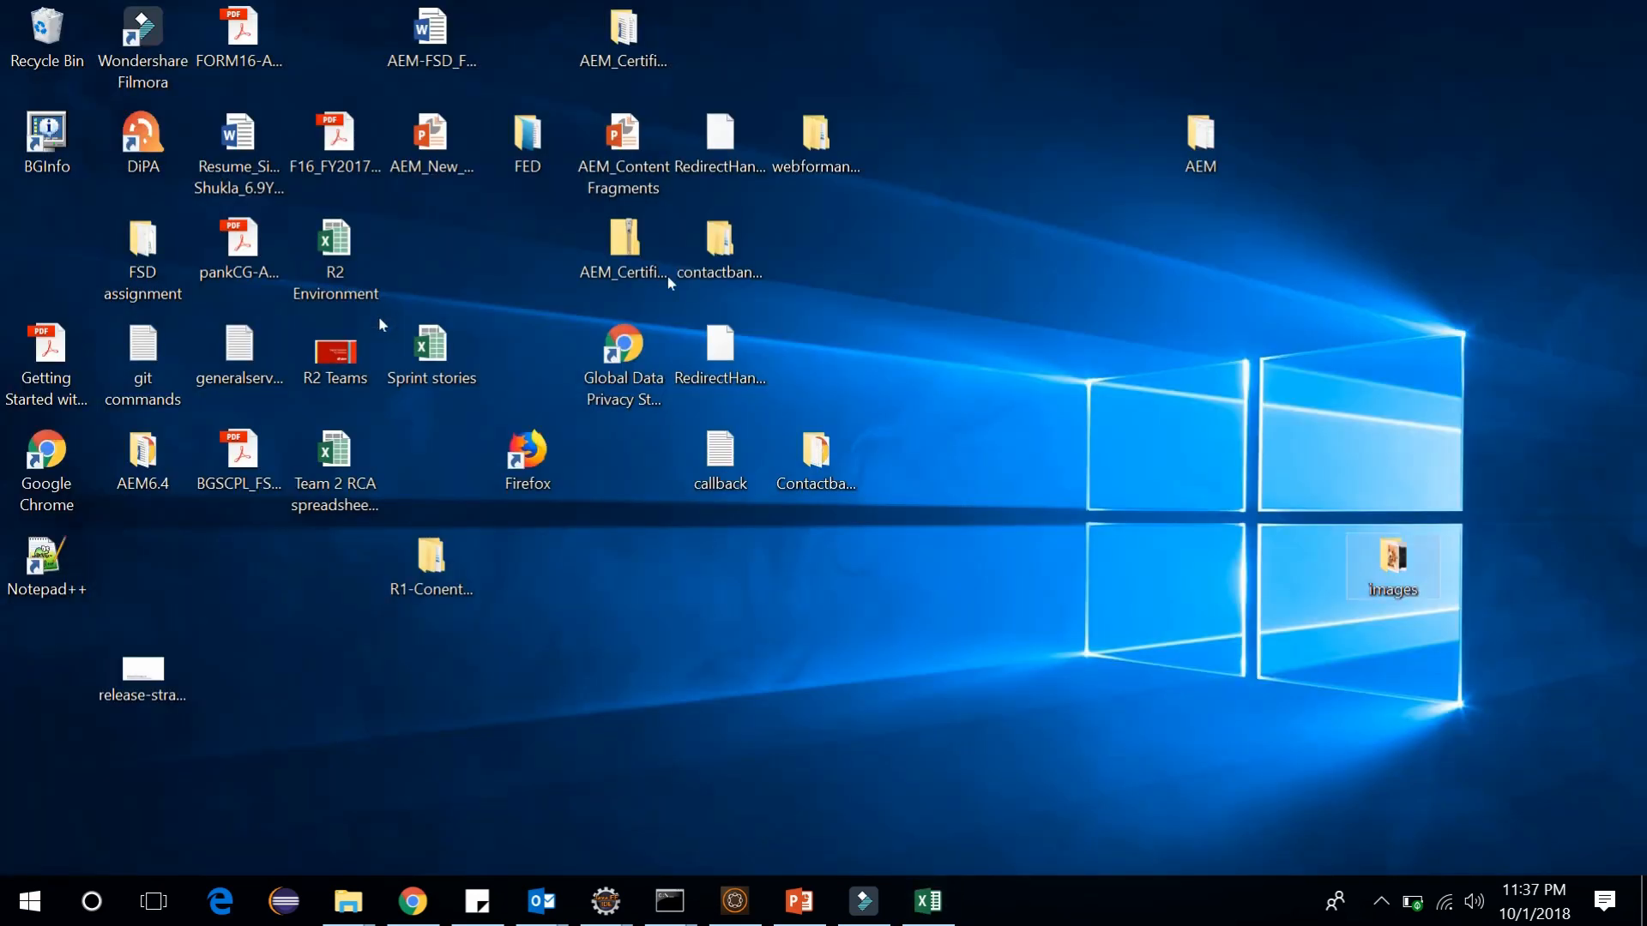
# - Check the cat and dog pictures in the maximized images folder, then return to the importer page
pyautogui.doubleClick(1391, 565)
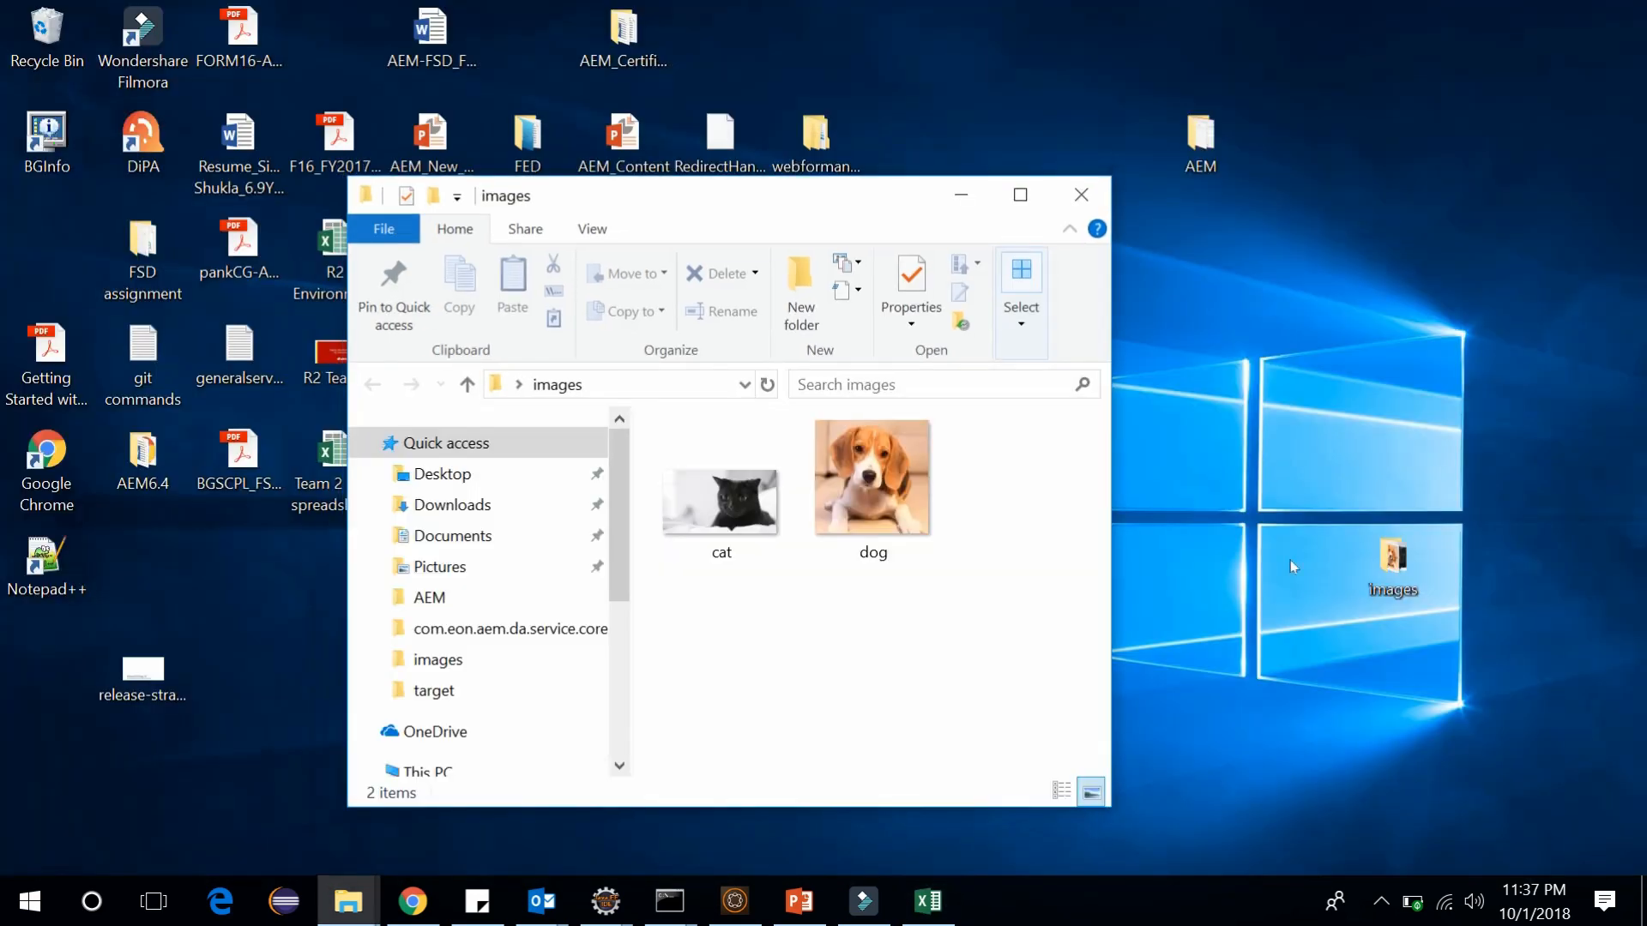
pyautogui.click(1018, 195)
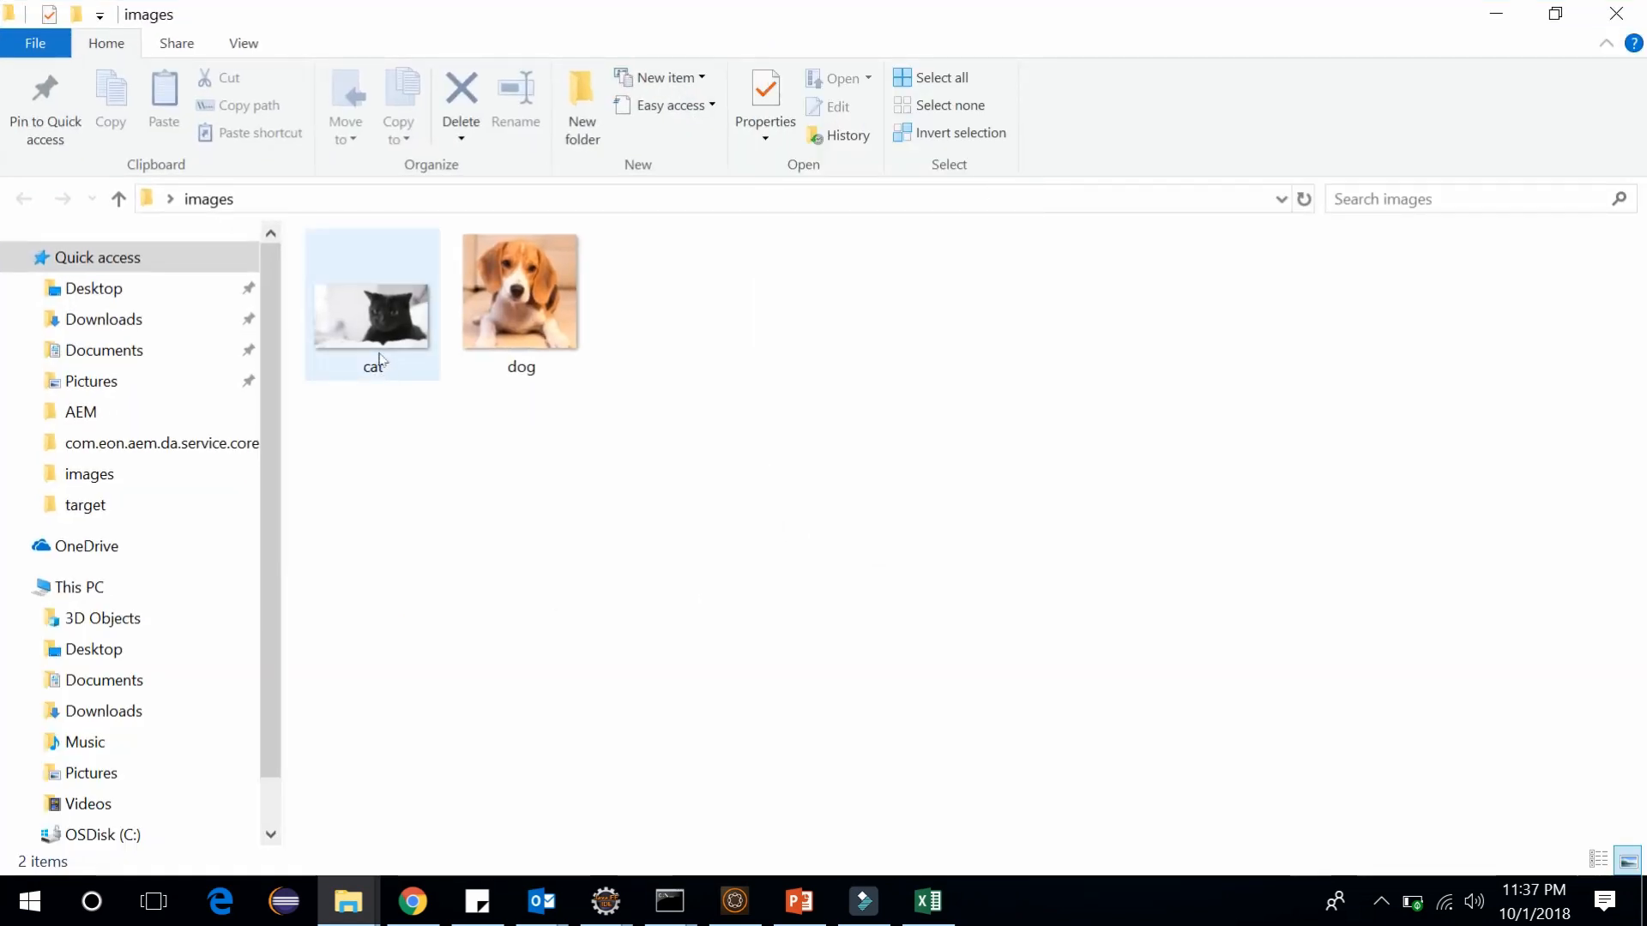
pyautogui.click(520, 291)
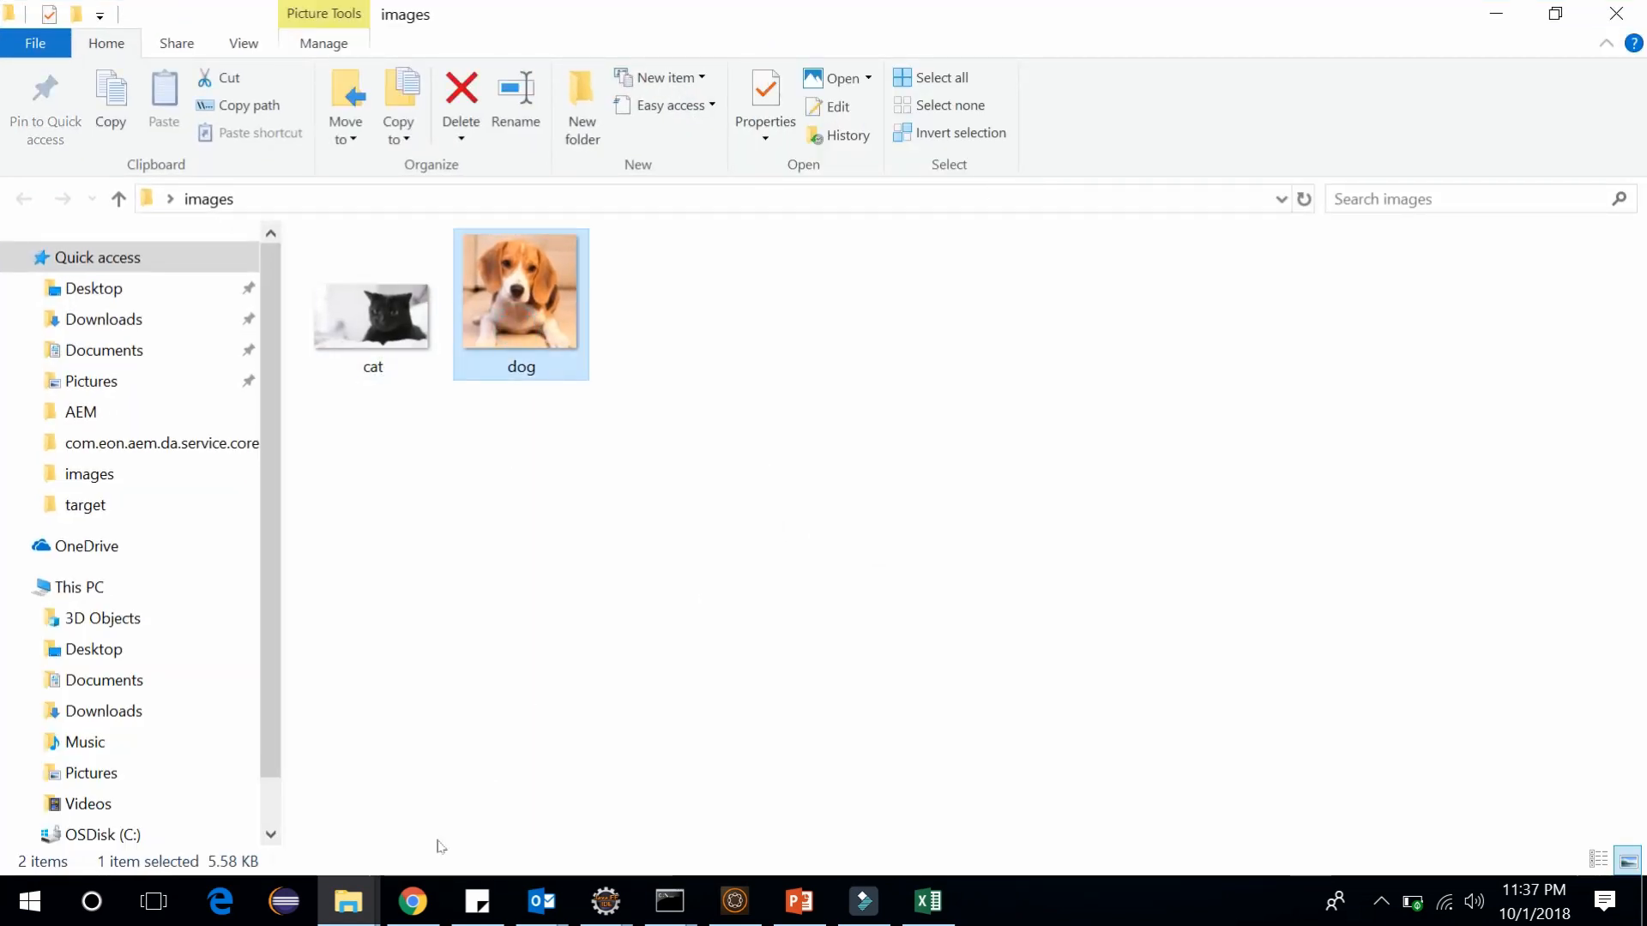
pyautogui.moveTo(642, 618)
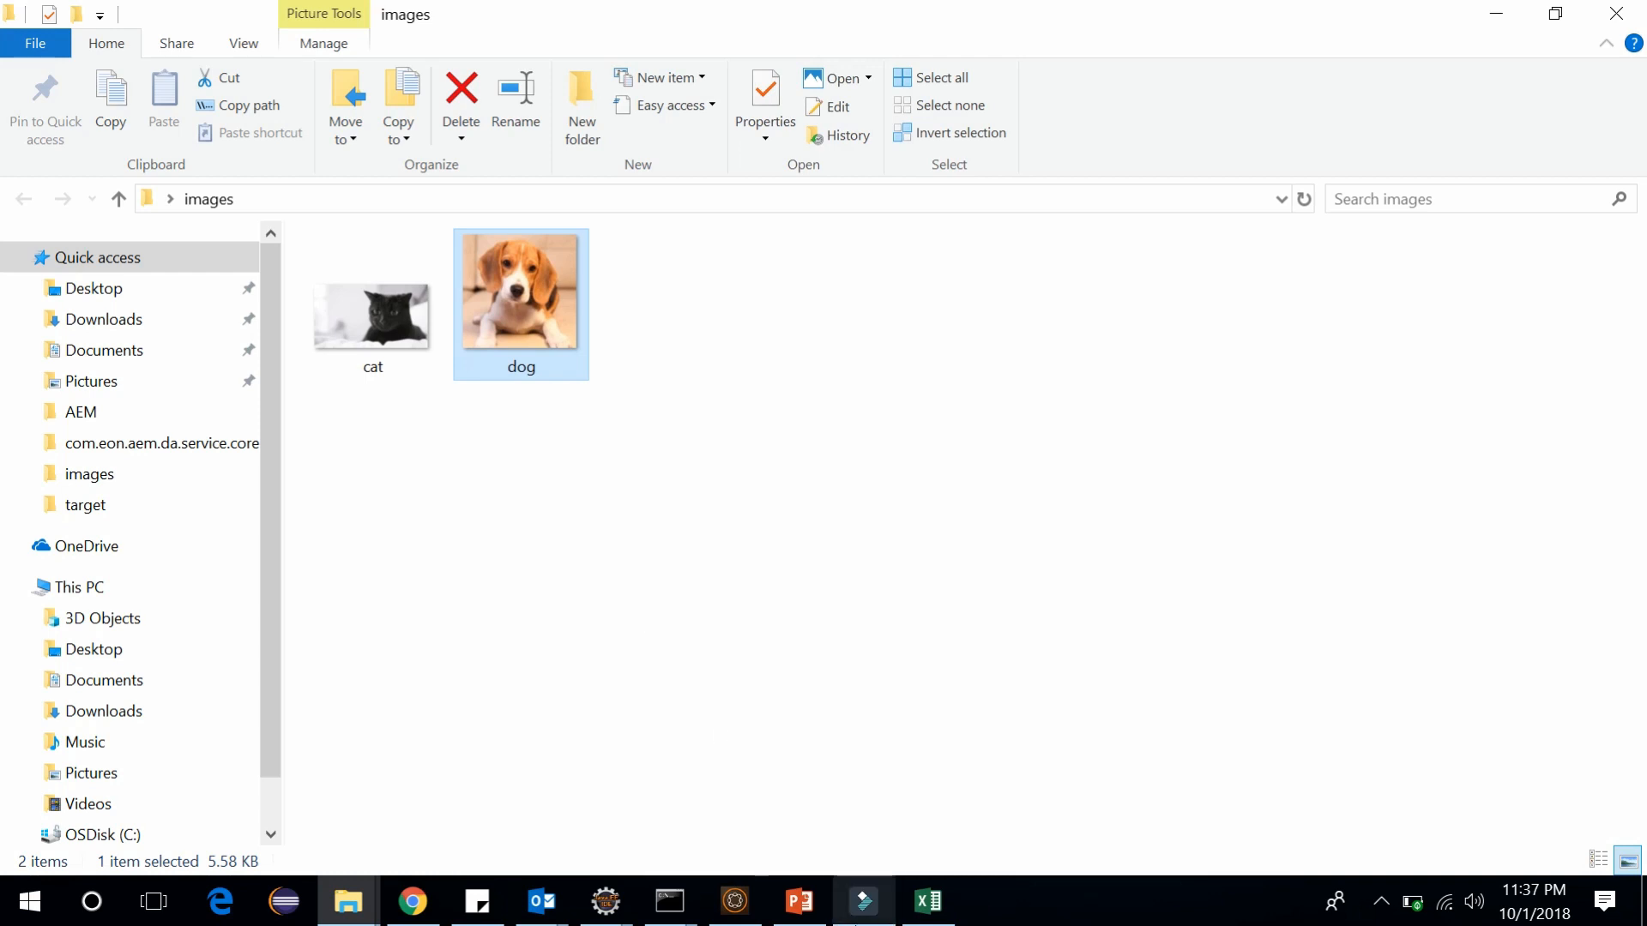
pyautogui.click(925, 901)
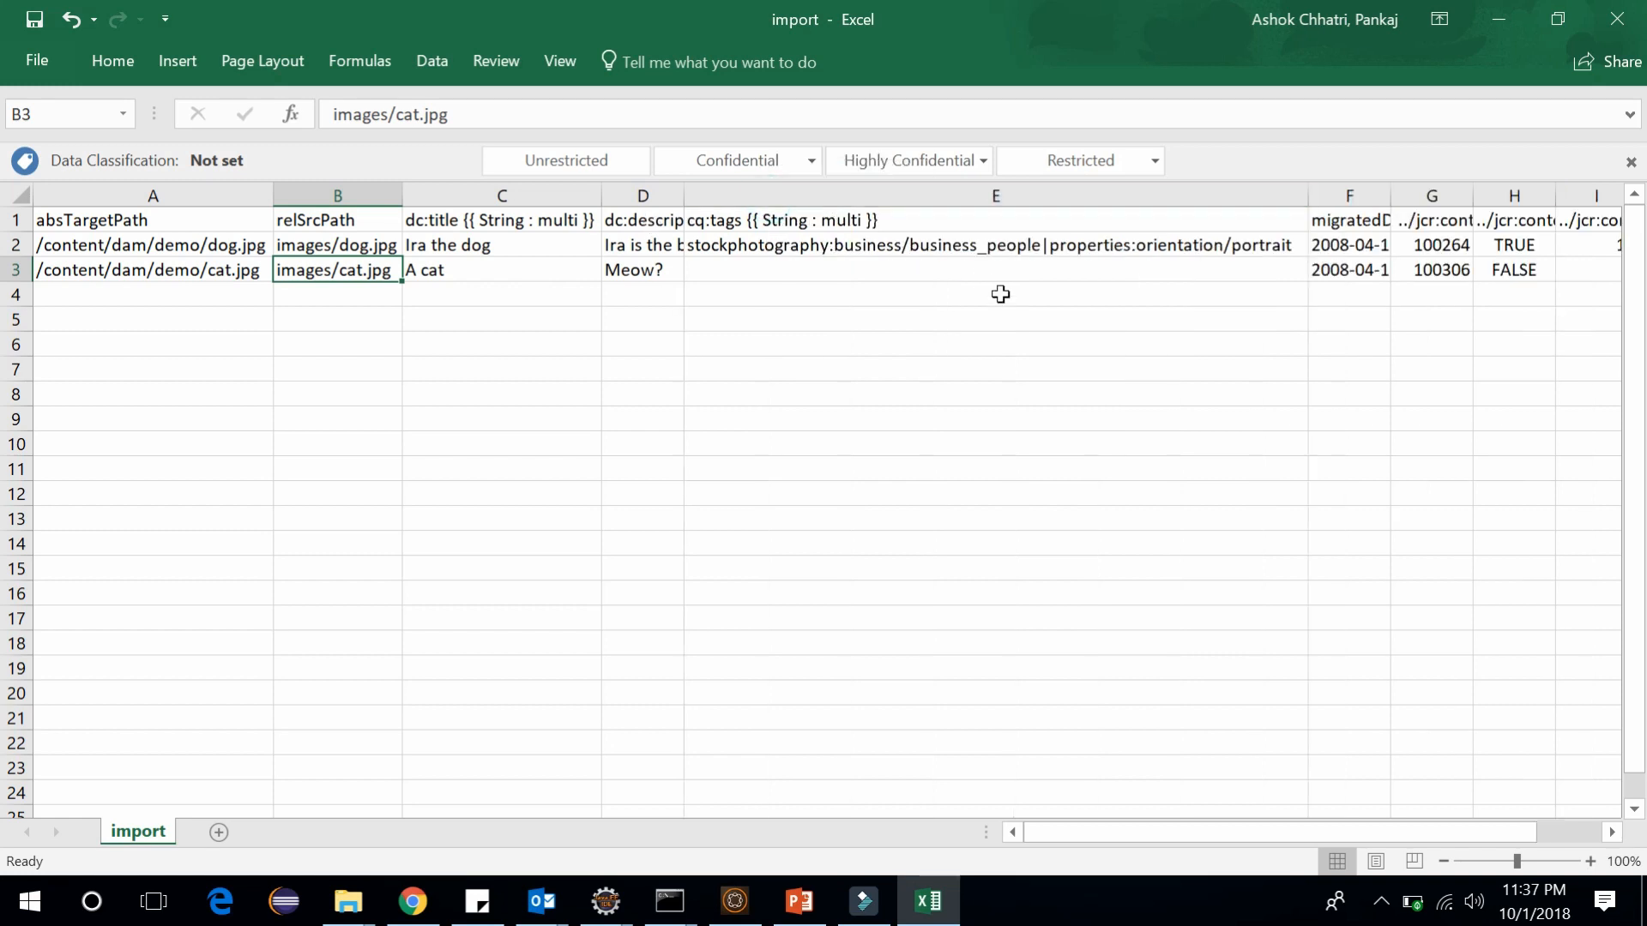
pyautogui.moveTo(1337, 434)
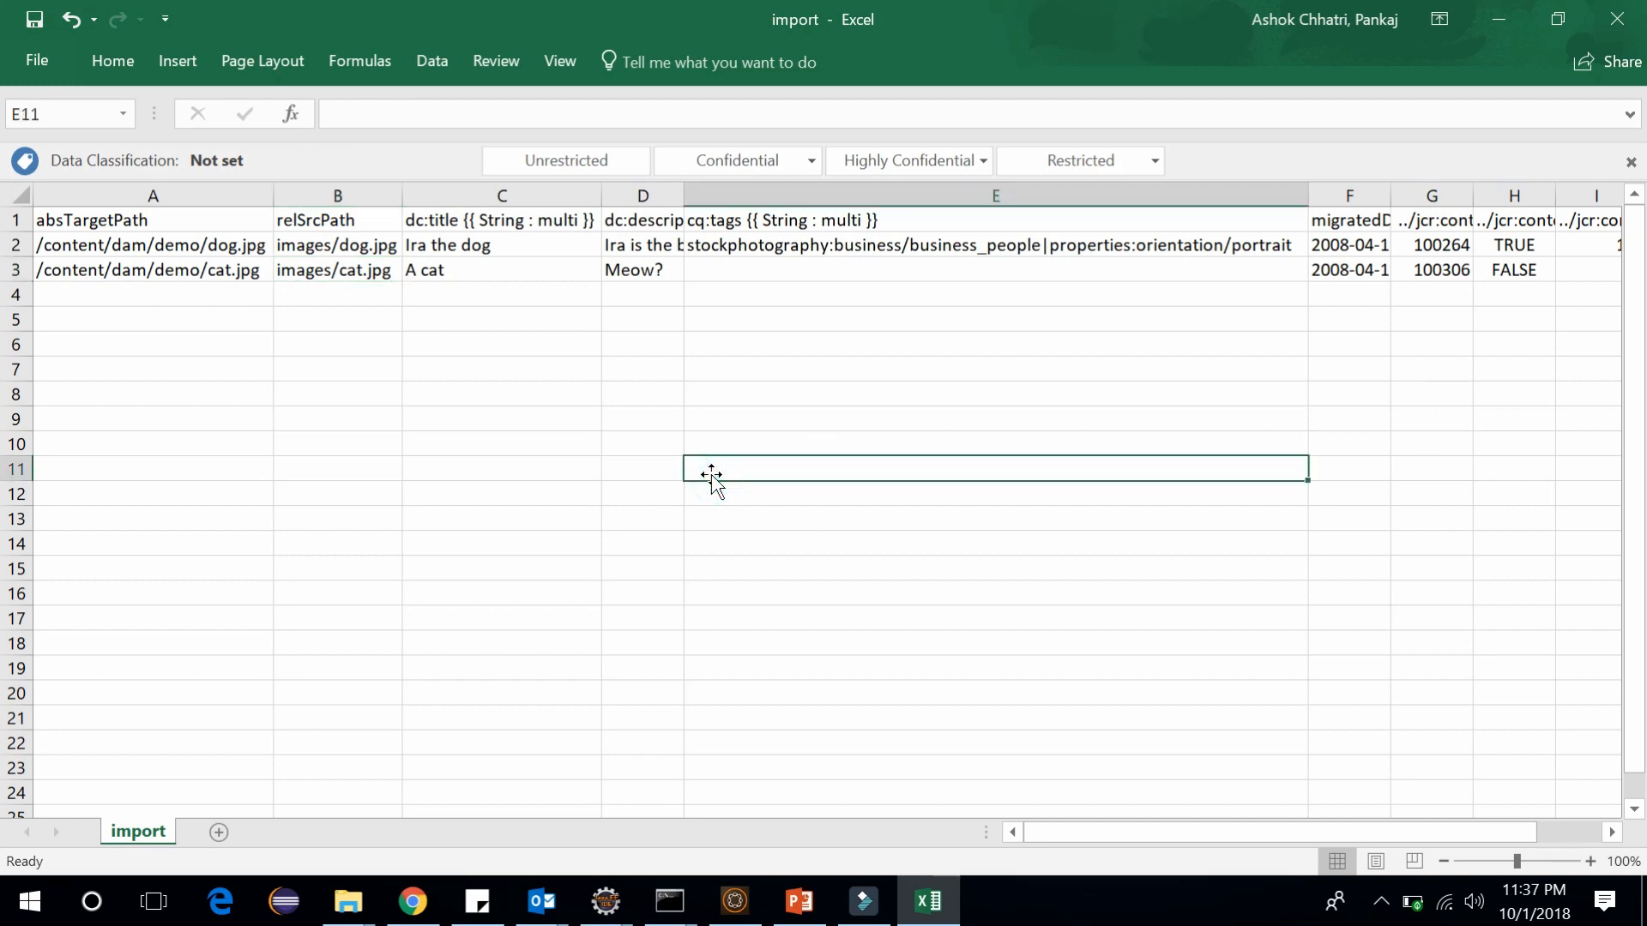
pyautogui.moveTo(448, 829)
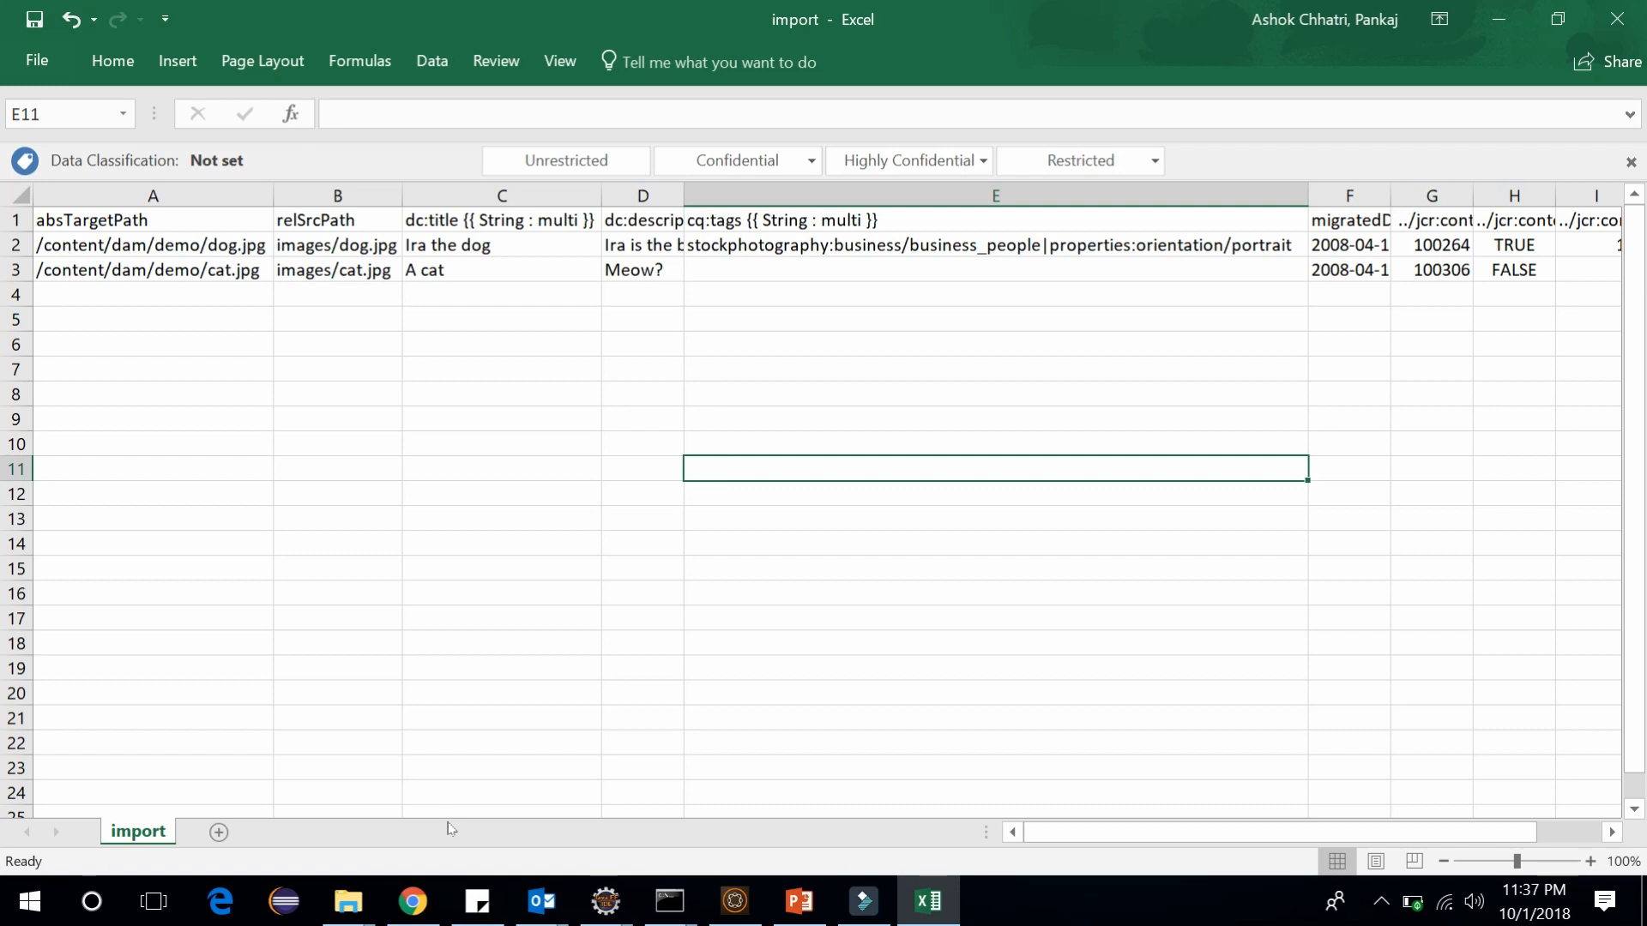
pyautogui.click(411, 902)
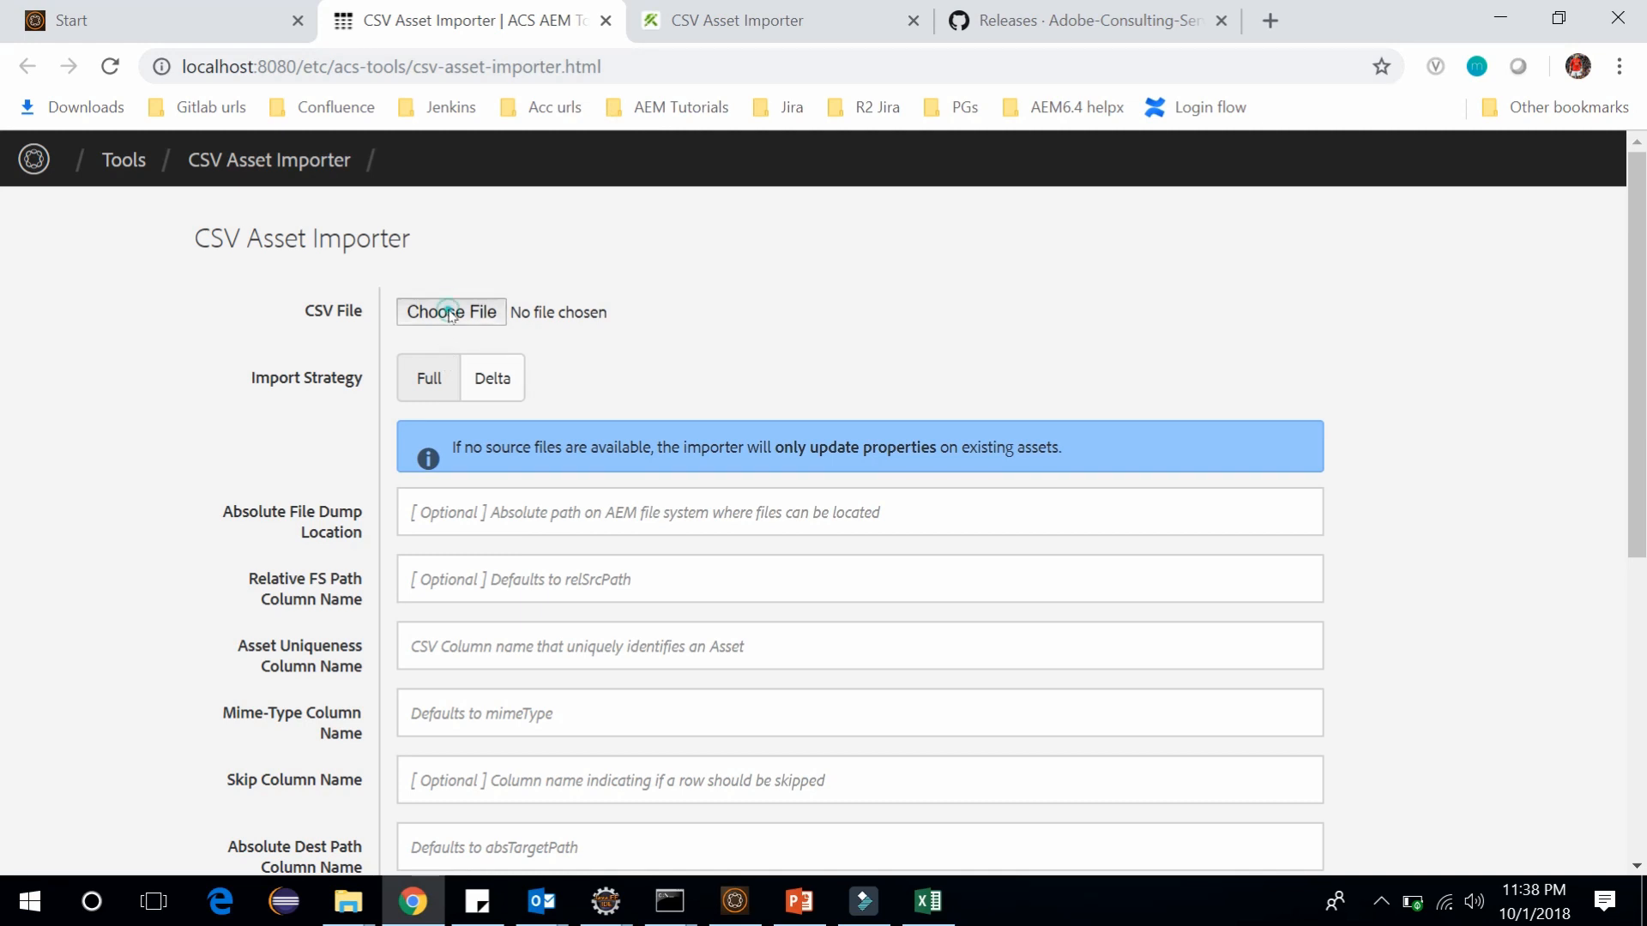
# - Choose import.csv from Downloads as the importer's CSV file
pyautogui.click(450, 312)
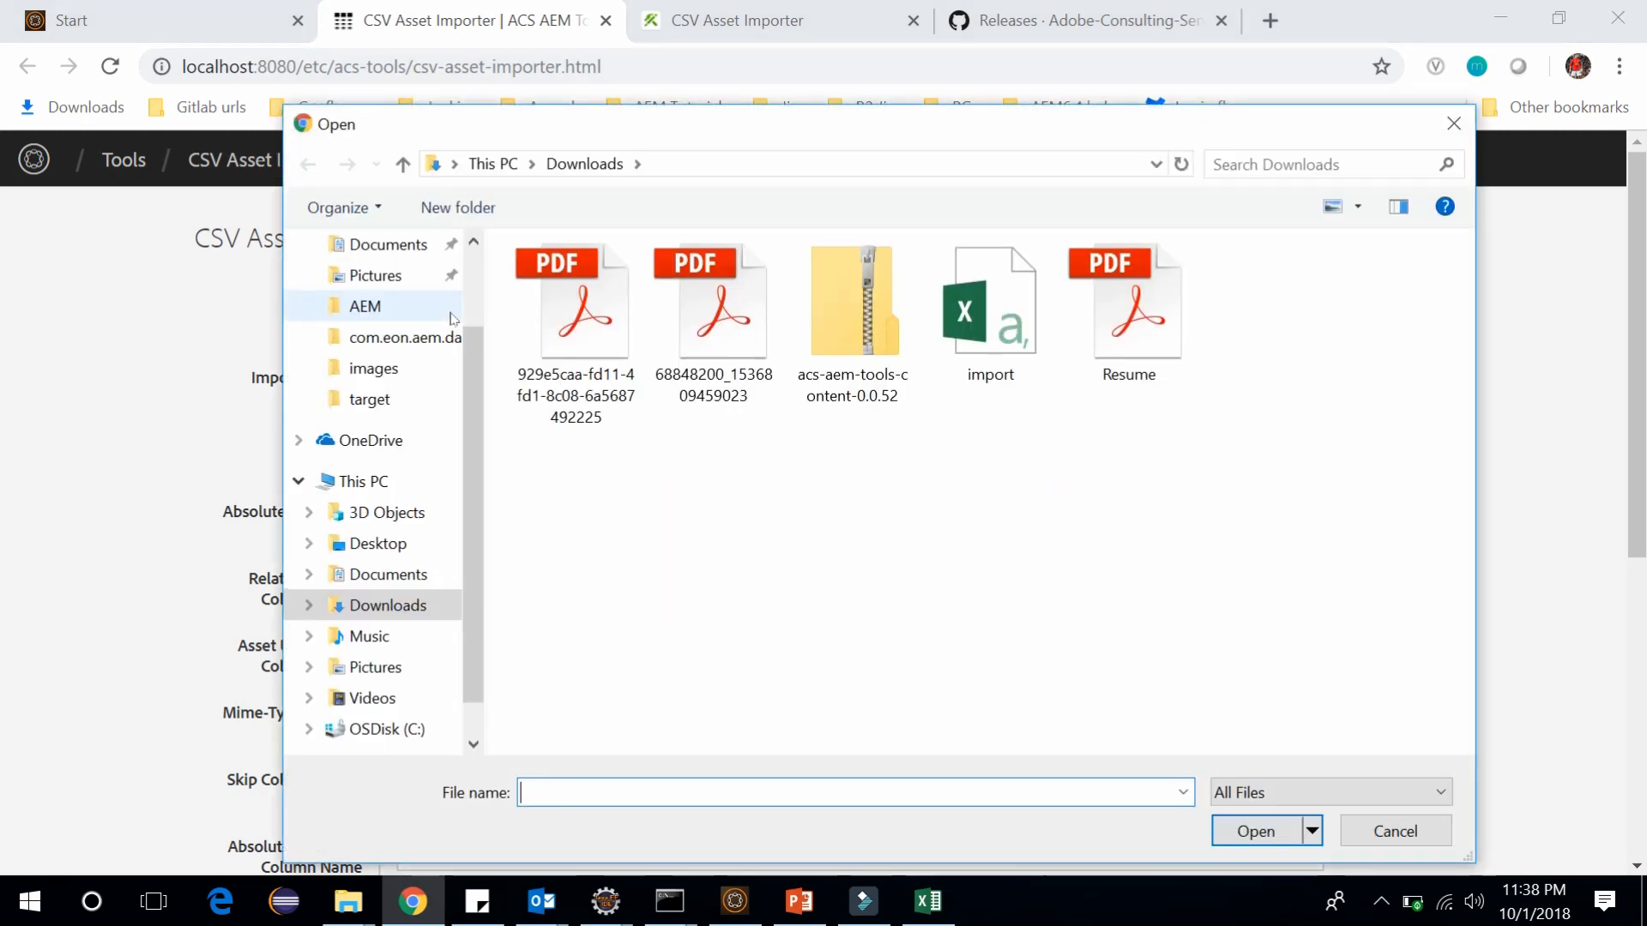
pyautogui.click(988, 309)
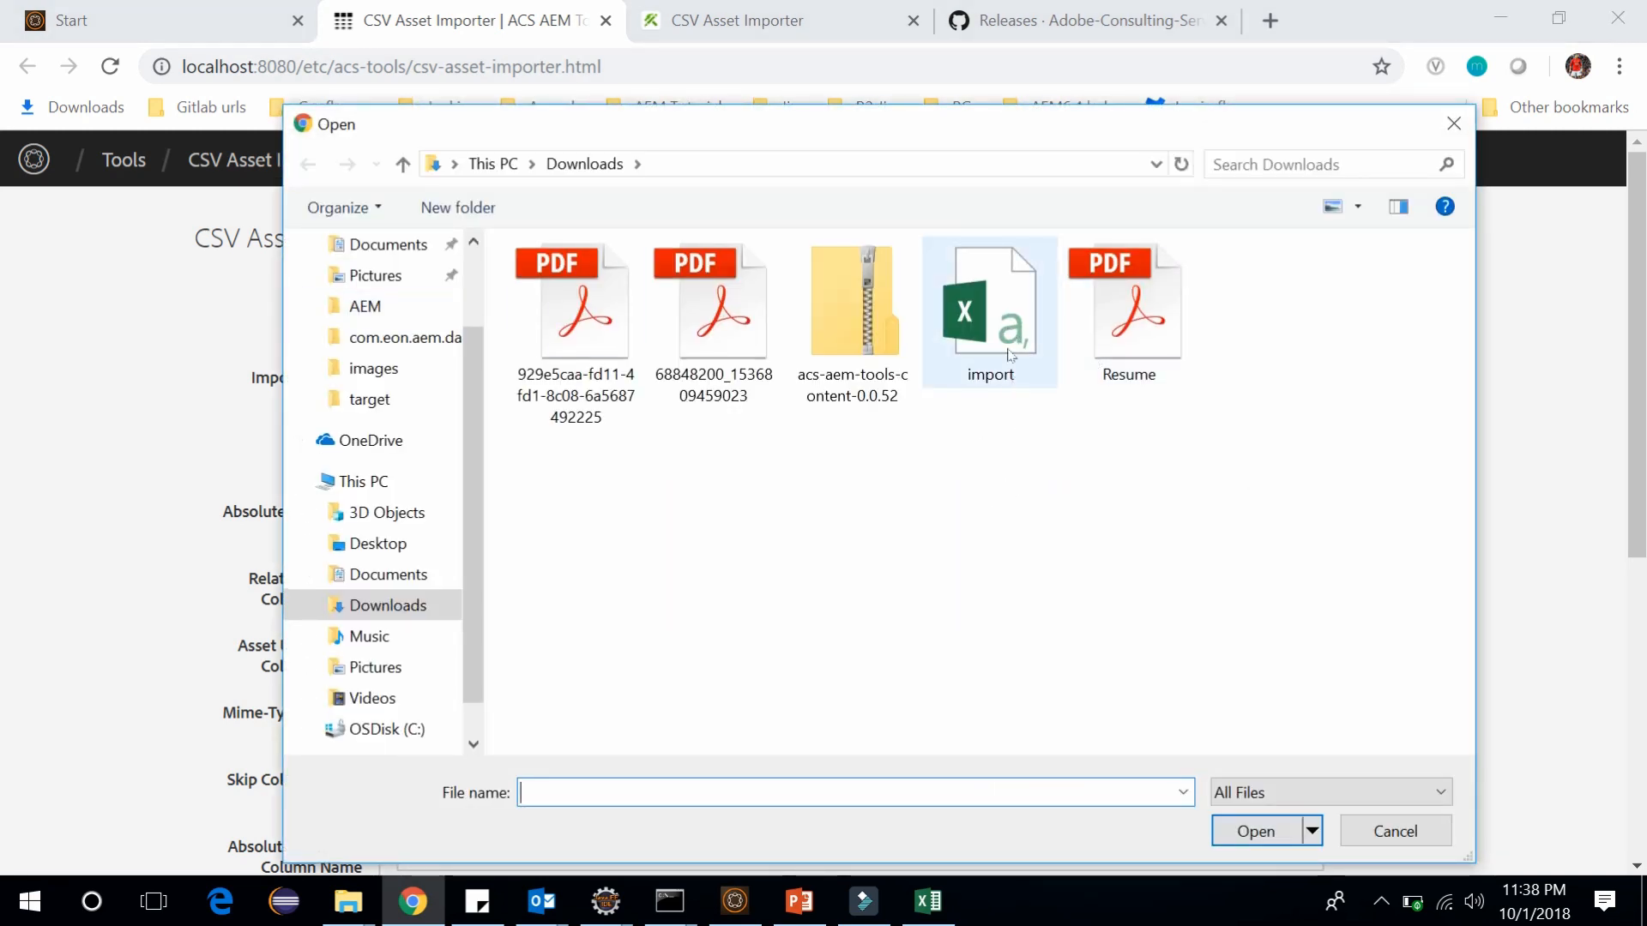
pyautogui.click(1395, 831)
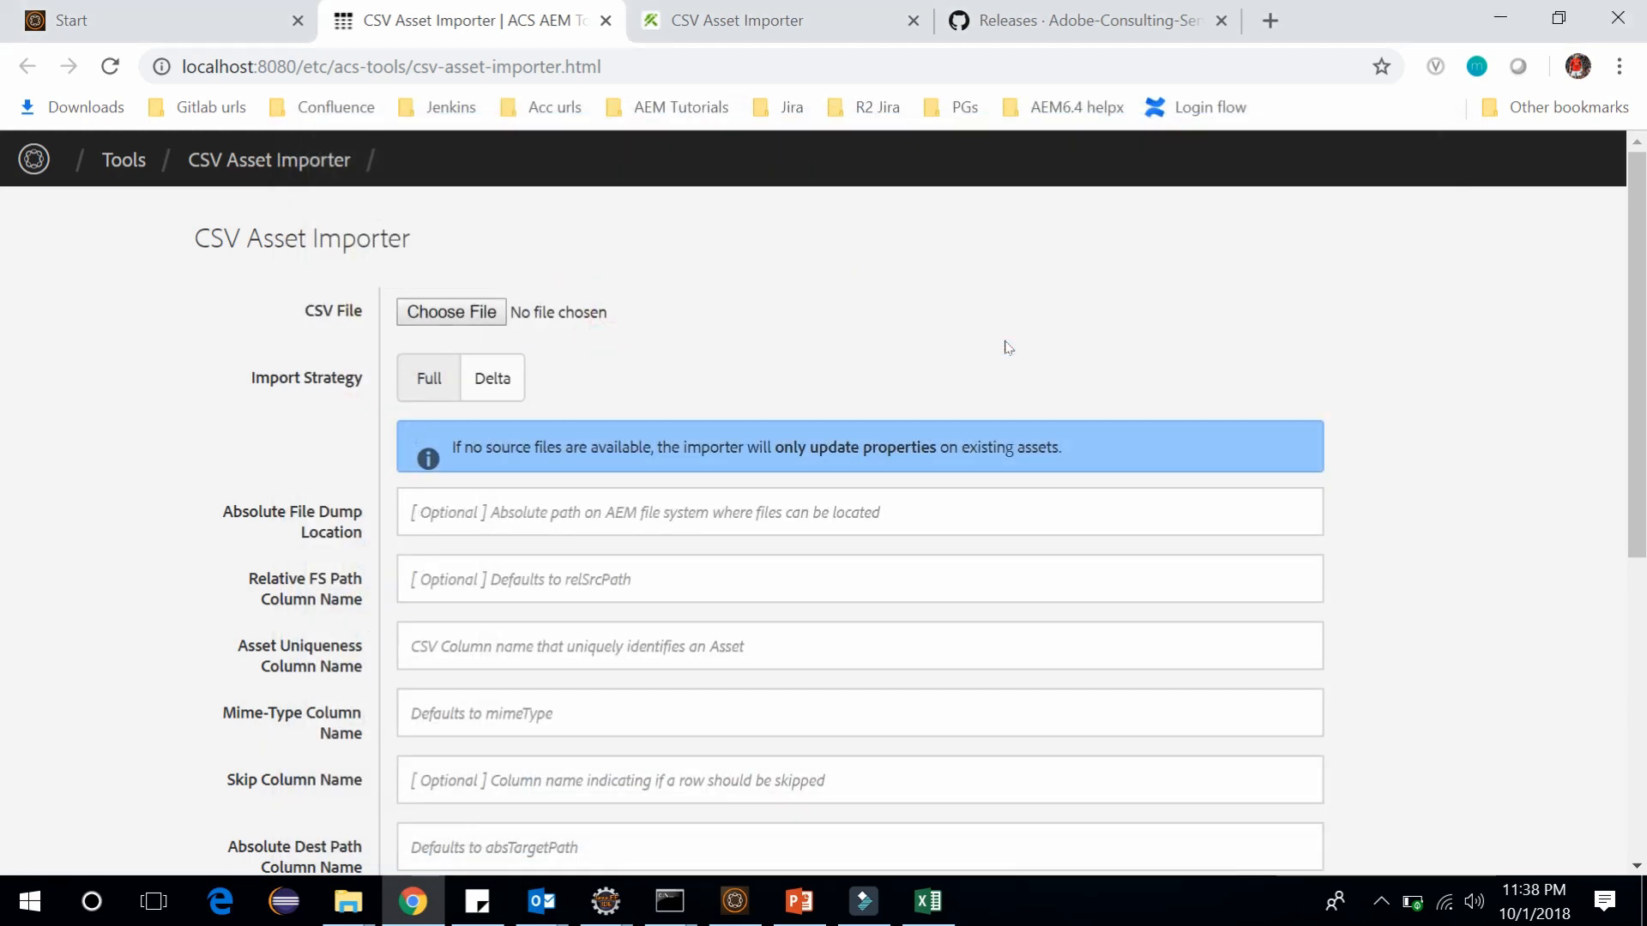
pyautogui.click(451, 312)
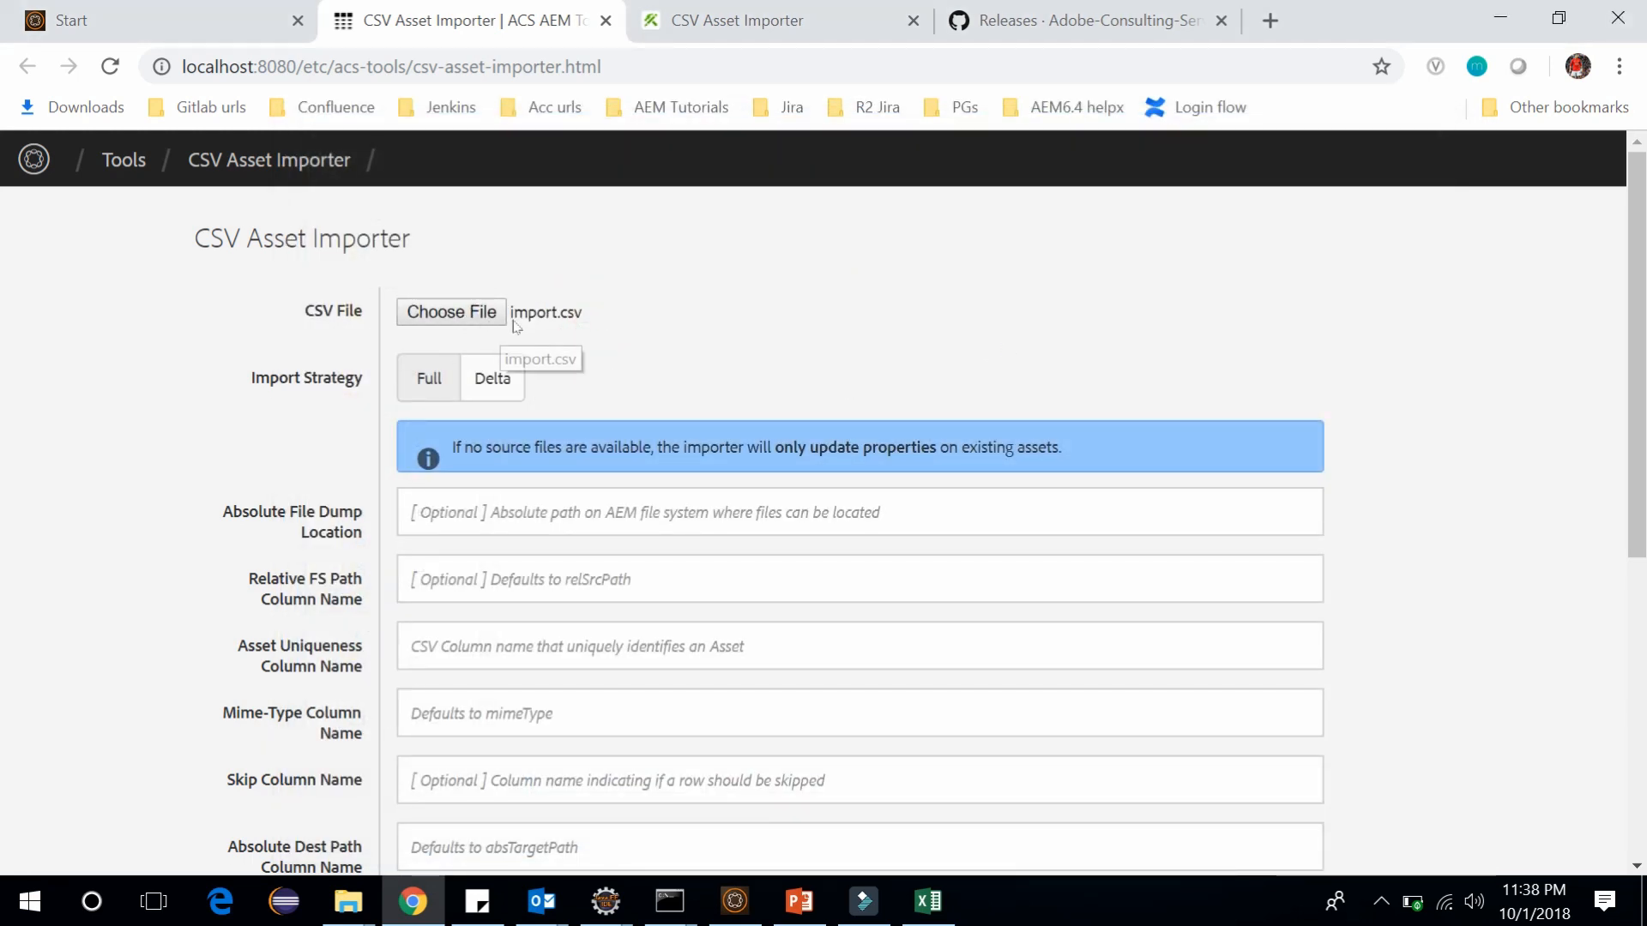
pyautogui.moveTo(338, 397)
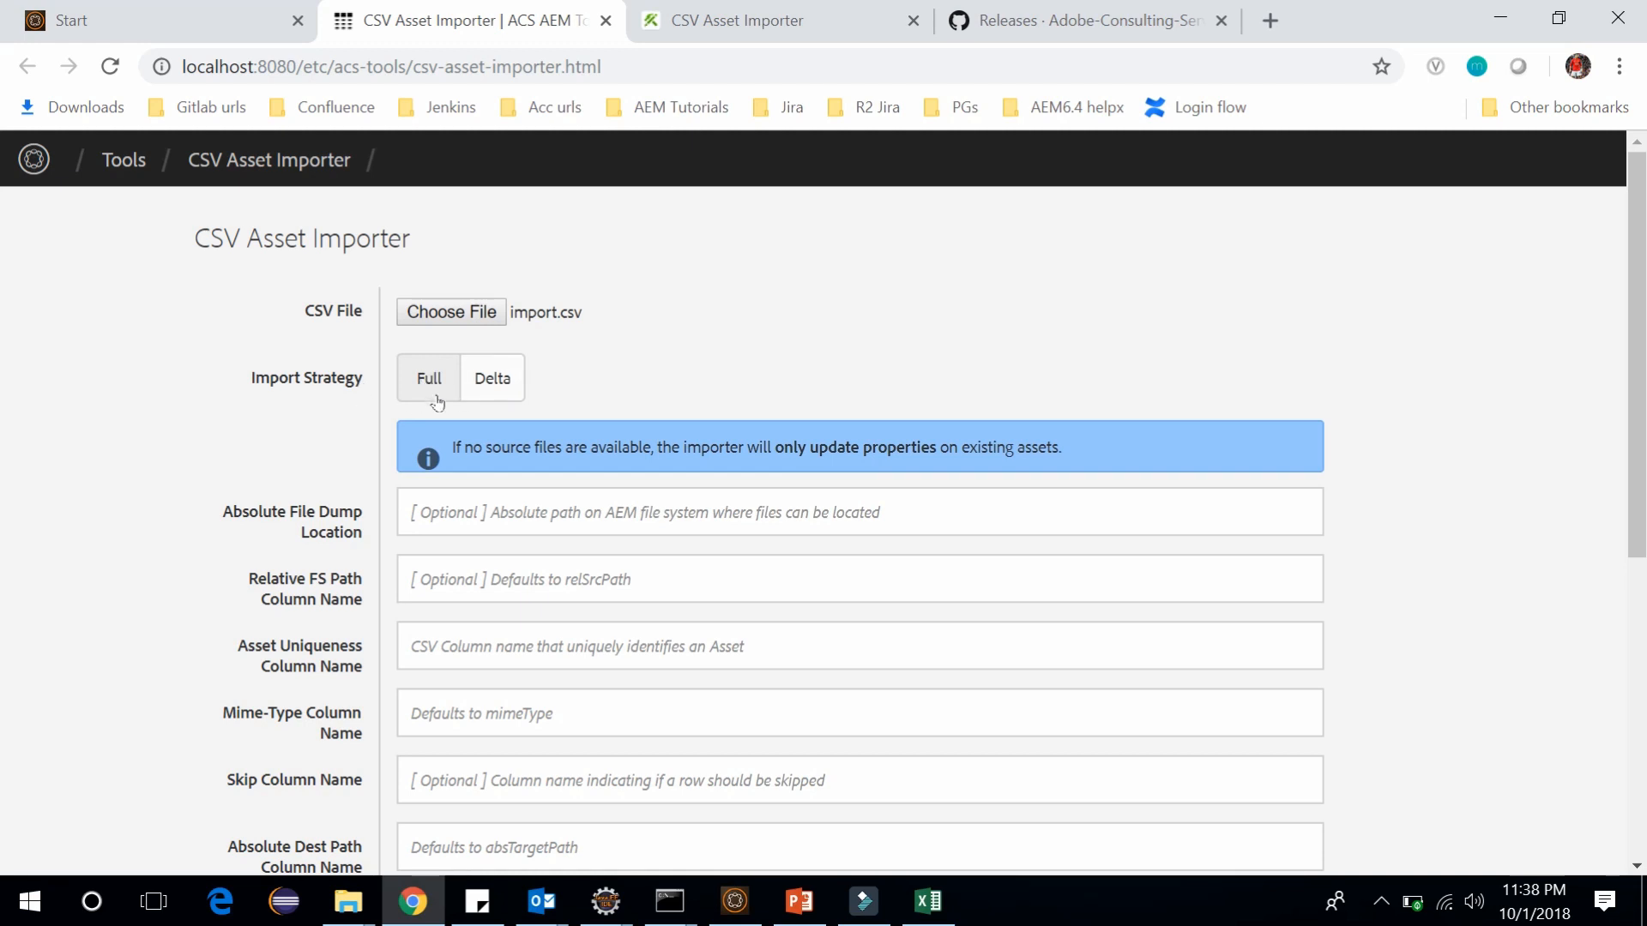
pyautogui.click(427, 378)
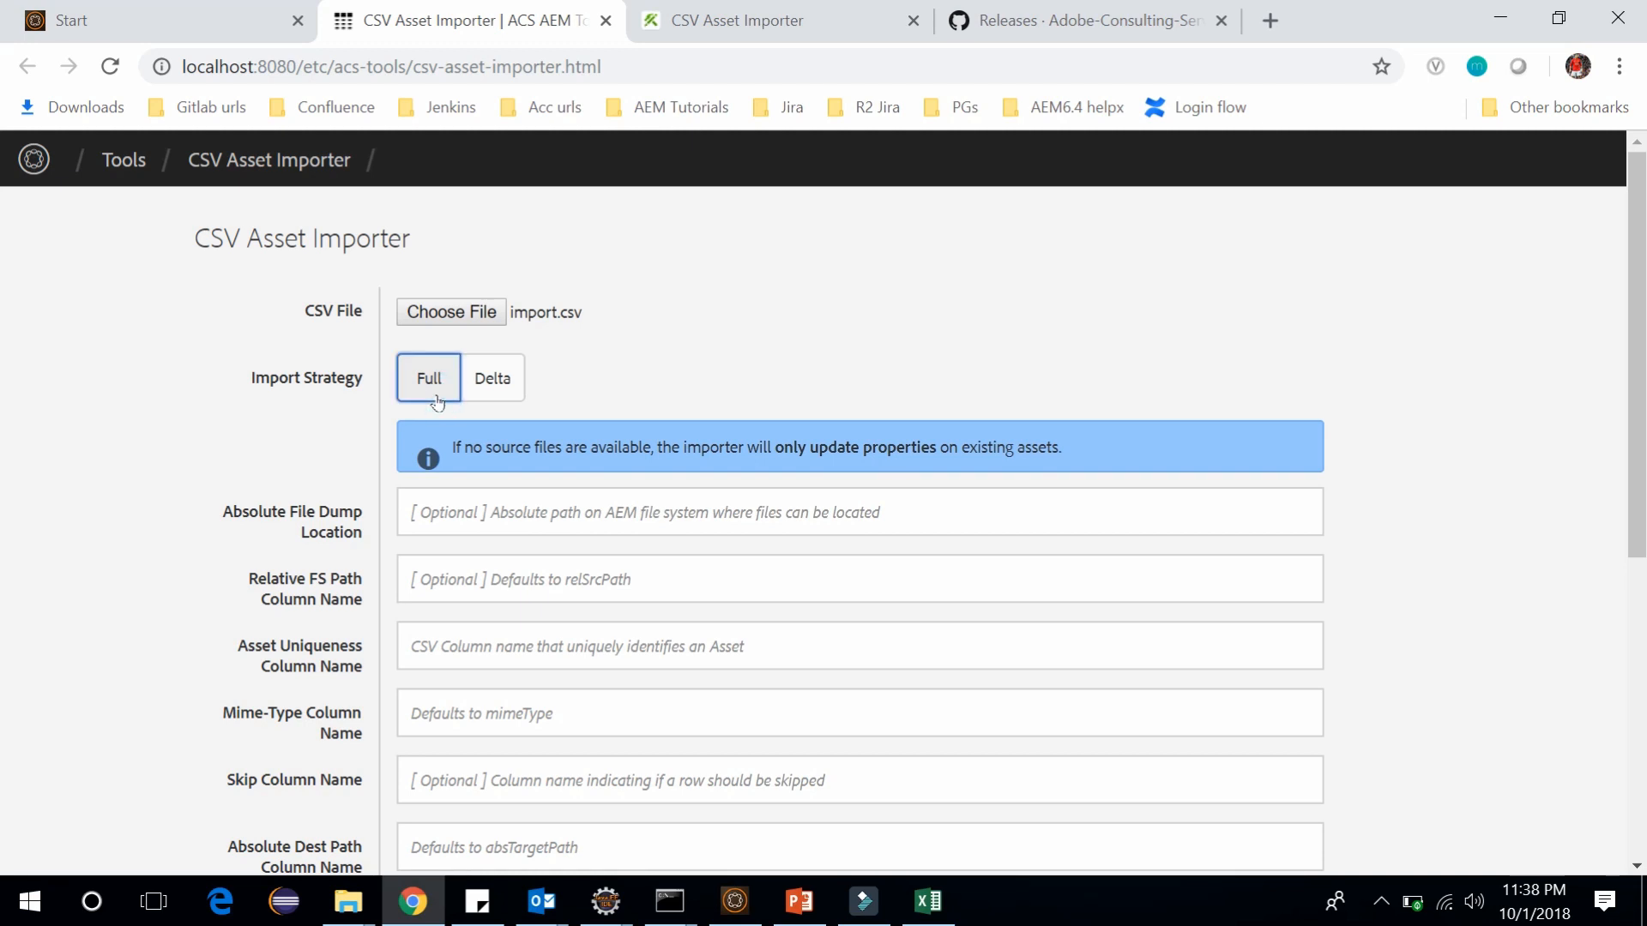
pyautogui.moveTo(929, 902)
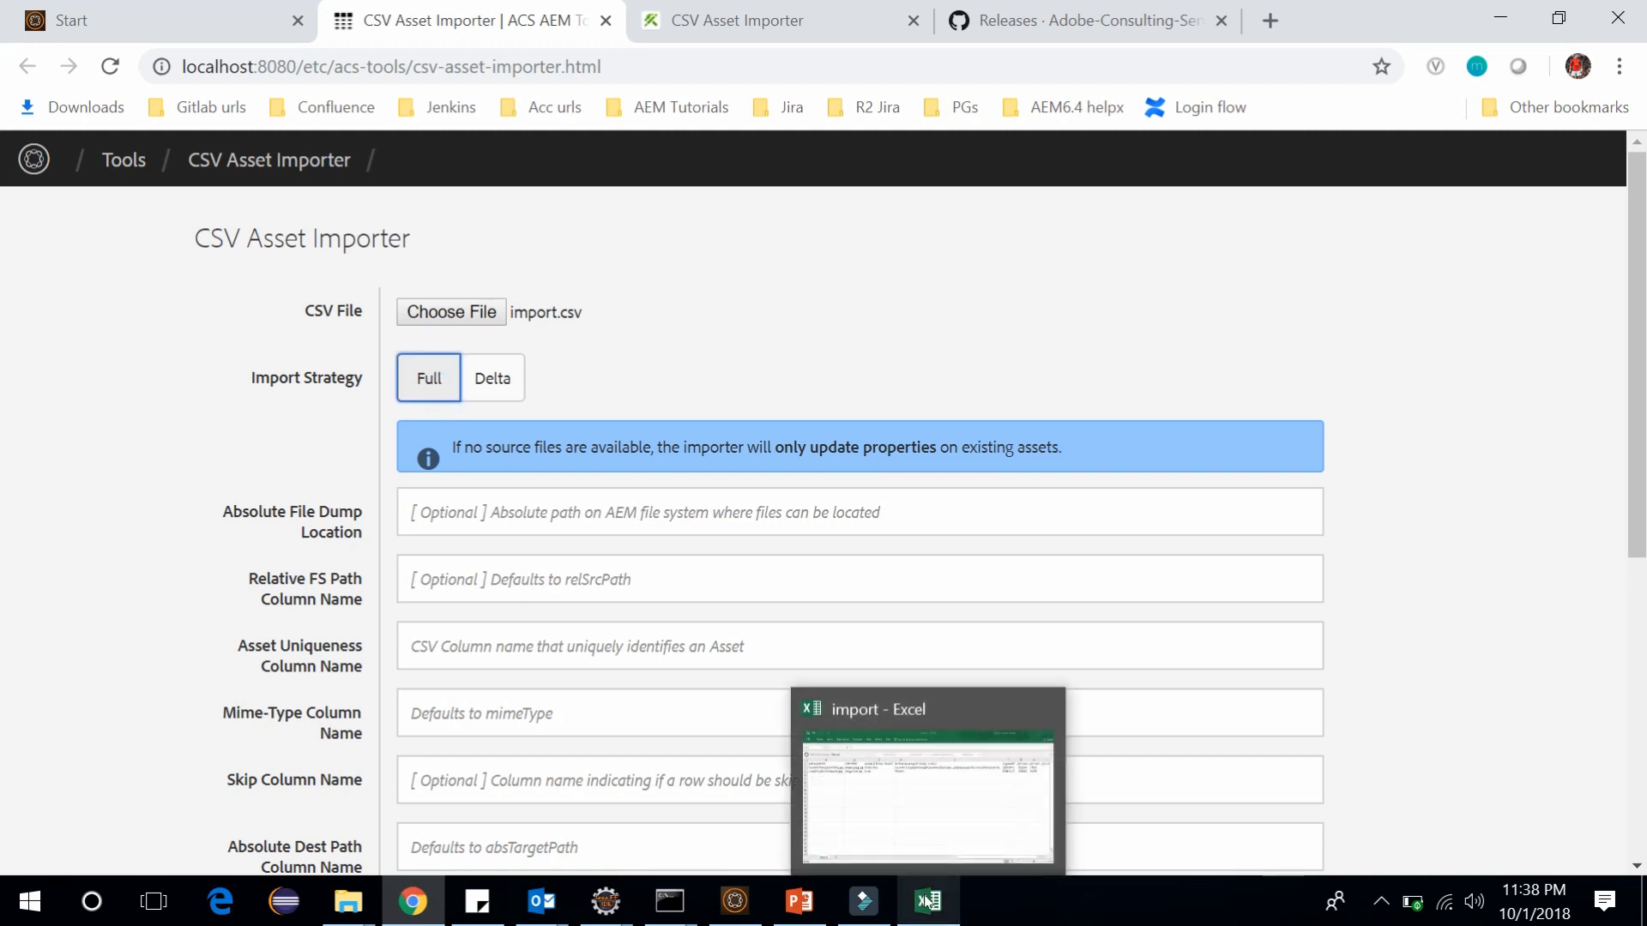
pyautogui.click(925, 780)
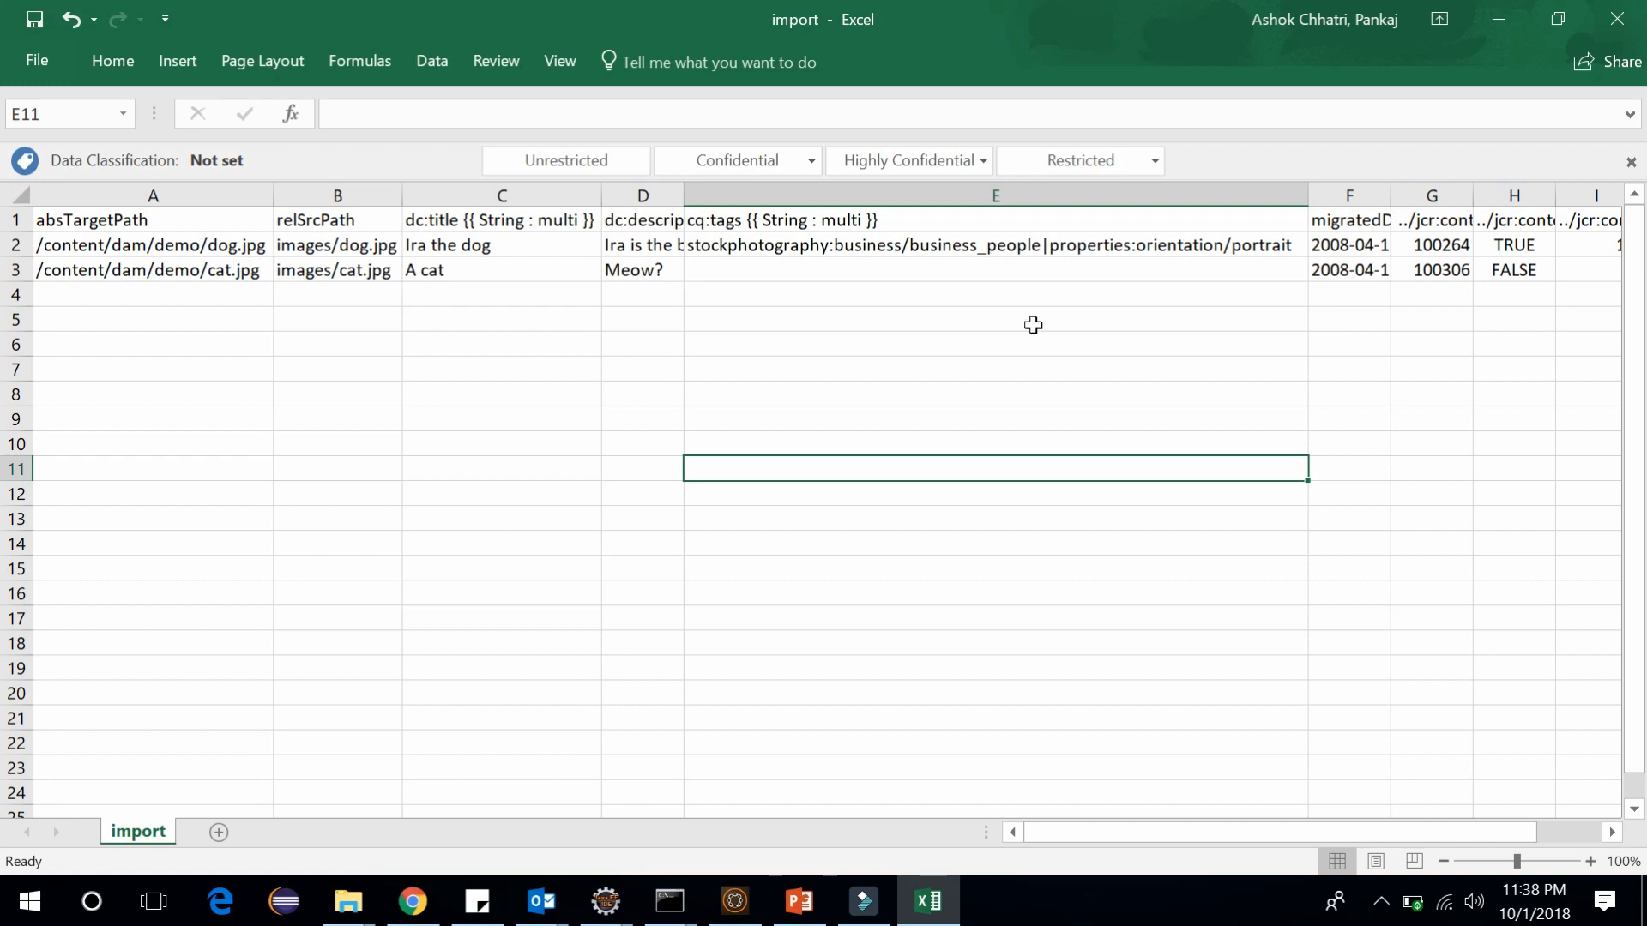
pyautogui.moveTo(410, 901)
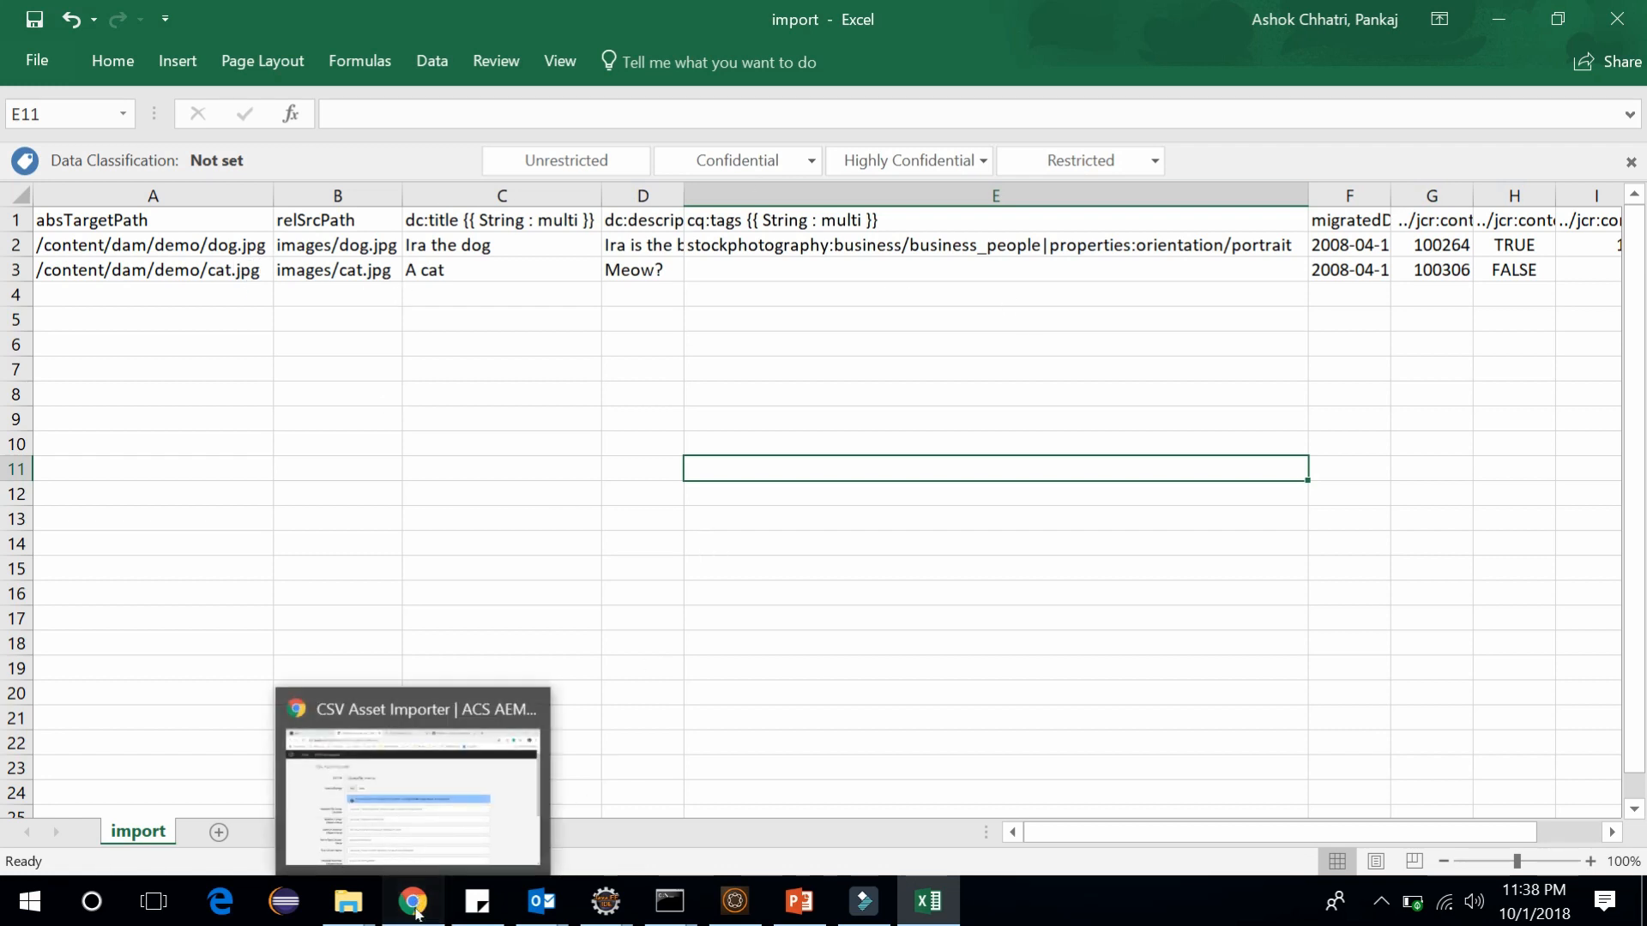
pyautogui.click(411, 777)
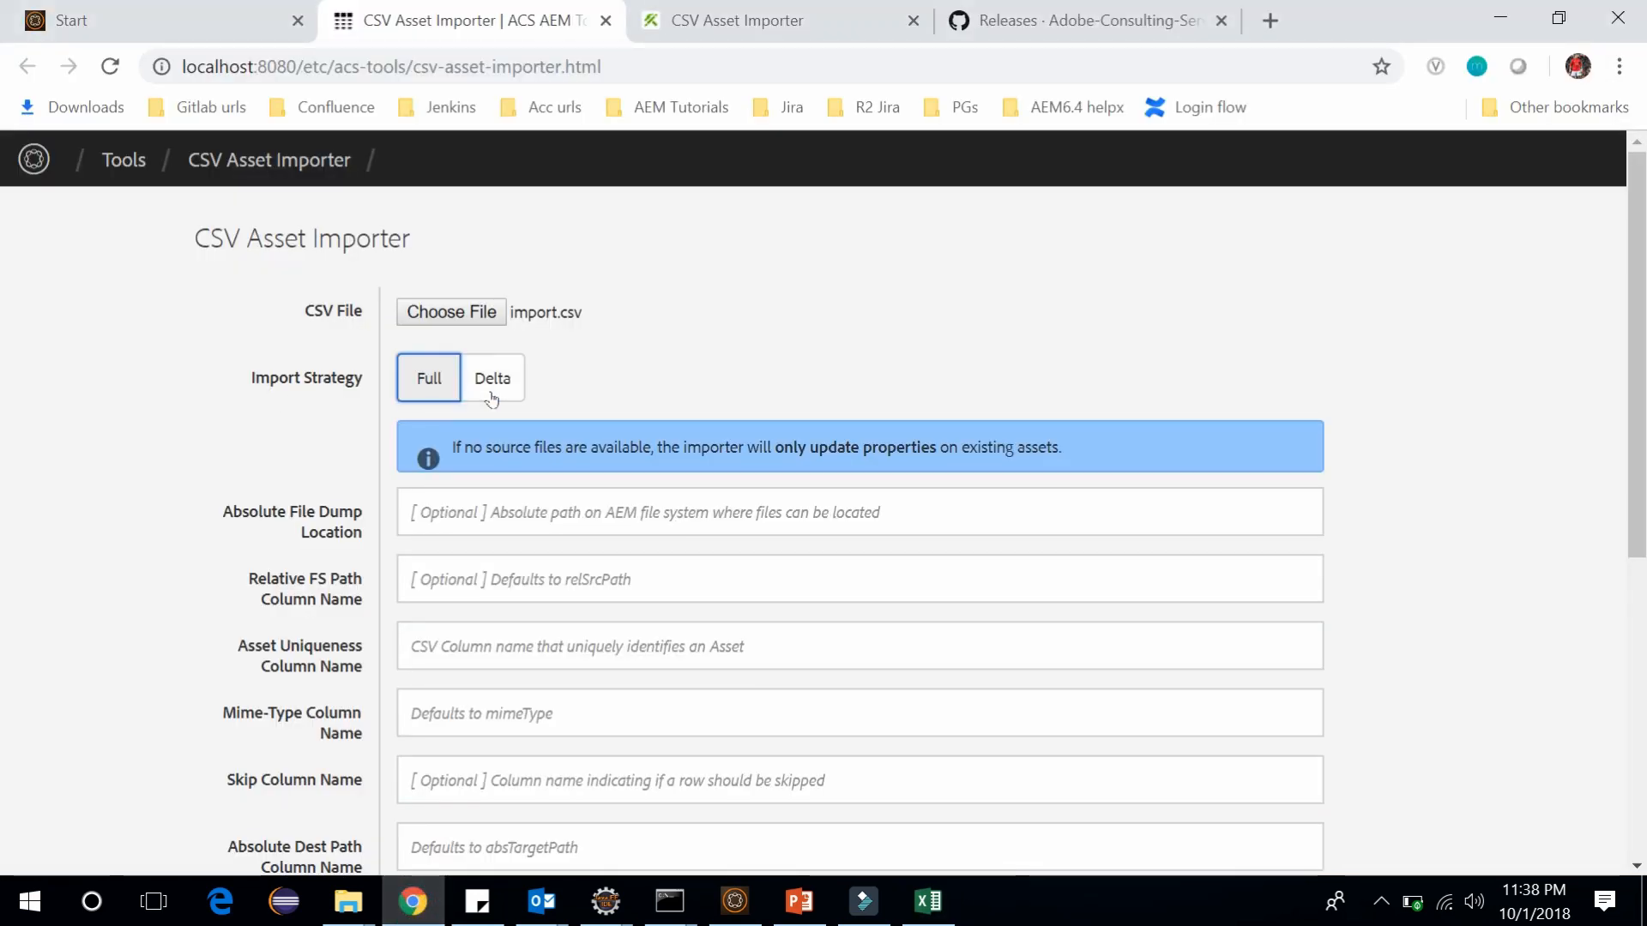
pyautogui.moveTo(832, 746)
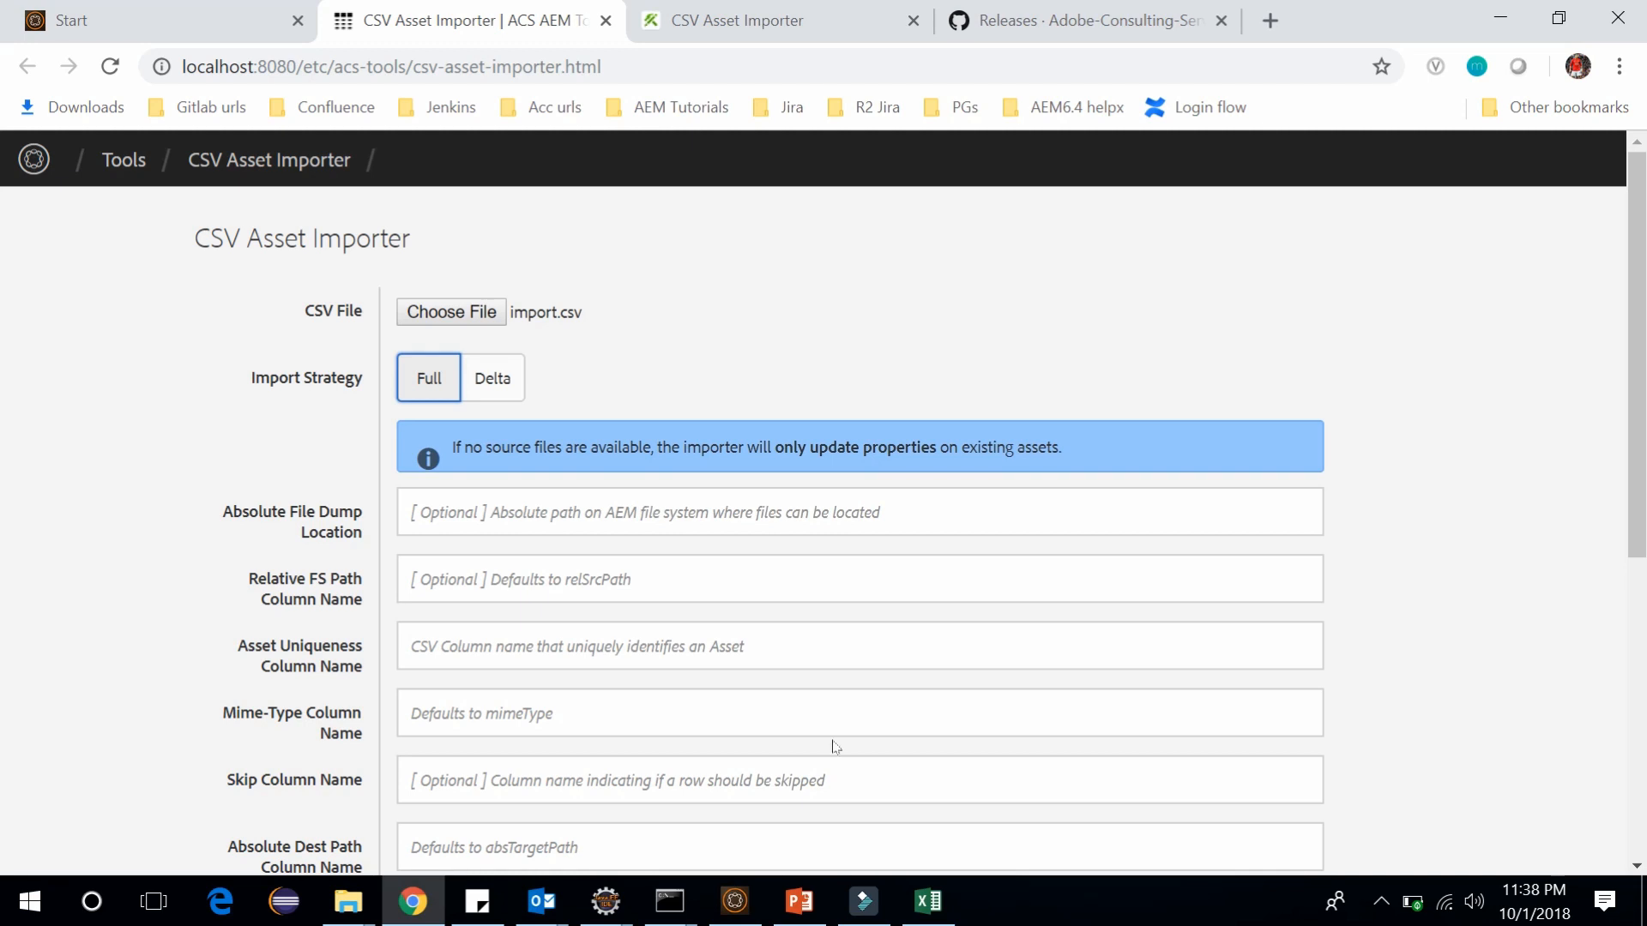
pyautogui.click(925, 901)
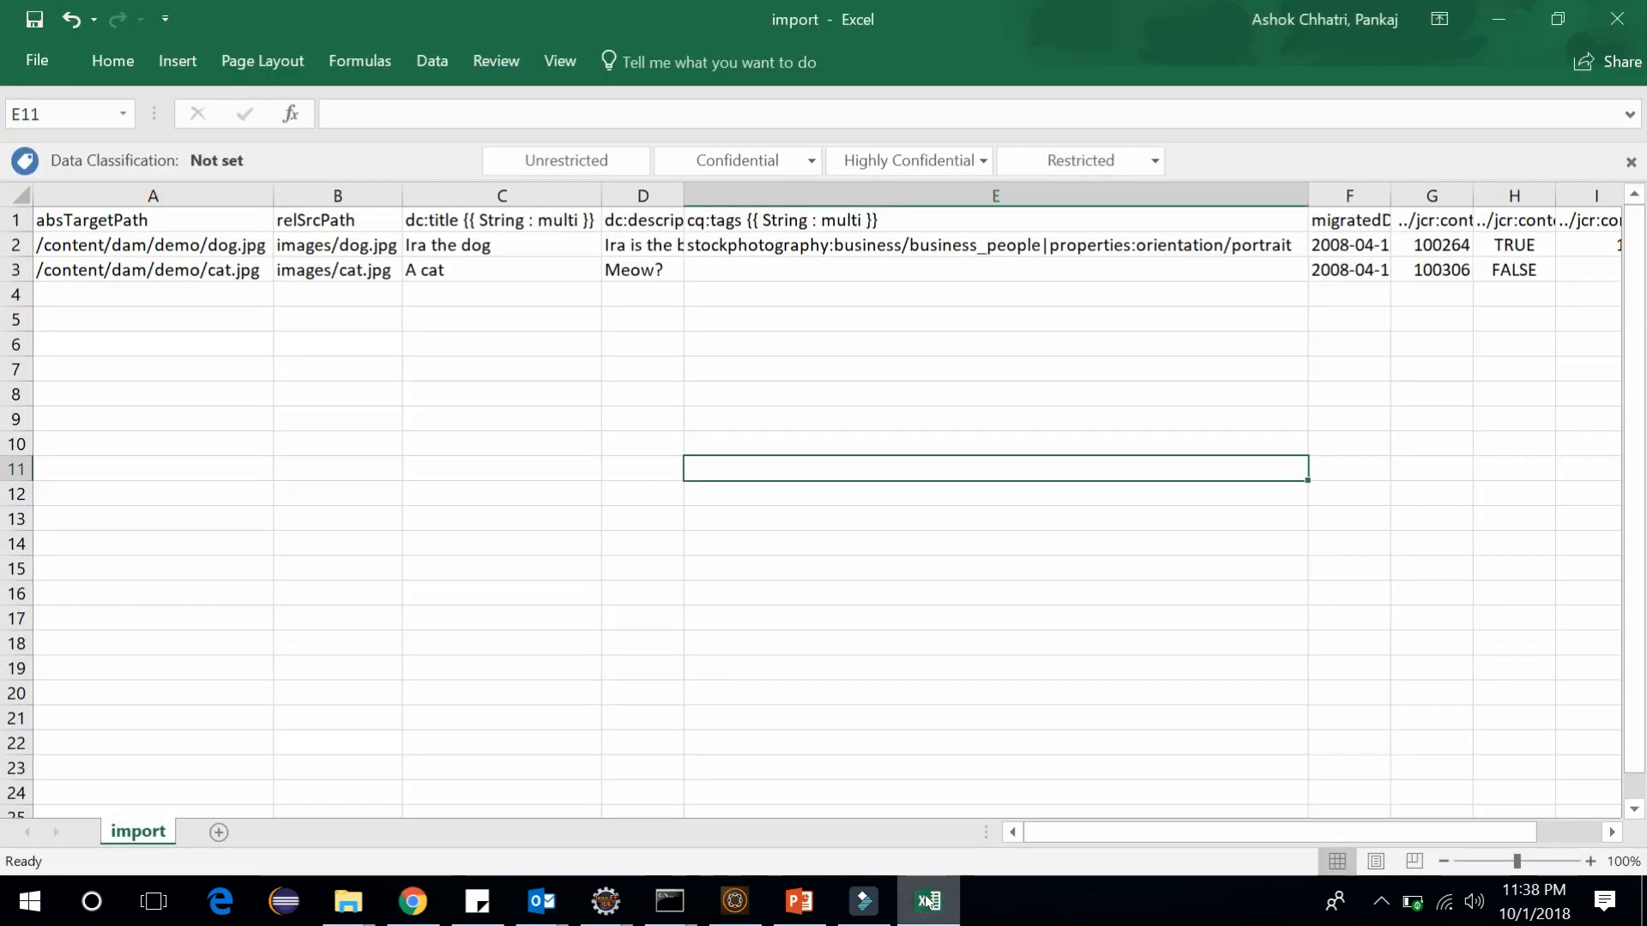
pyautogui.moveTo(265, 328)
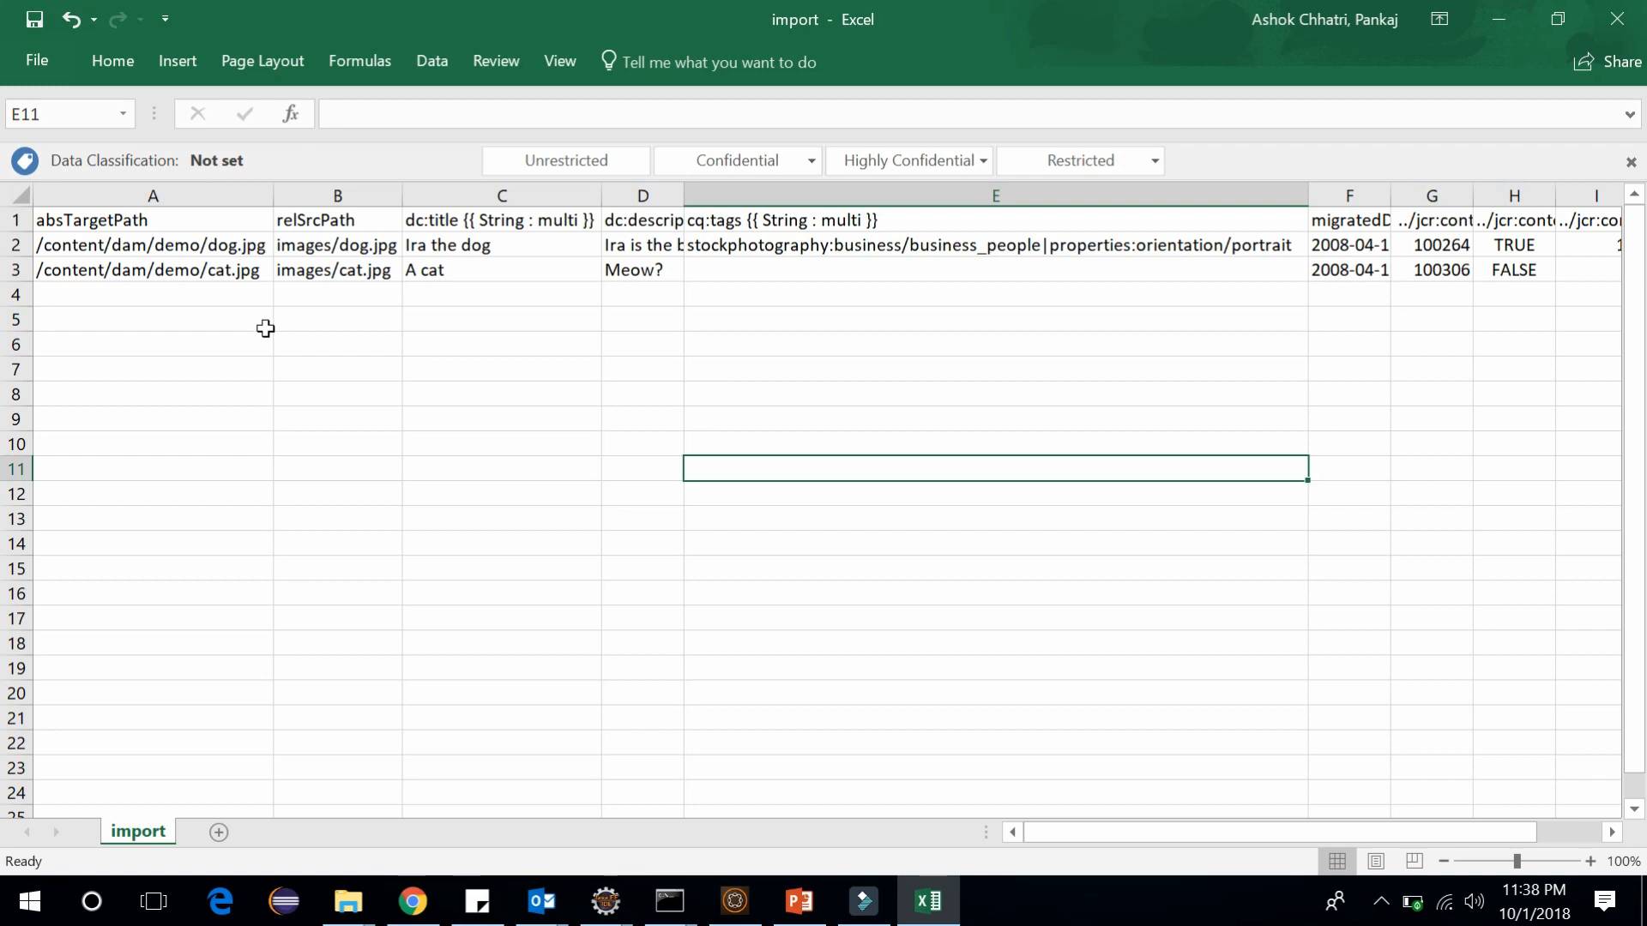
pyautogui.moveTo(886, 289)
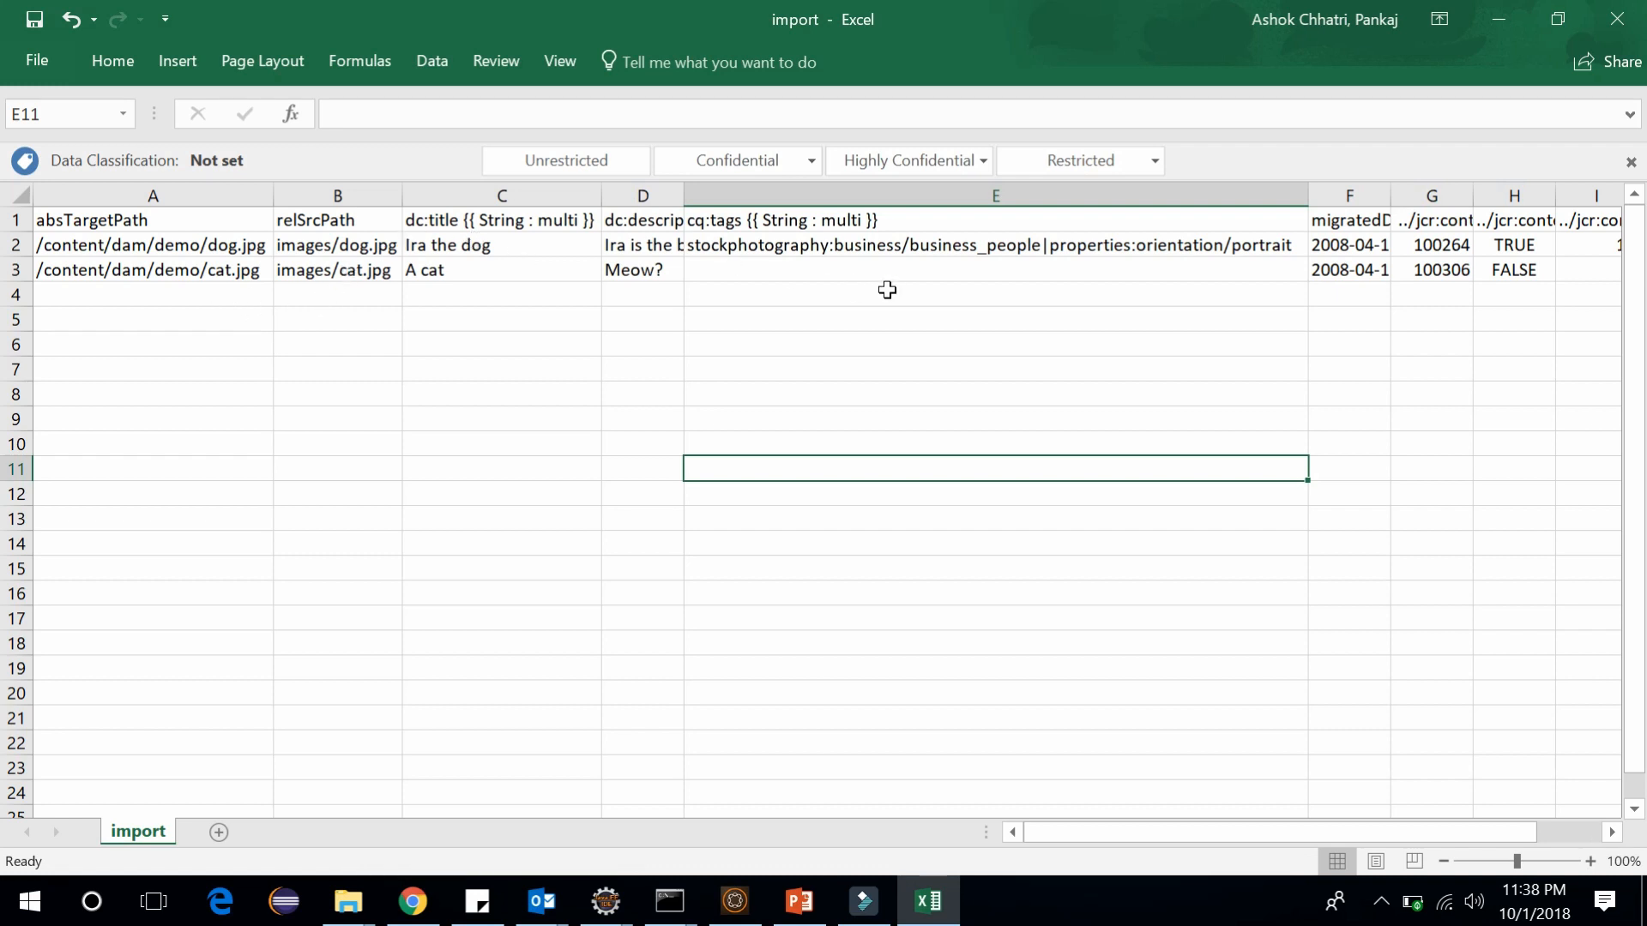
pyautogui.moveTo(627, 727)
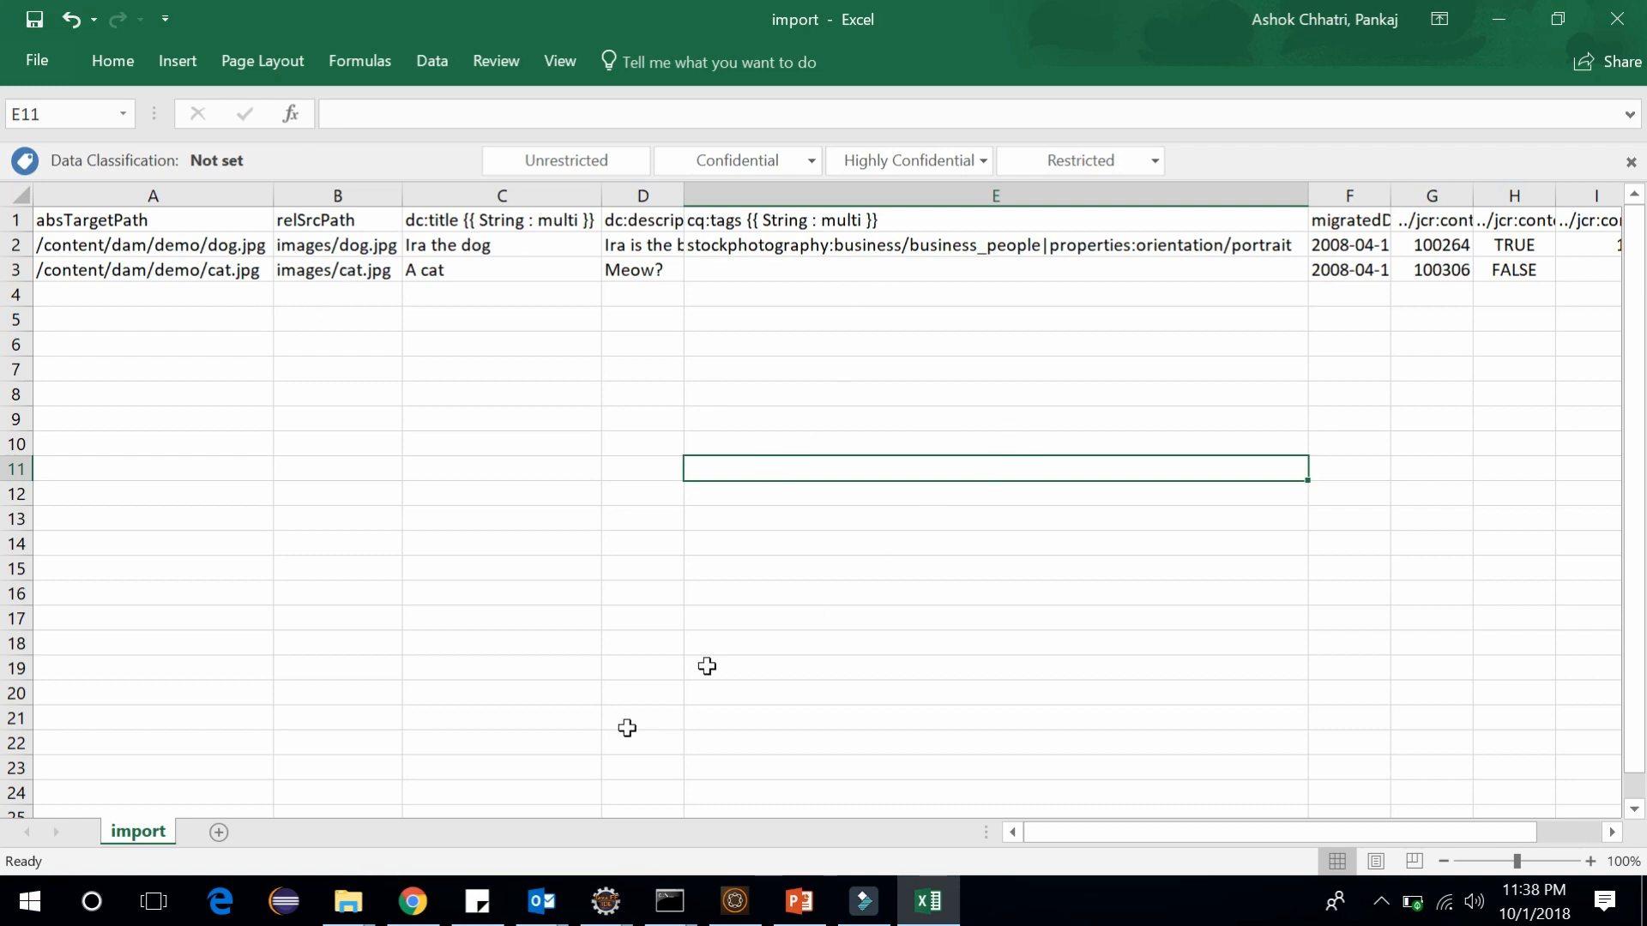
pyautogui.click(411, 900)
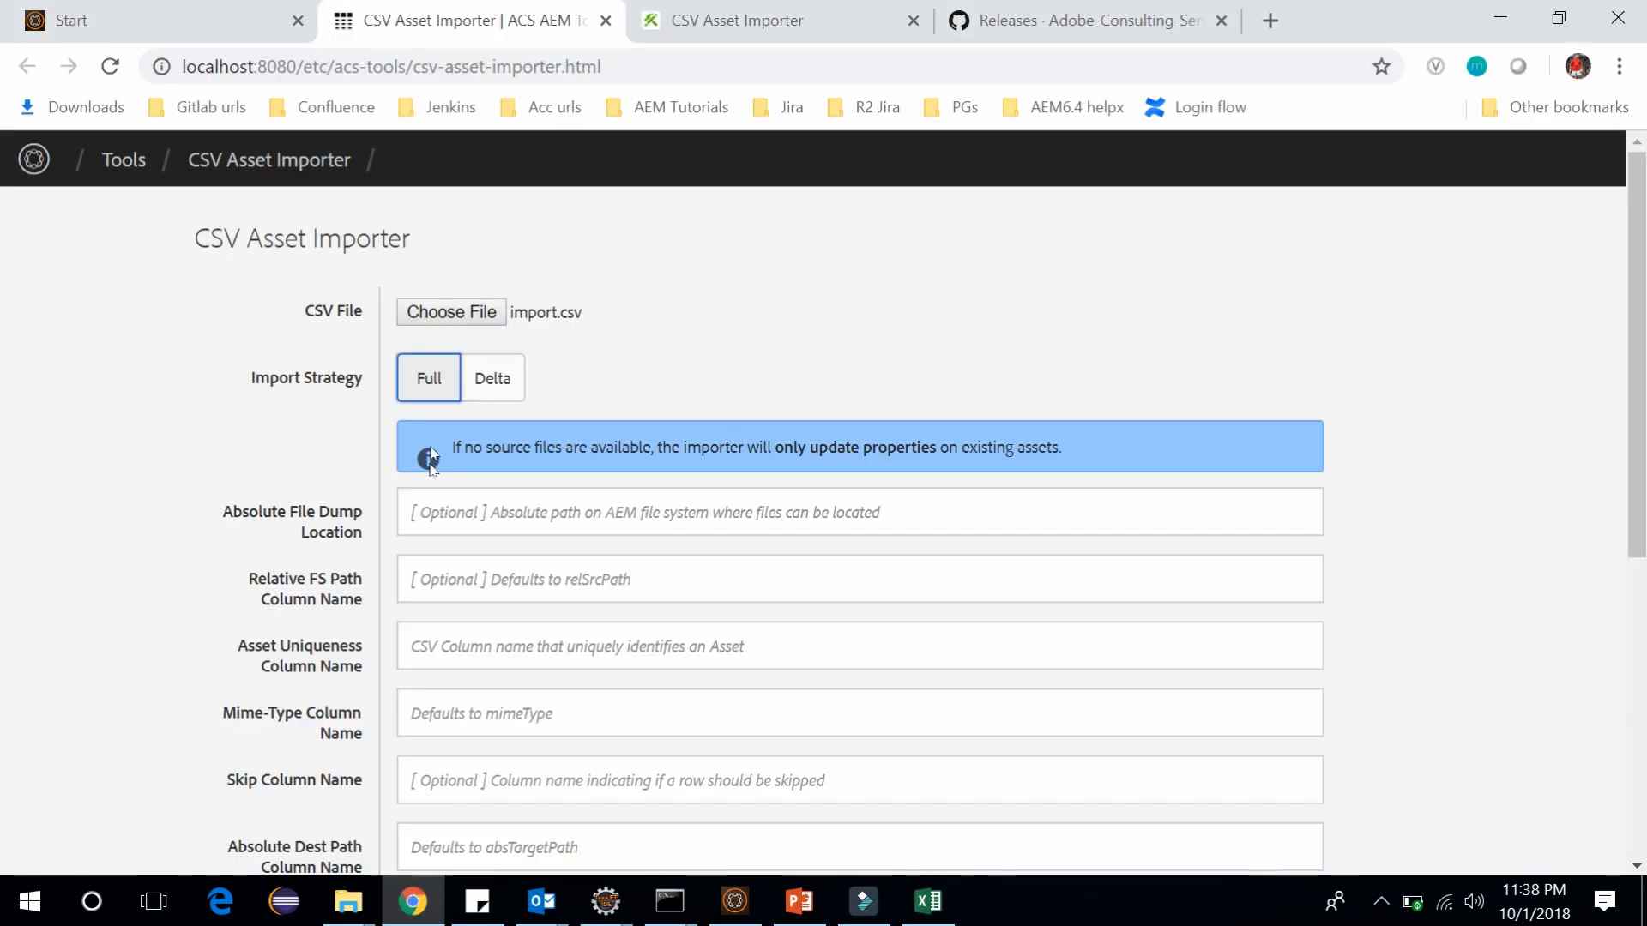
pyautogui.moveTo(431, 460)
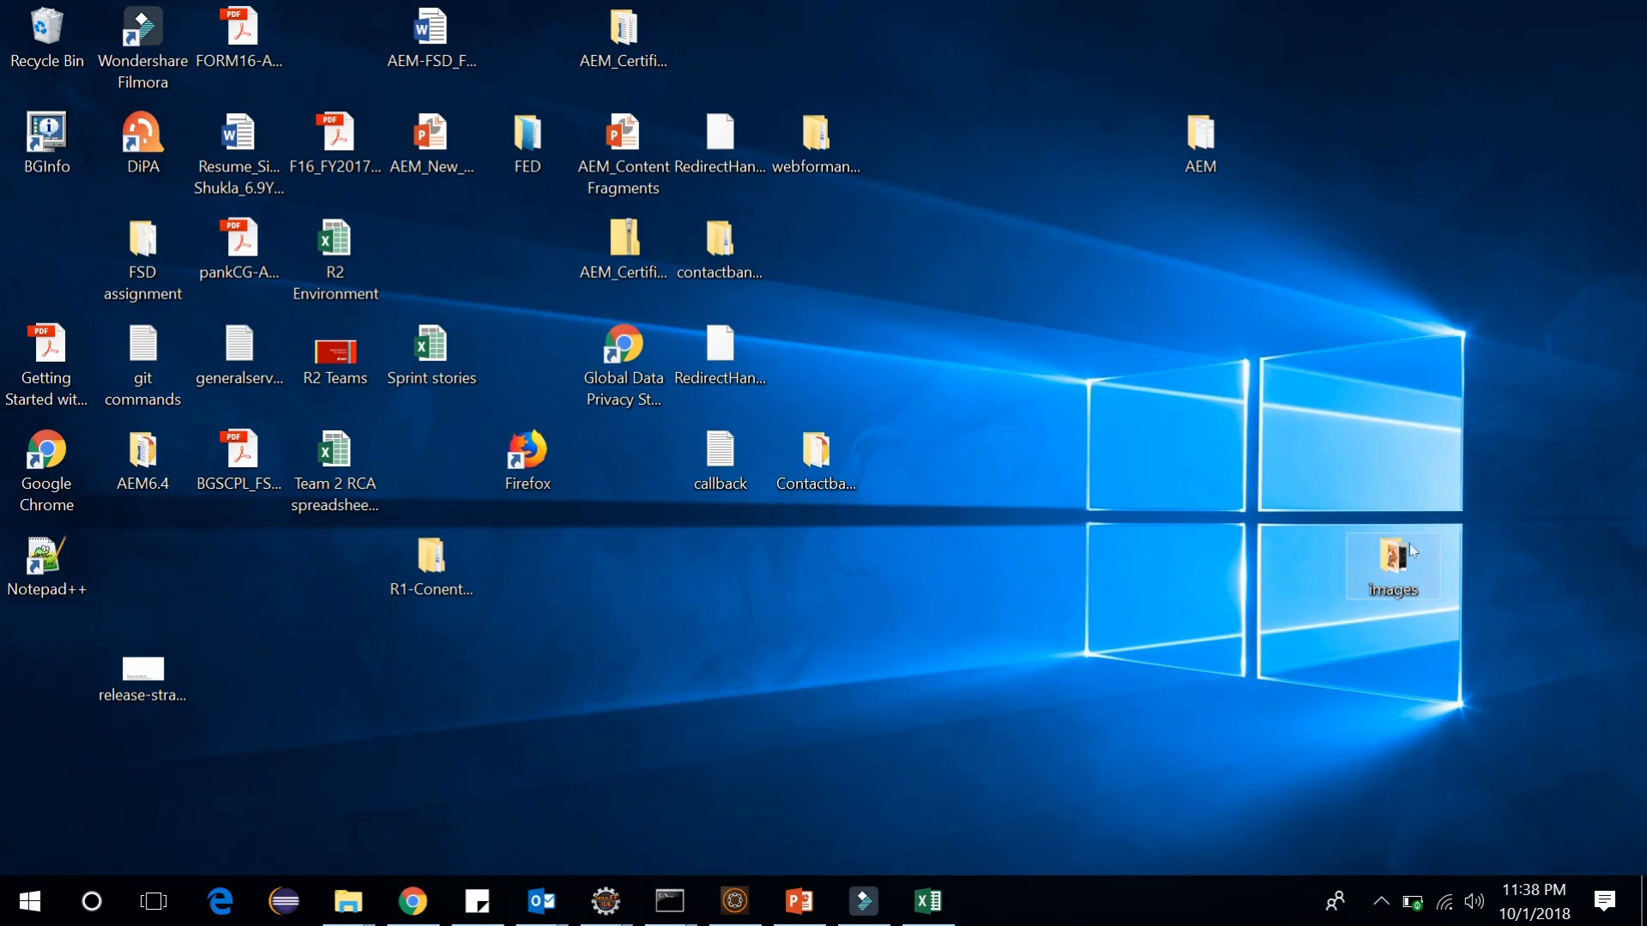
# - Open the desktop images folder's Properties and select its Location path
pyautogui.rightClick(1388, 565)
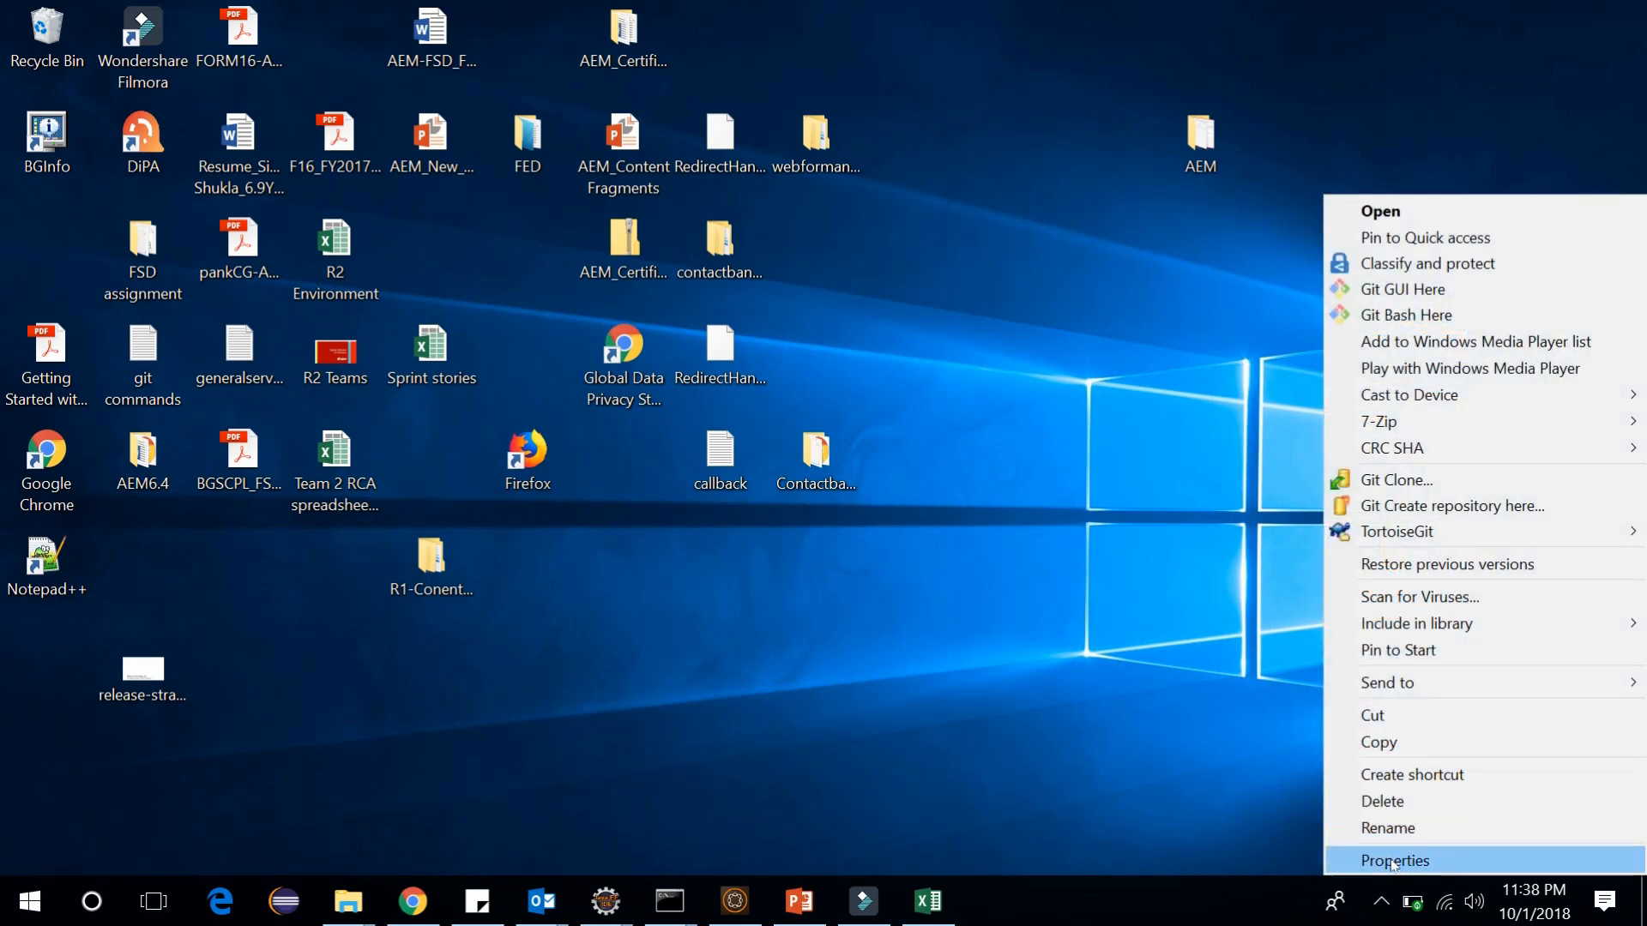
pyautogui.click(1394, 861)
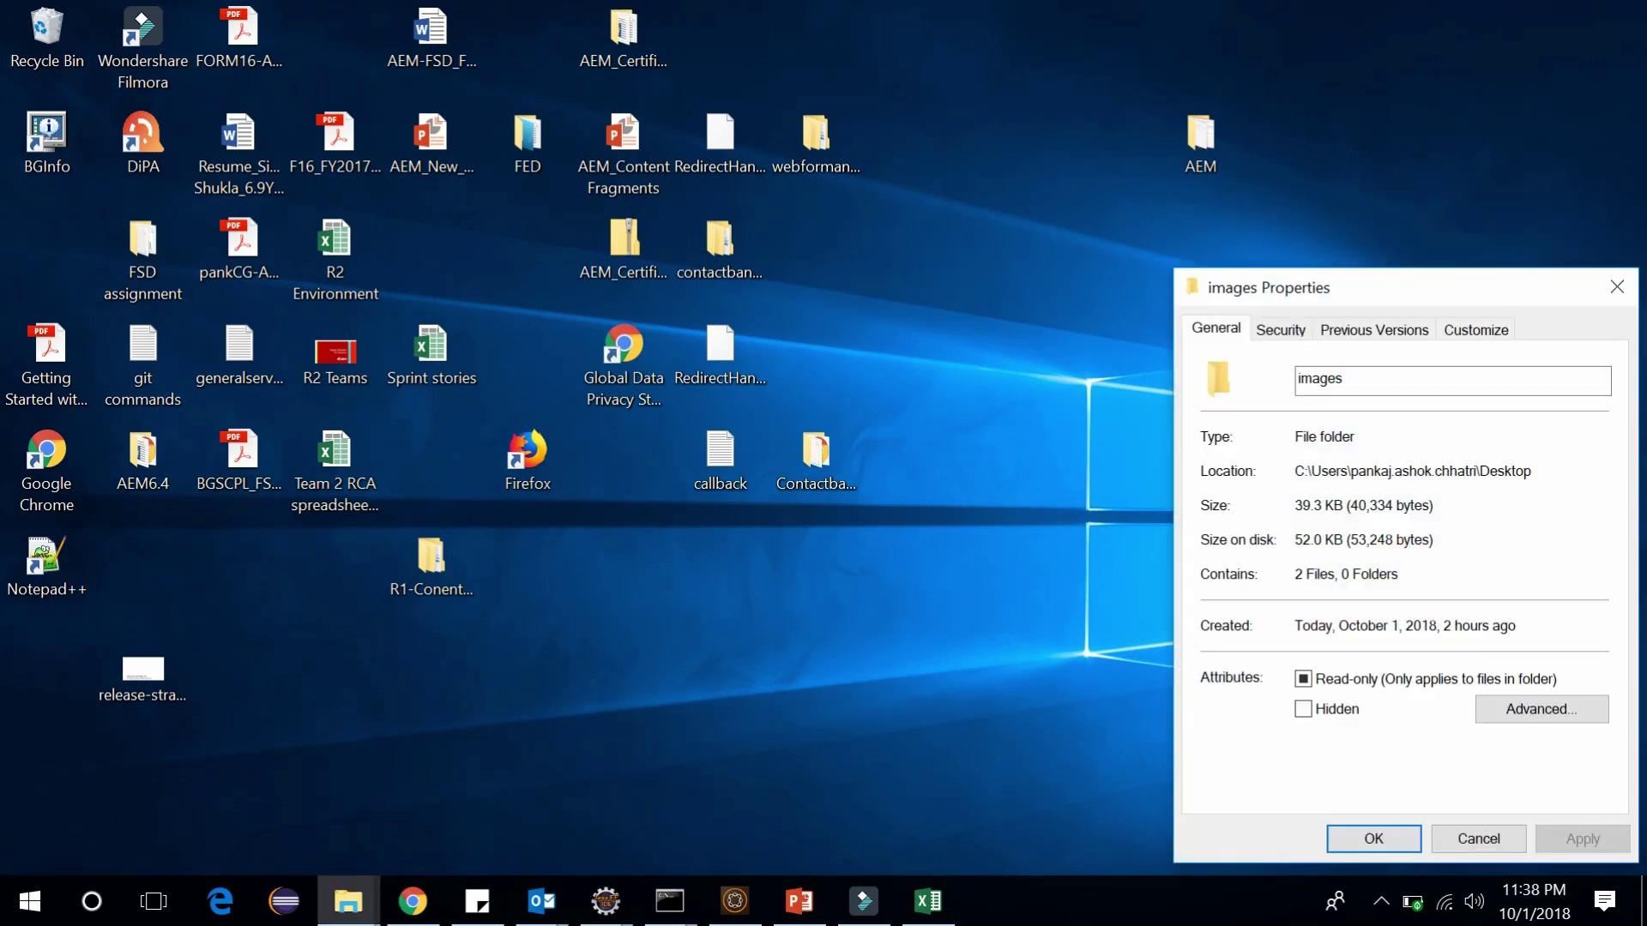
pyautogui.doubleClick(1412, 471)
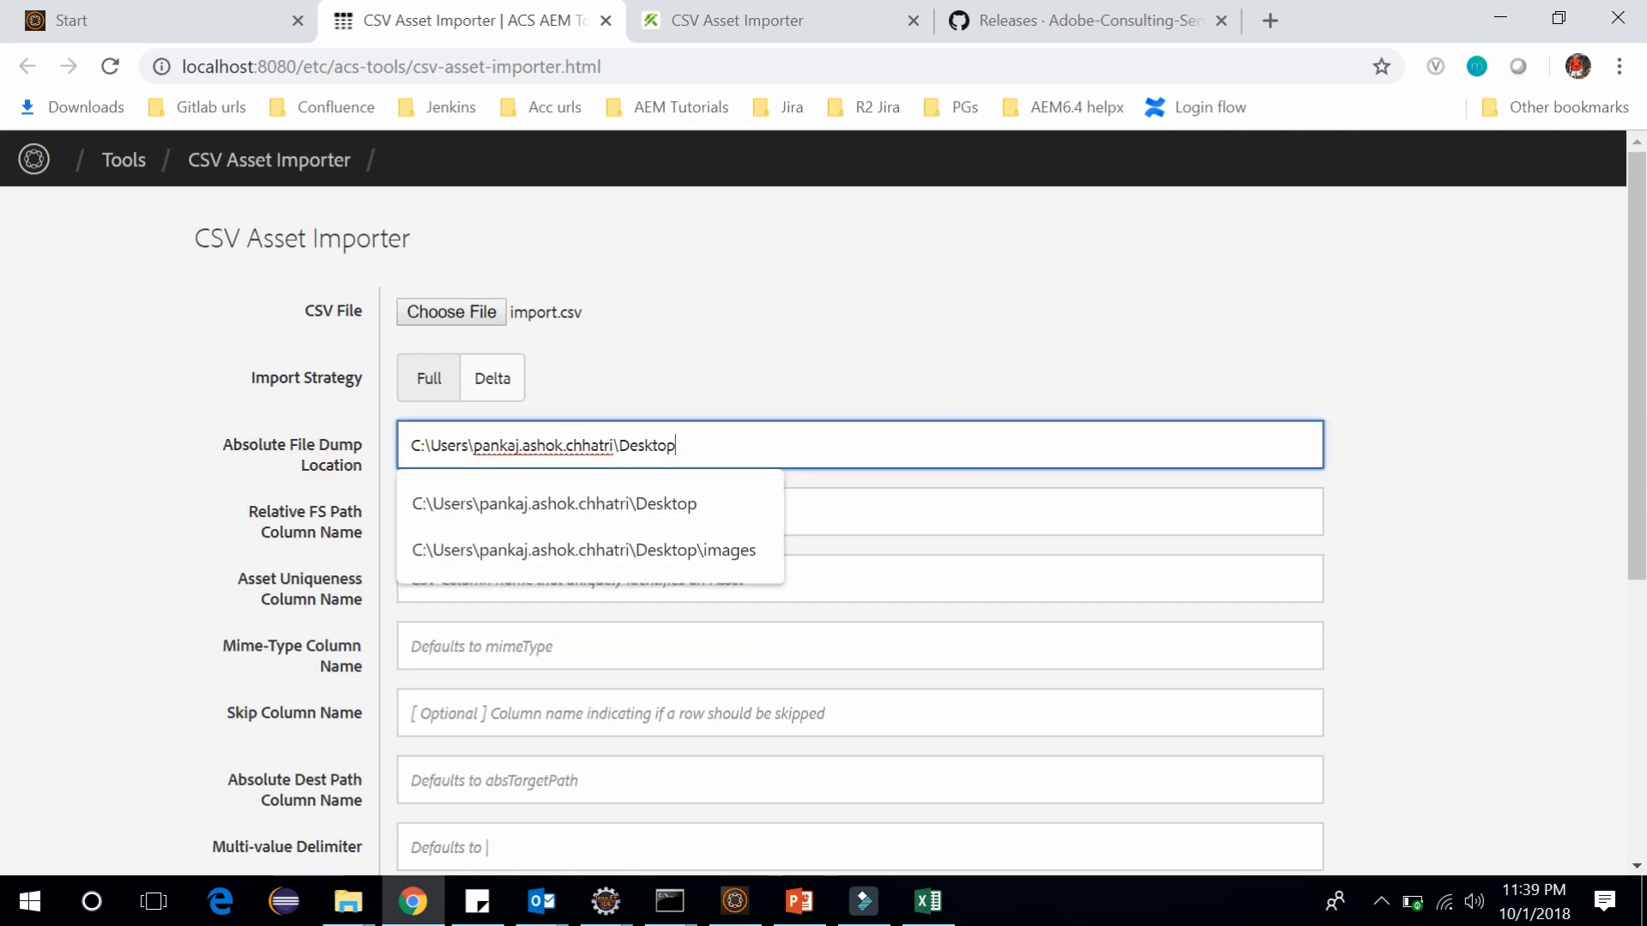
# - Submit the import with the Desktop path as the absolute file dump location
pyautogui.scroll(-3)
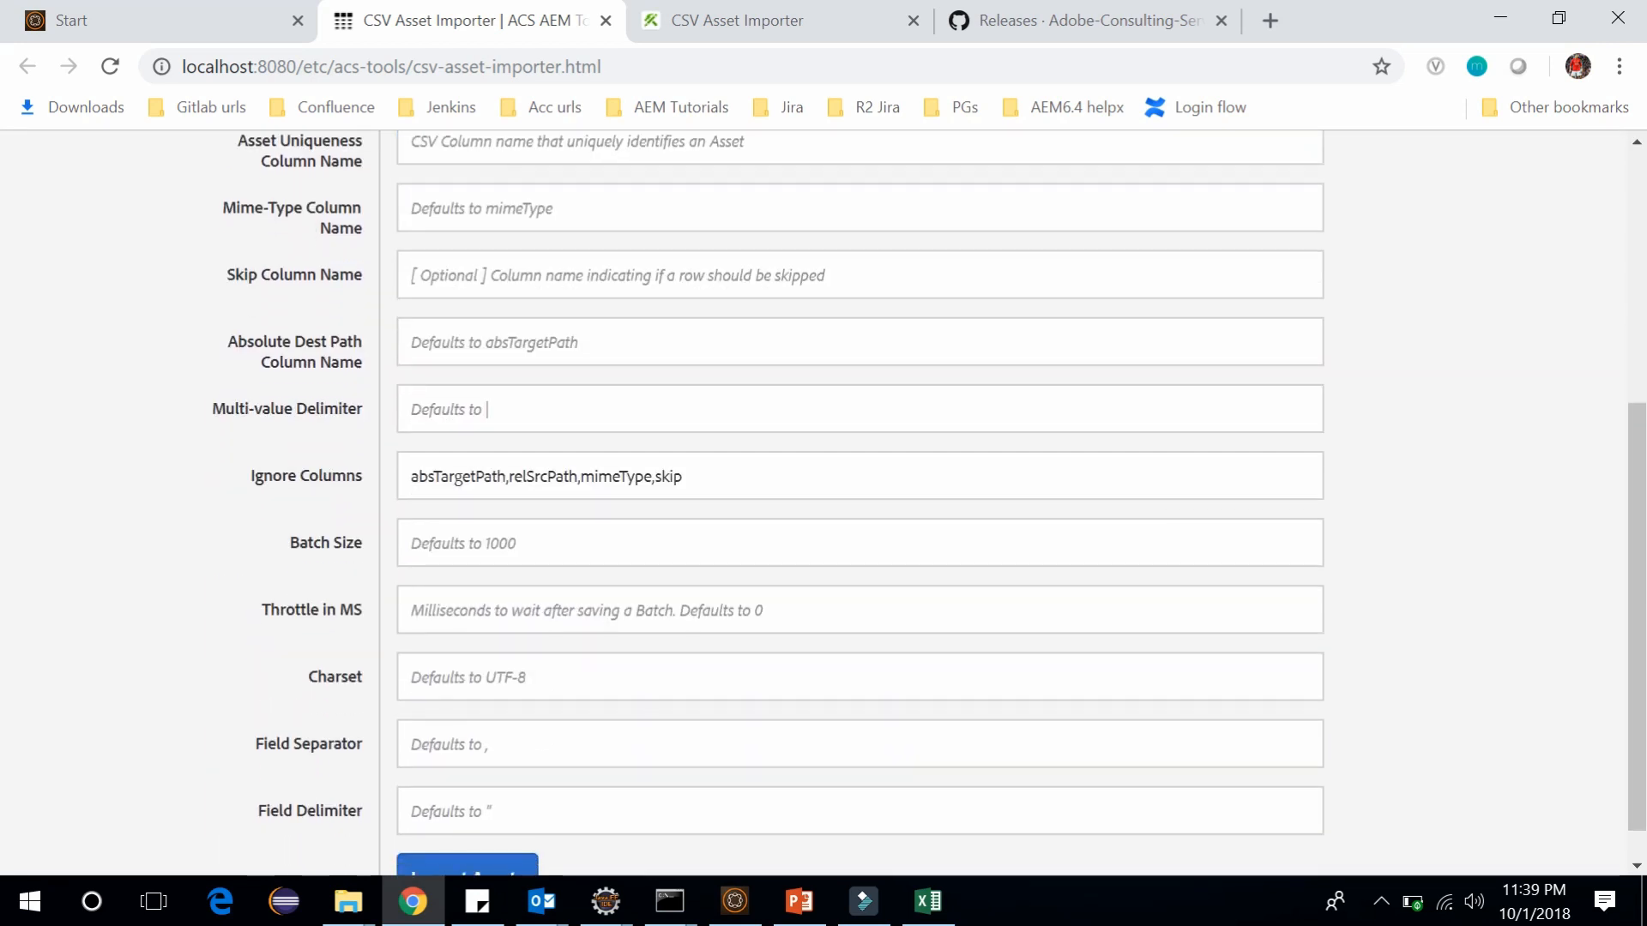
pyautogui.scroll(-3)
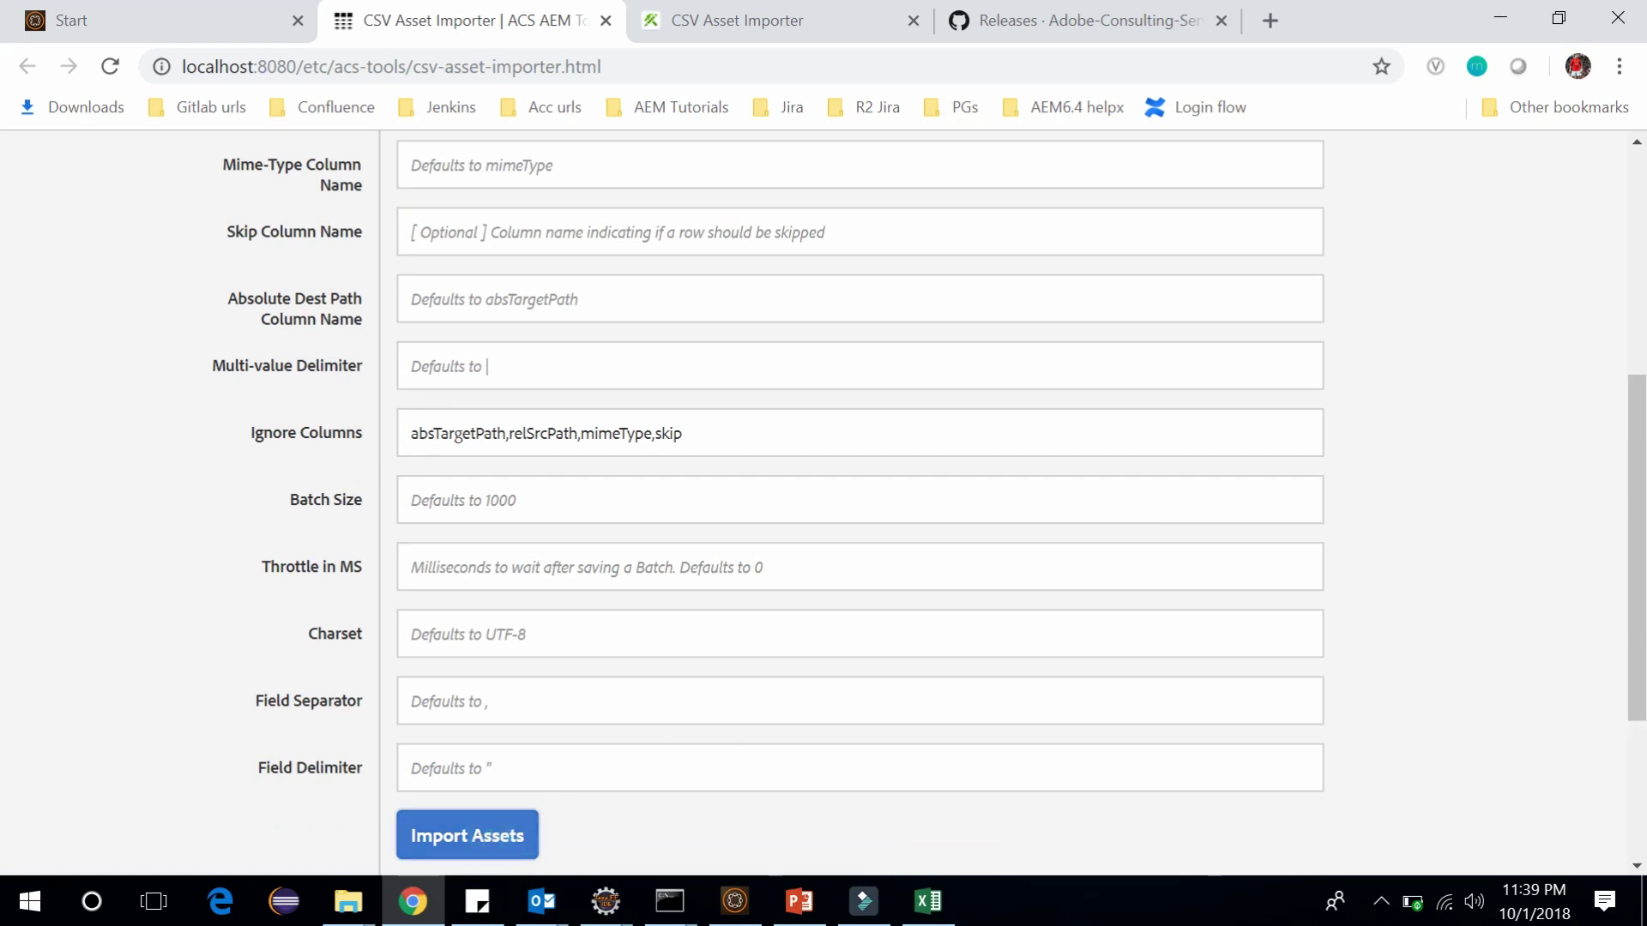
pyautogui.click(465, 834)
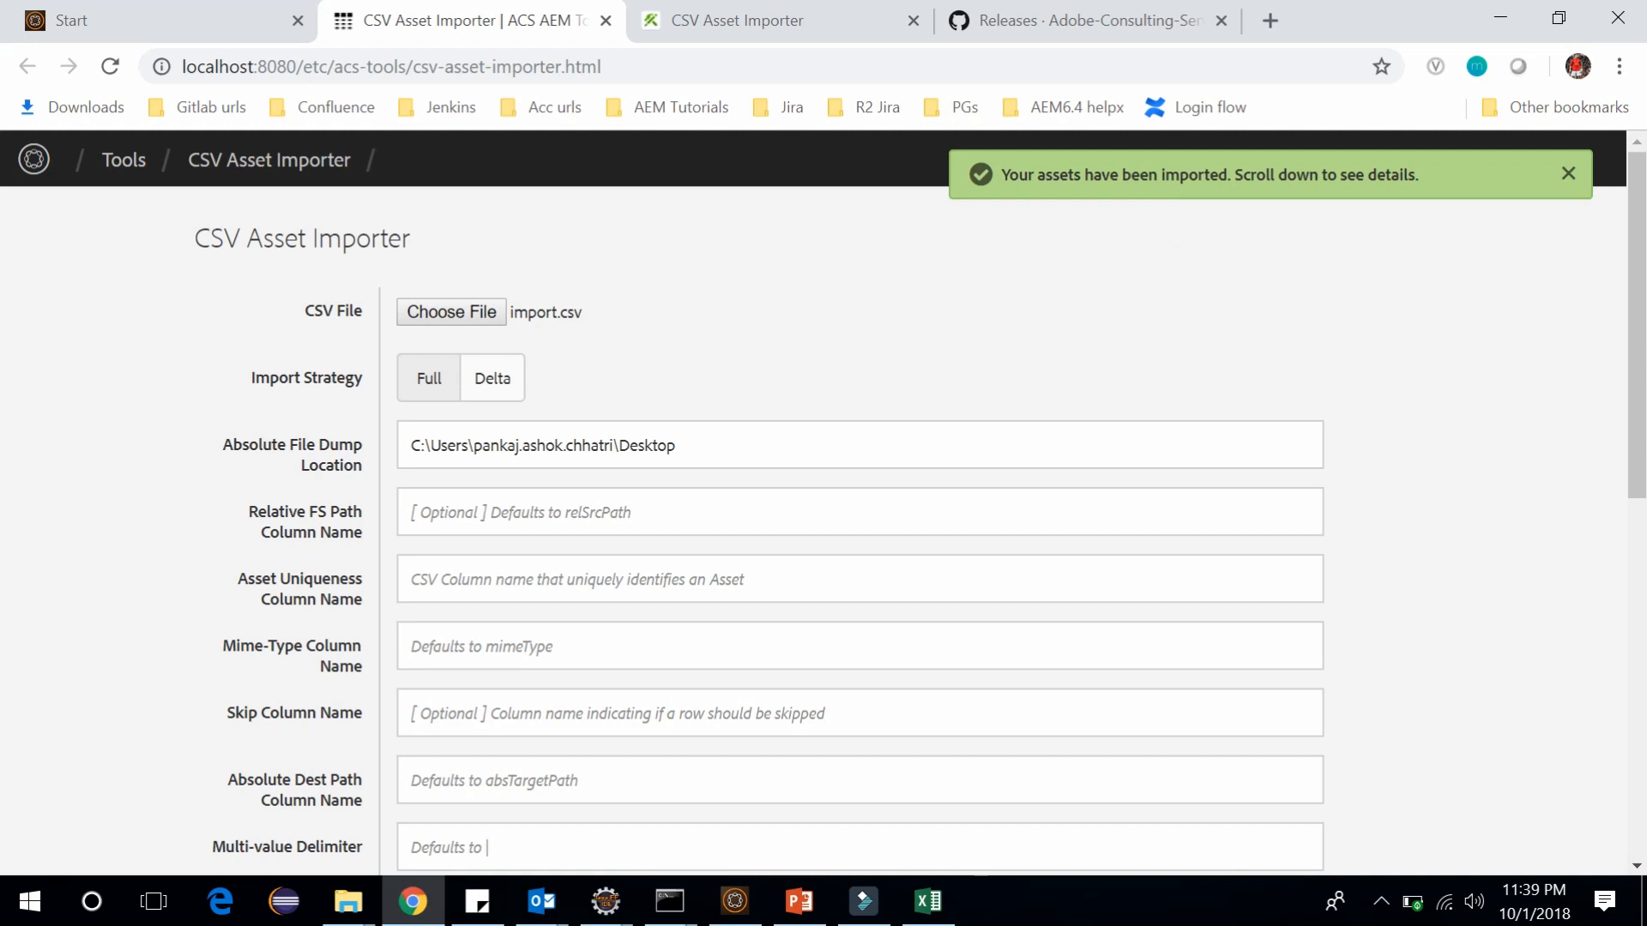
pyautogui.moveTo(60, 9)
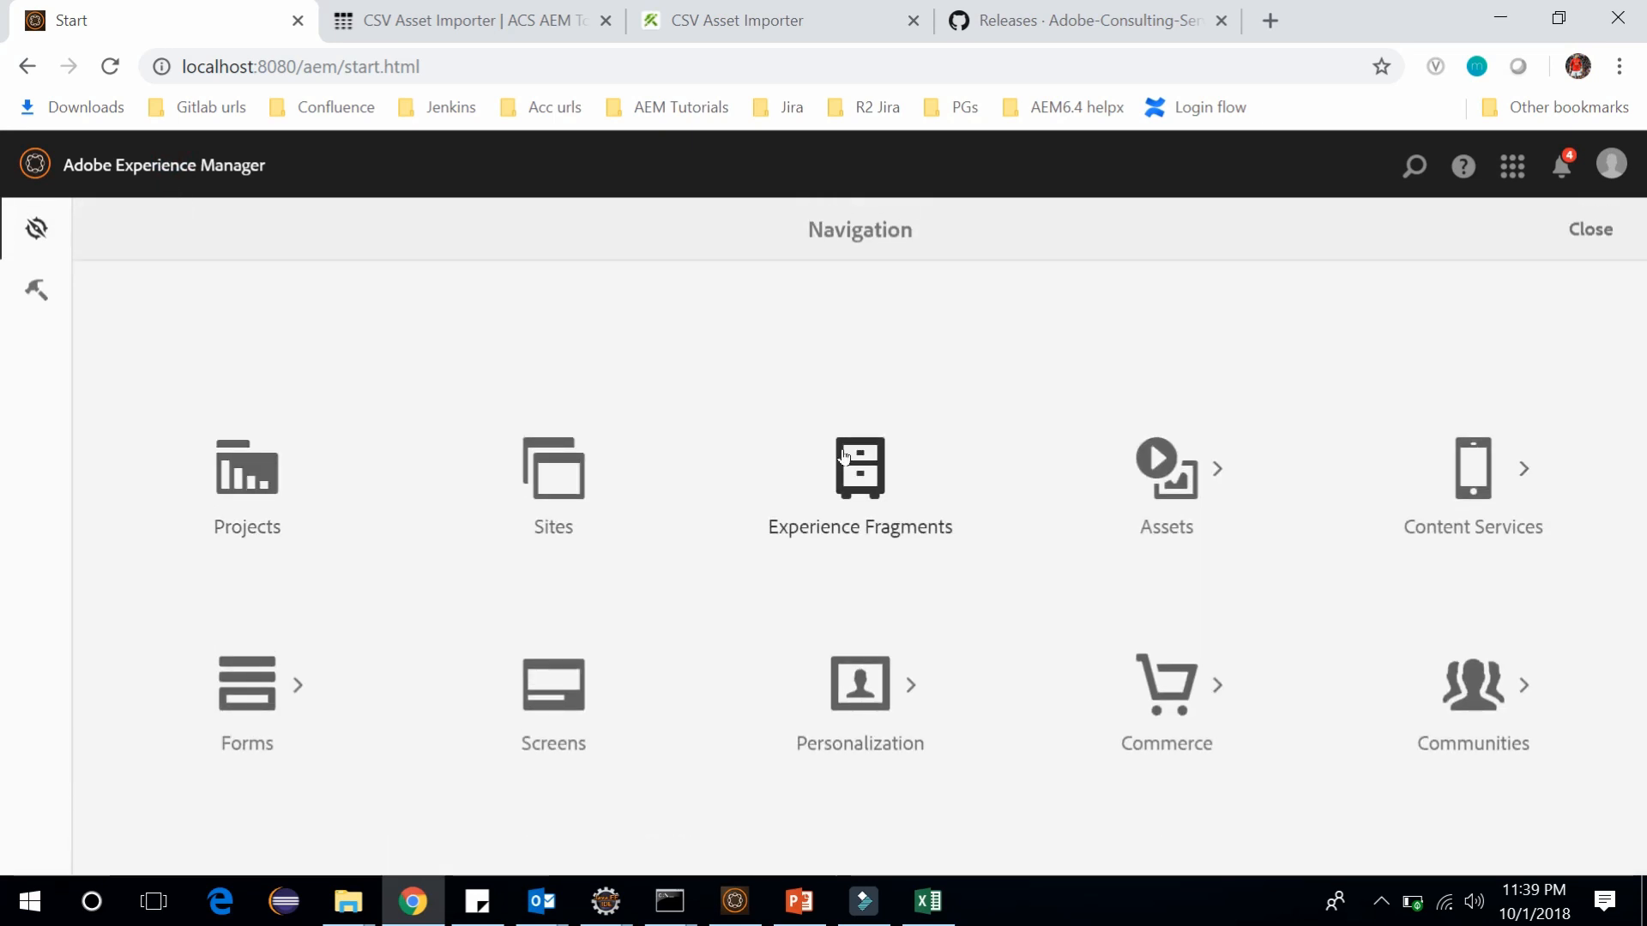
# - Browse Assets > Files into the Demo folder and select the 'A cat' image
pyautogui.click(1165, 467)
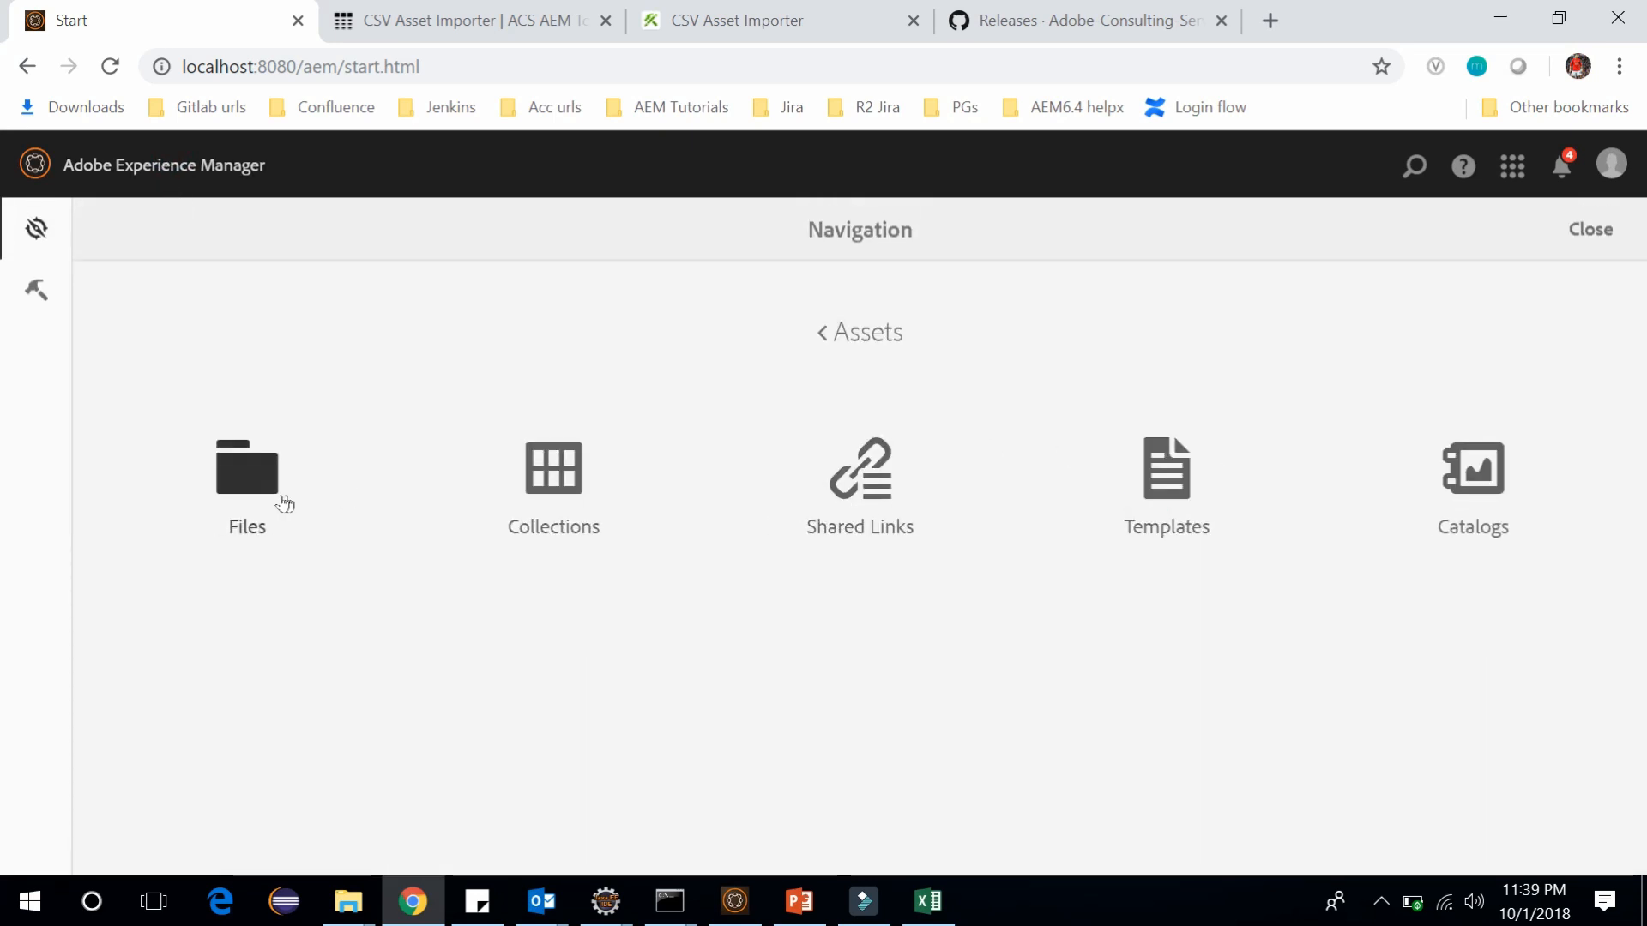
pyautogui.click(246, 483)
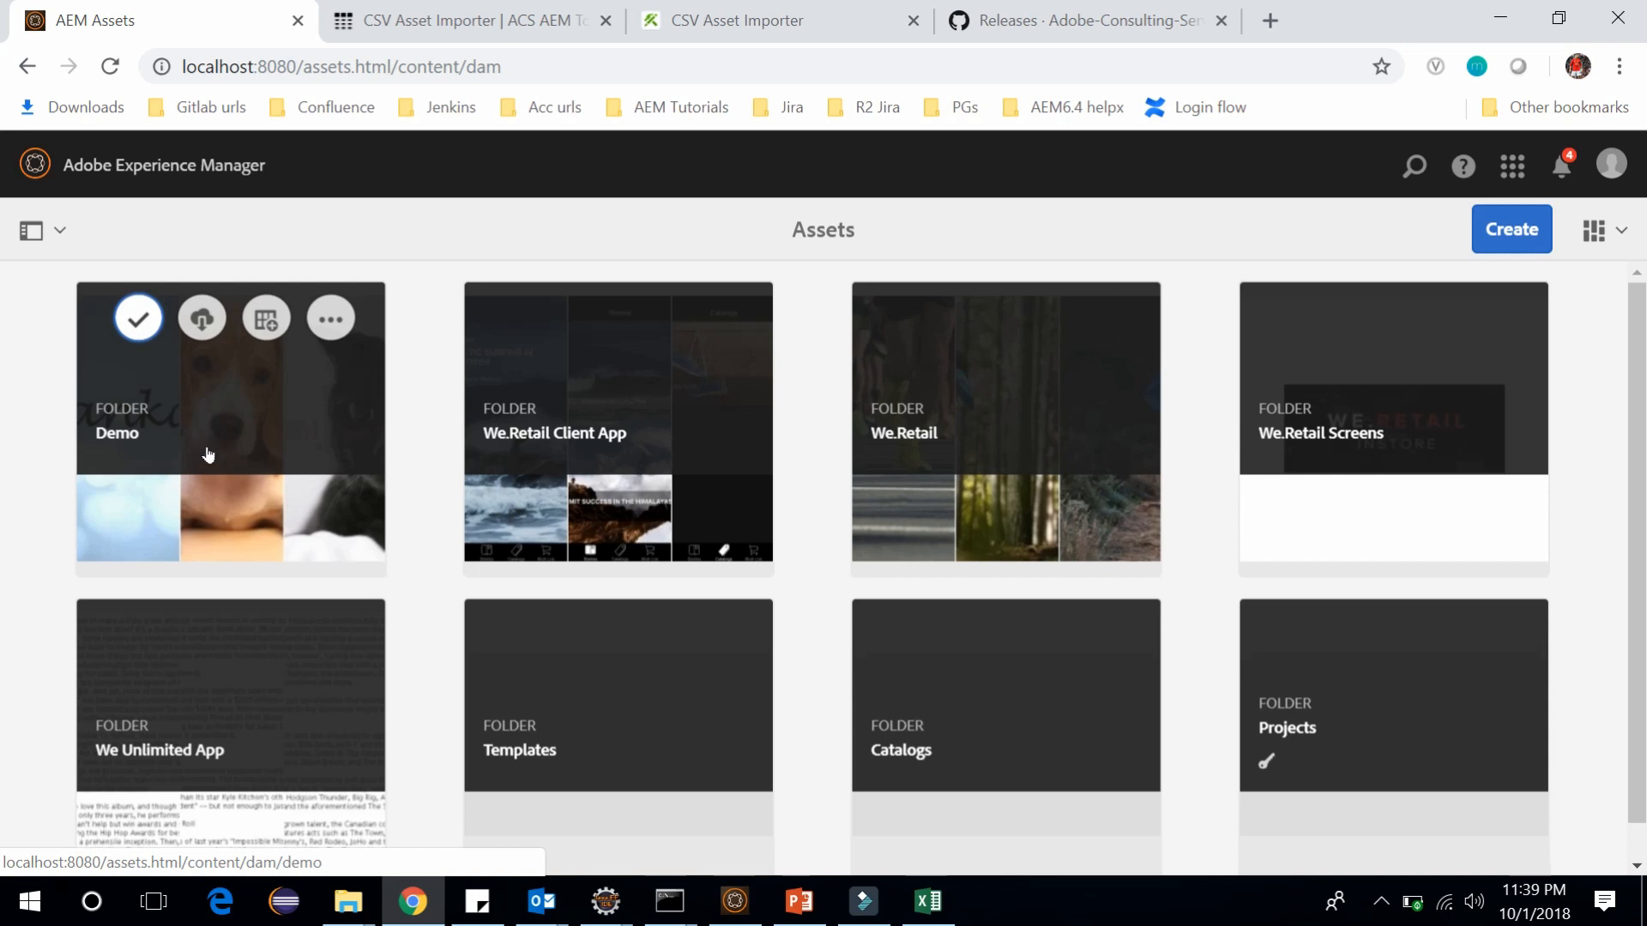
pyautogui.moveTo(192, 427)
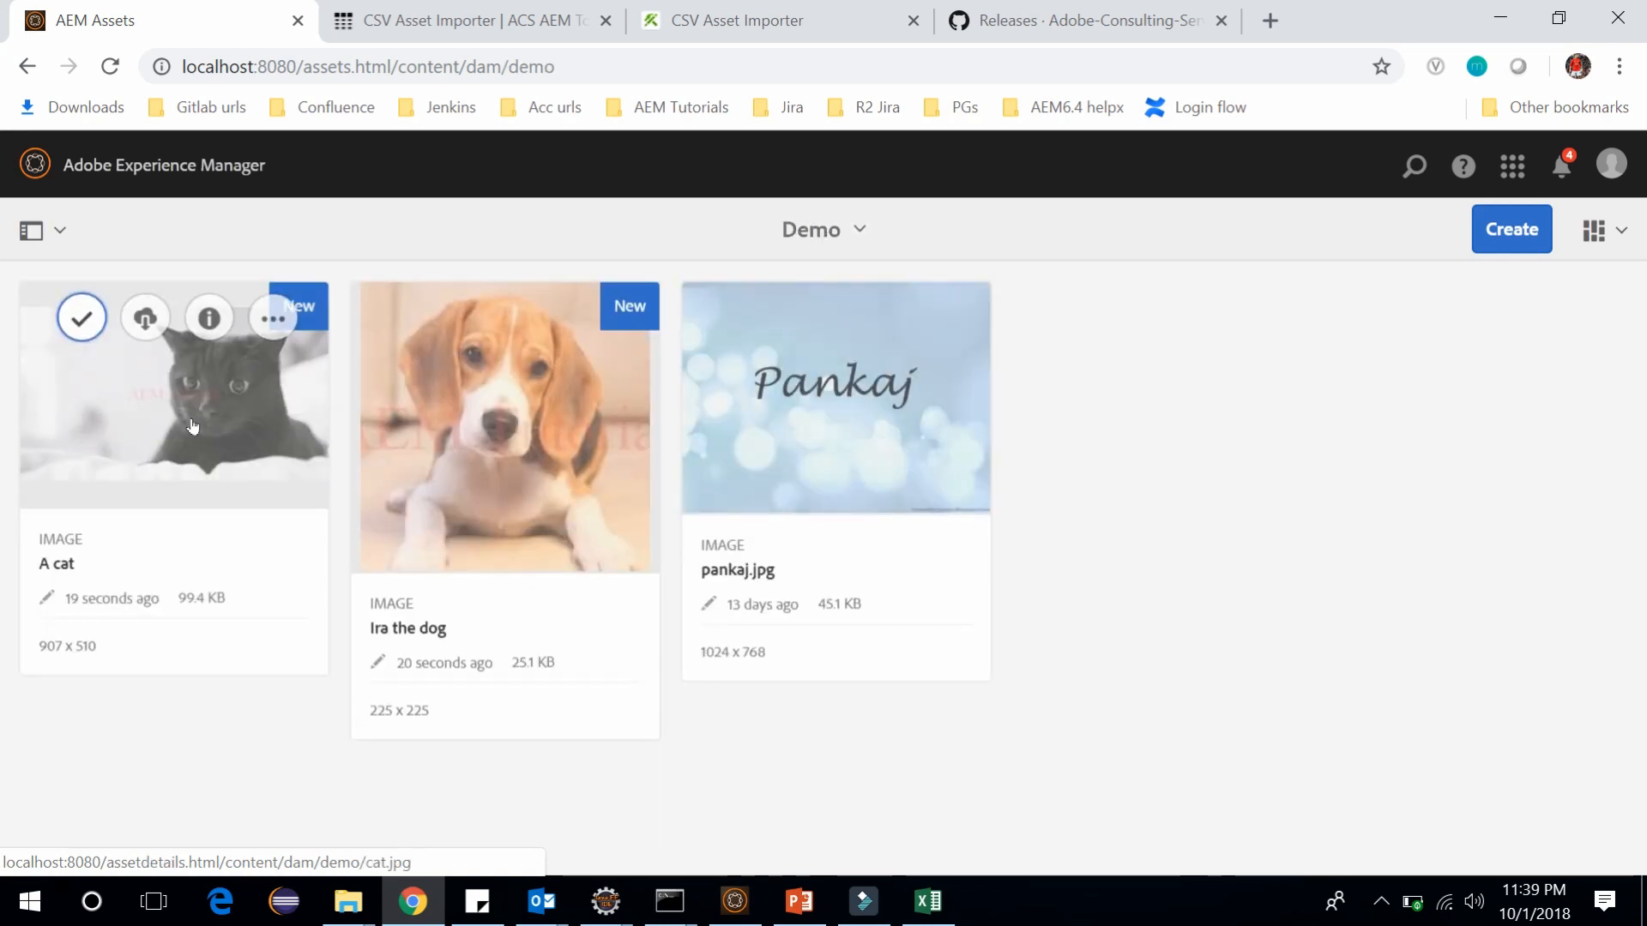
pyautogui.moveTo(476, 560)
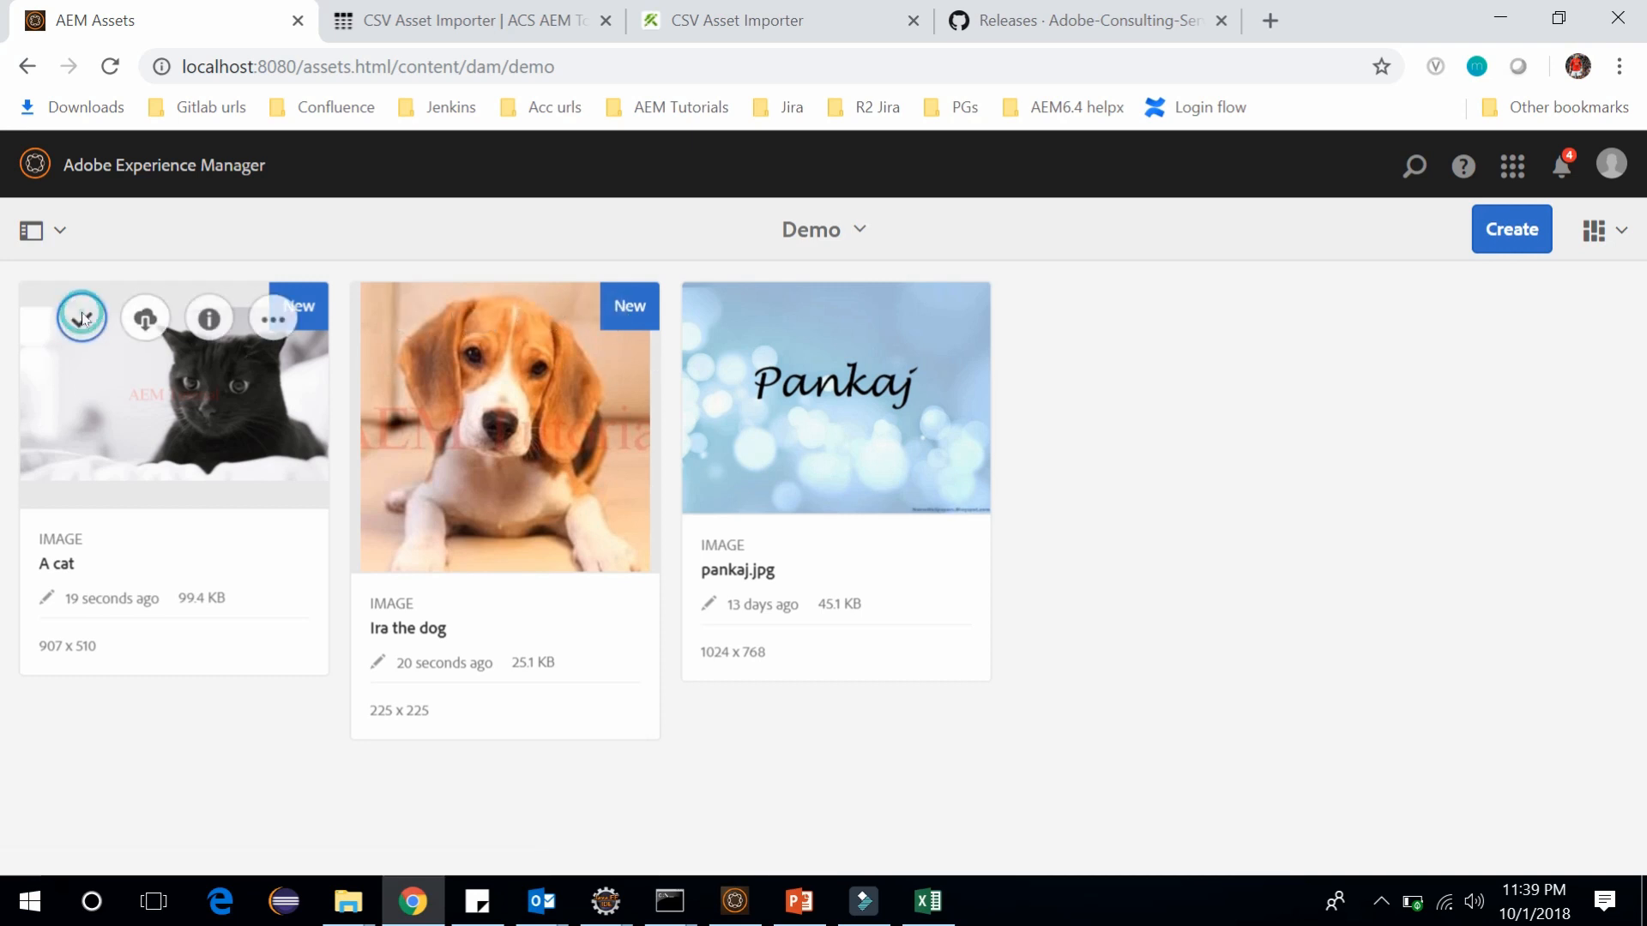
pyautogui.click(82, 317)
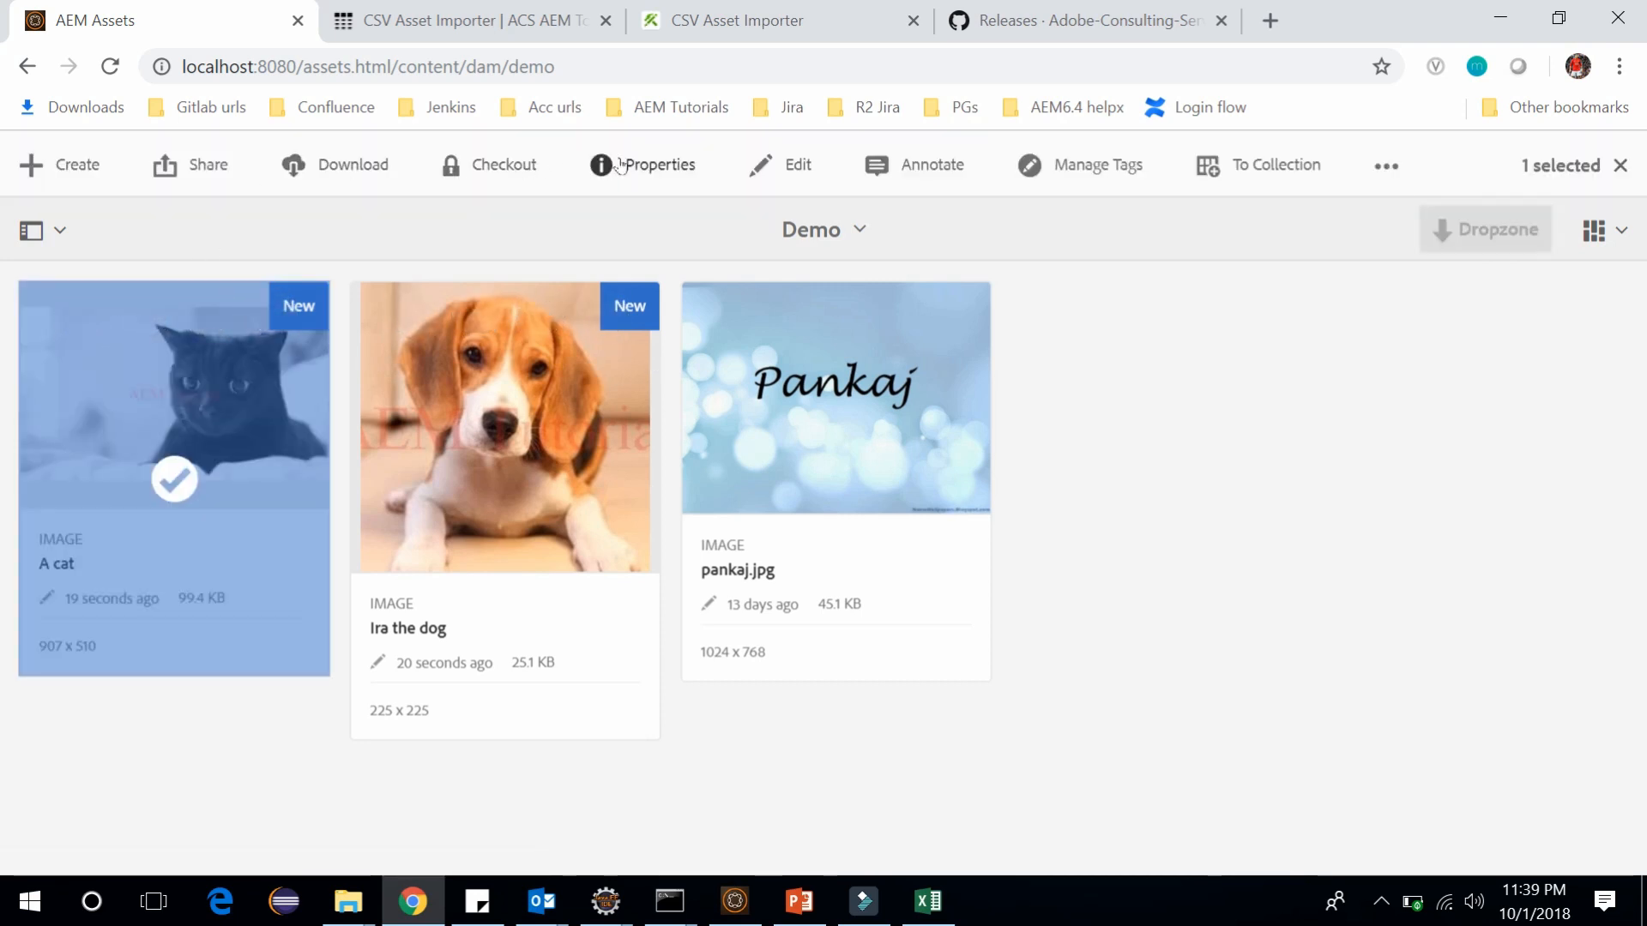
# - Open the cat image's Properties to check title 'A cat' and description 'Meow?'
pyautogui.click(658, 165)
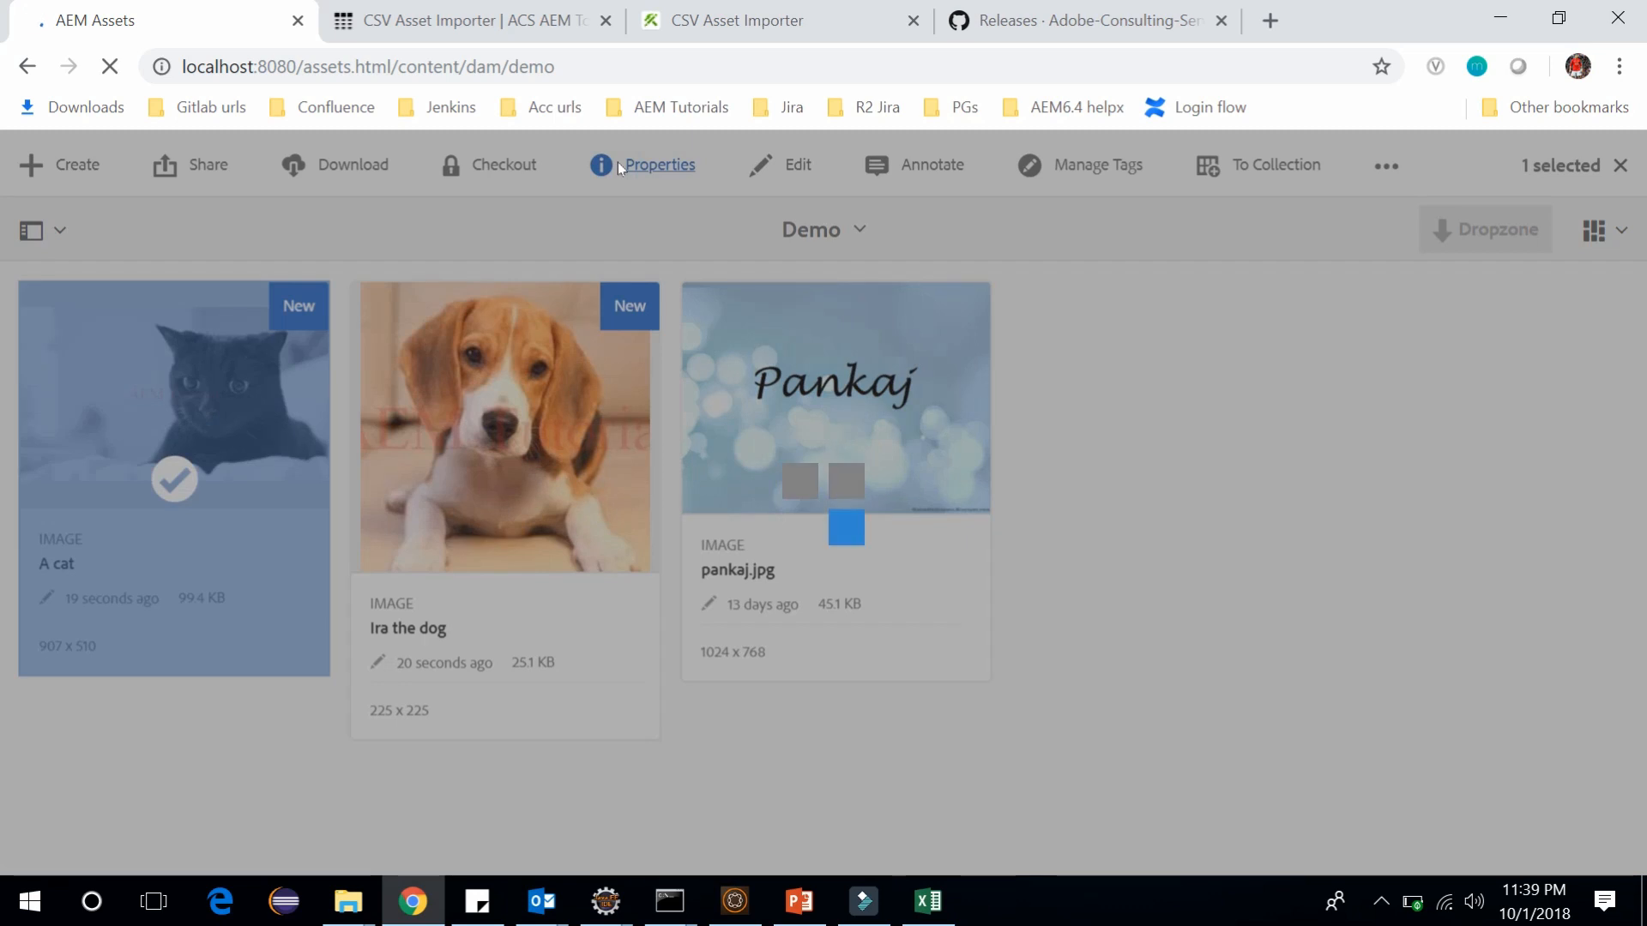
pyautogui.click(659, 164)
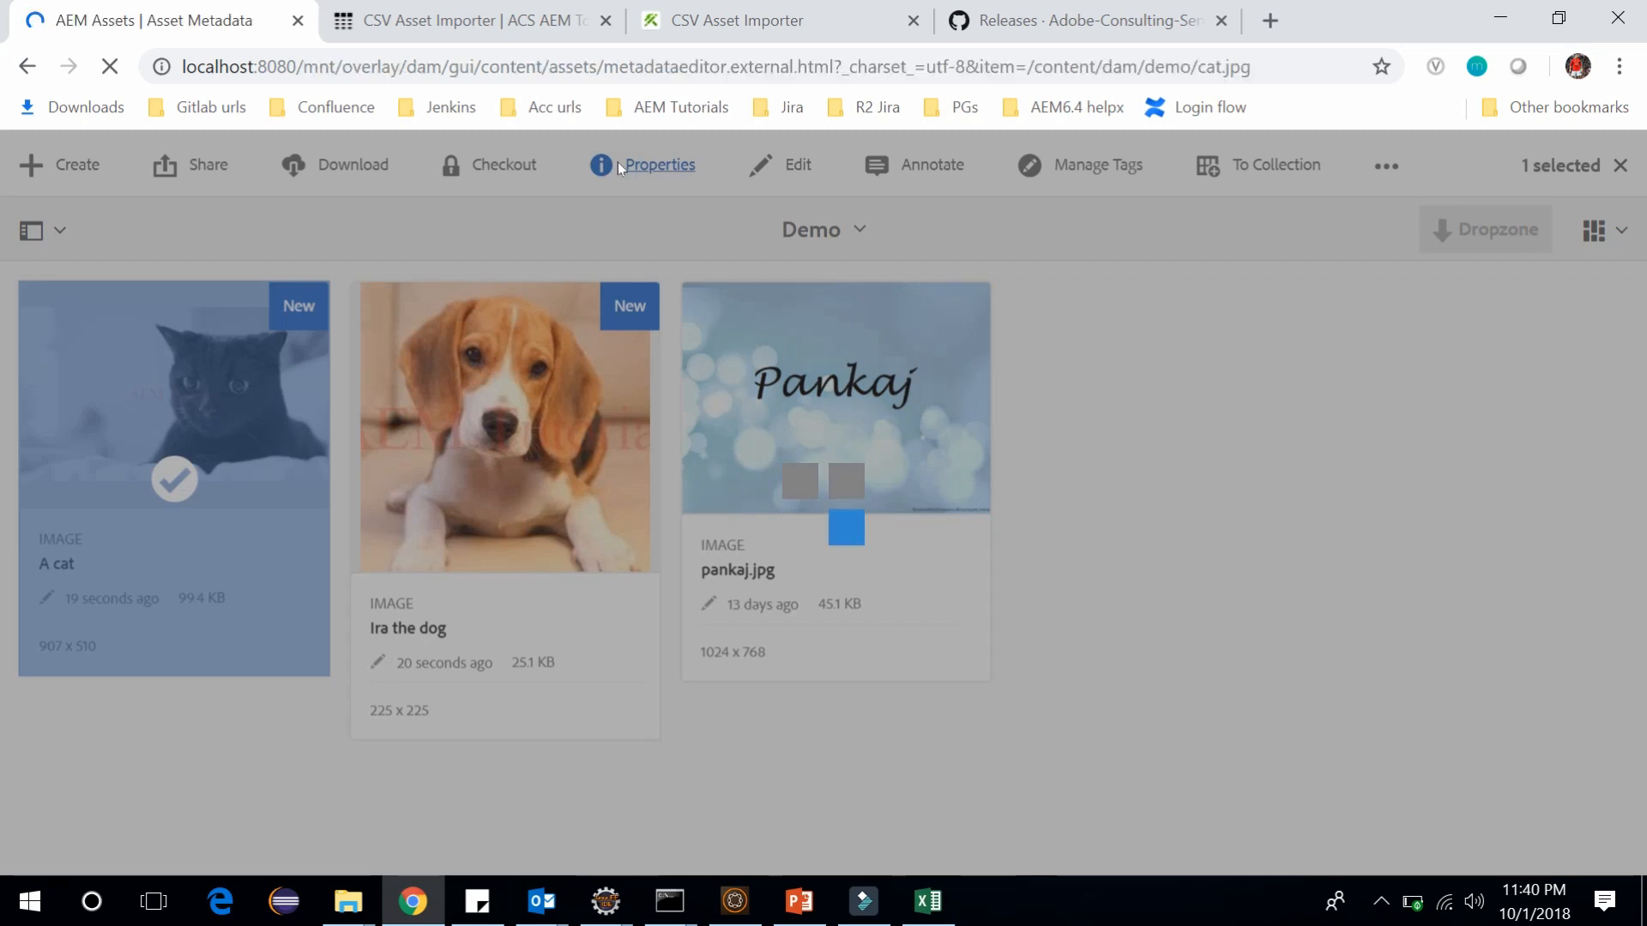
pyautogui.click(659, 165)
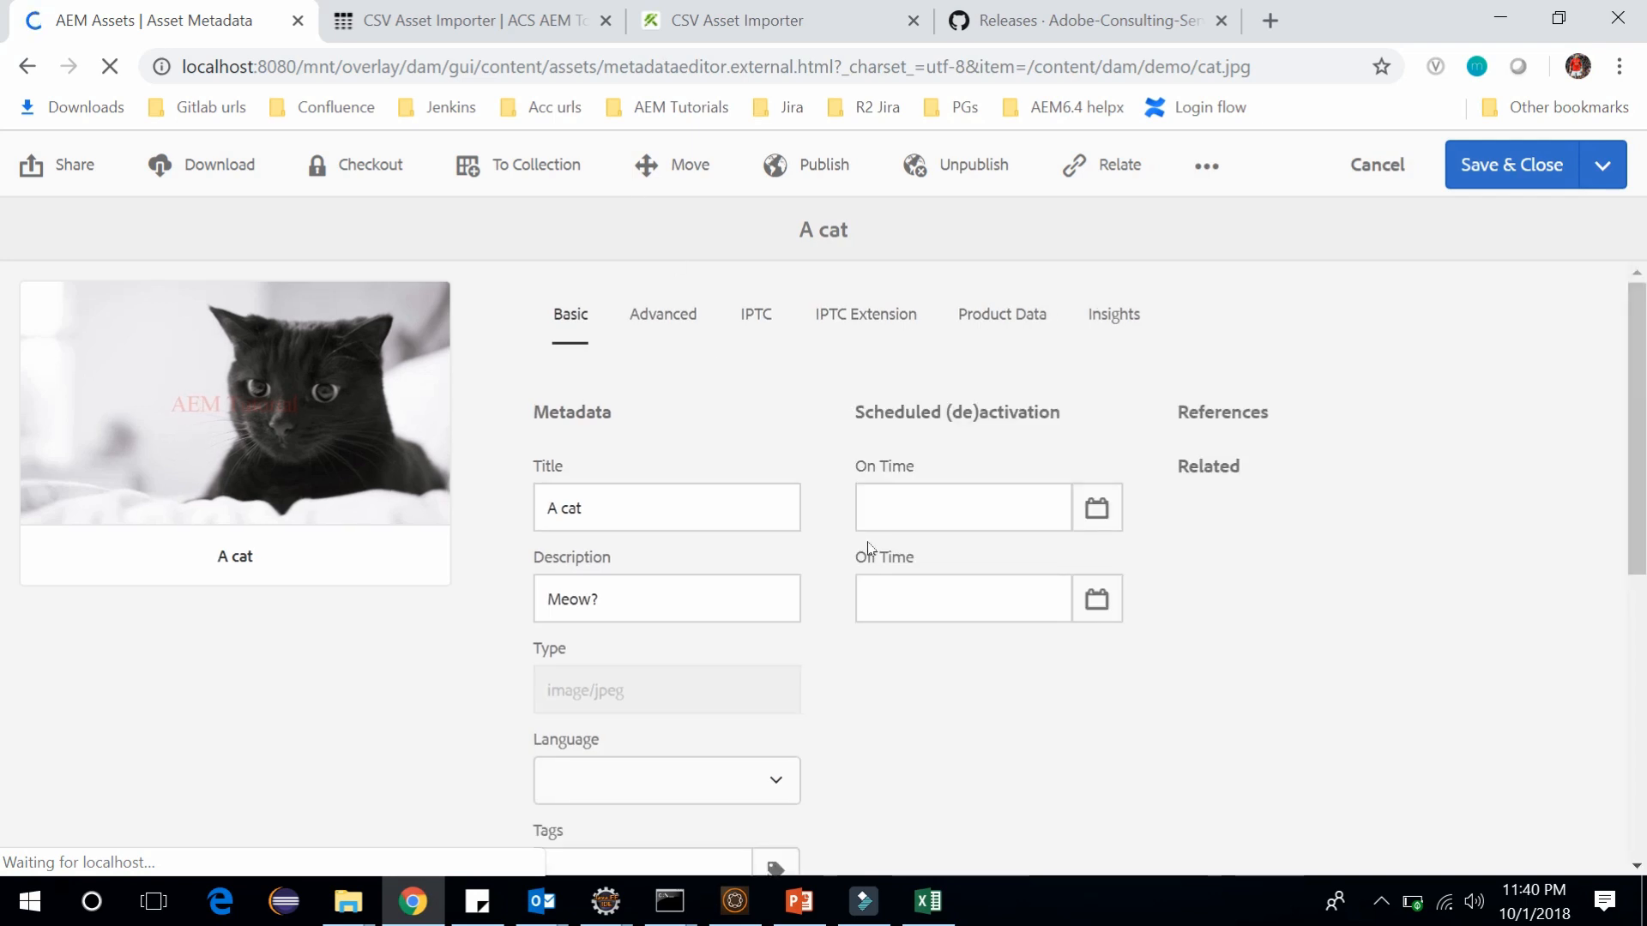
pyautogui.scroll(-3)
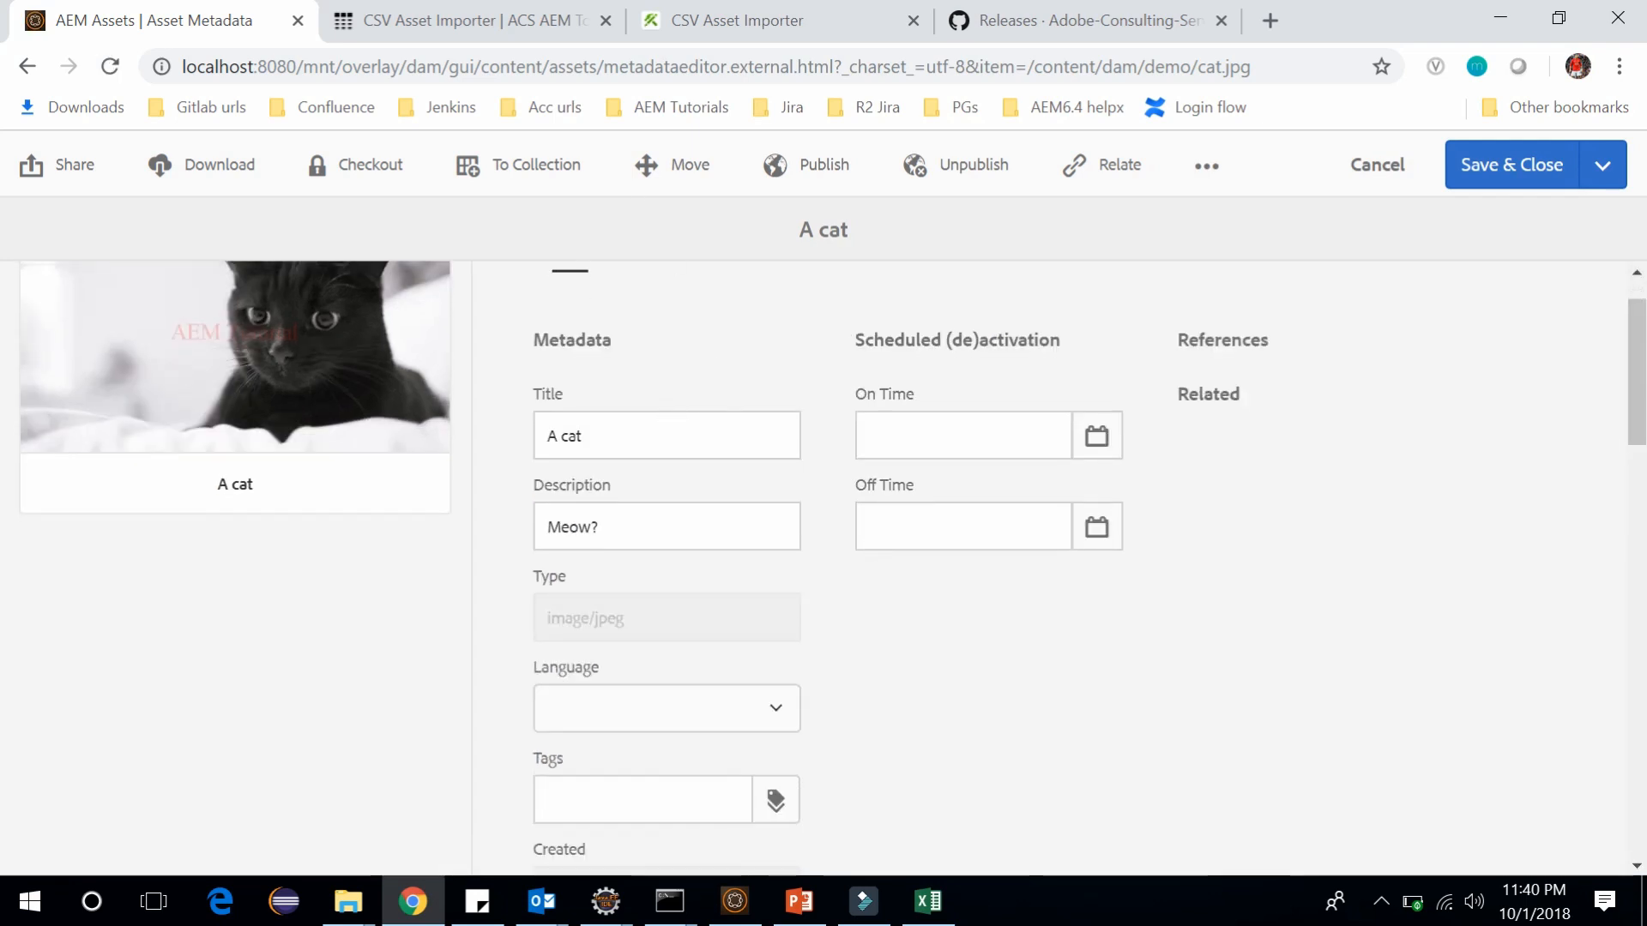
pyautogui.click(666, 526)
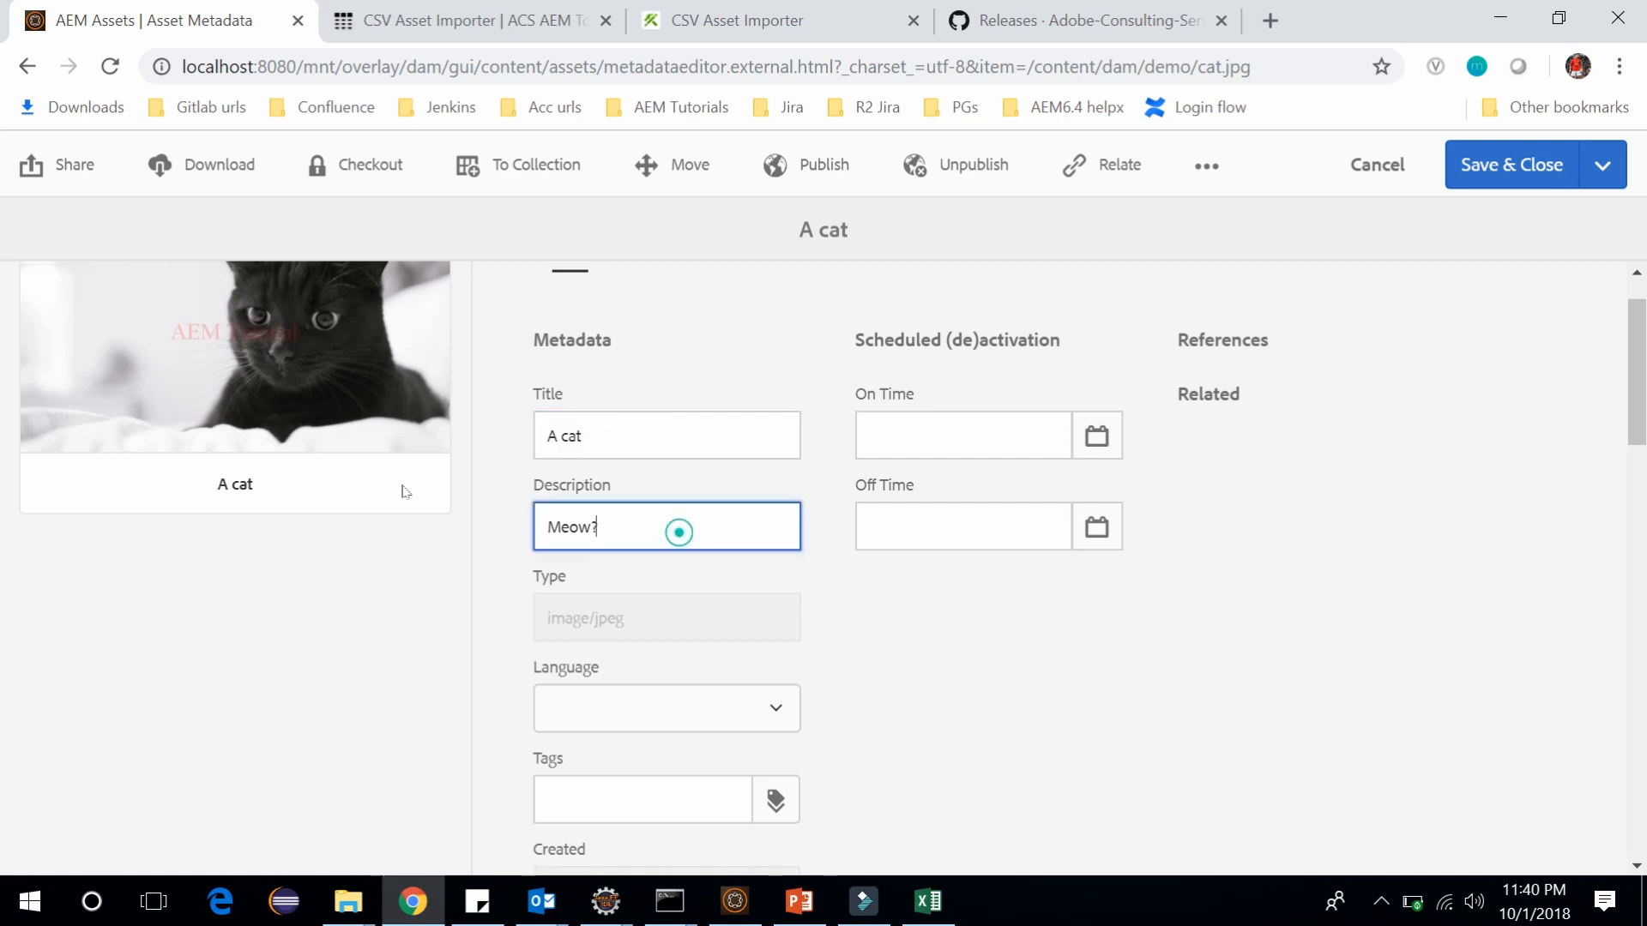
pyautogui.scroll(-3)
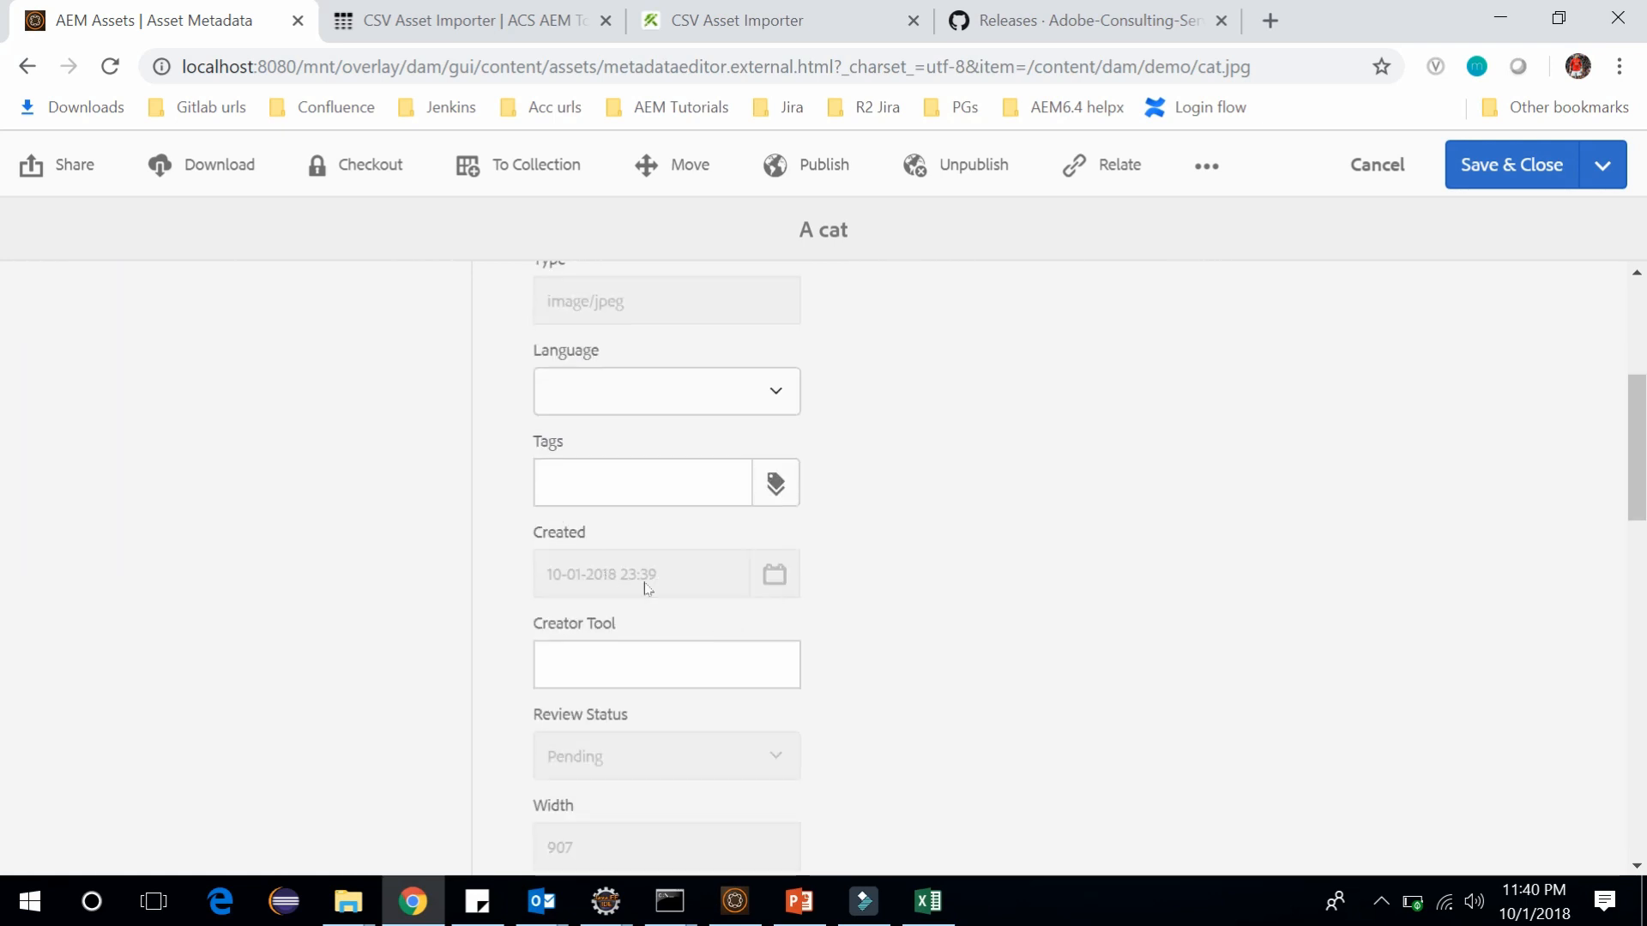
pyautogui.moveTo(645, 589)
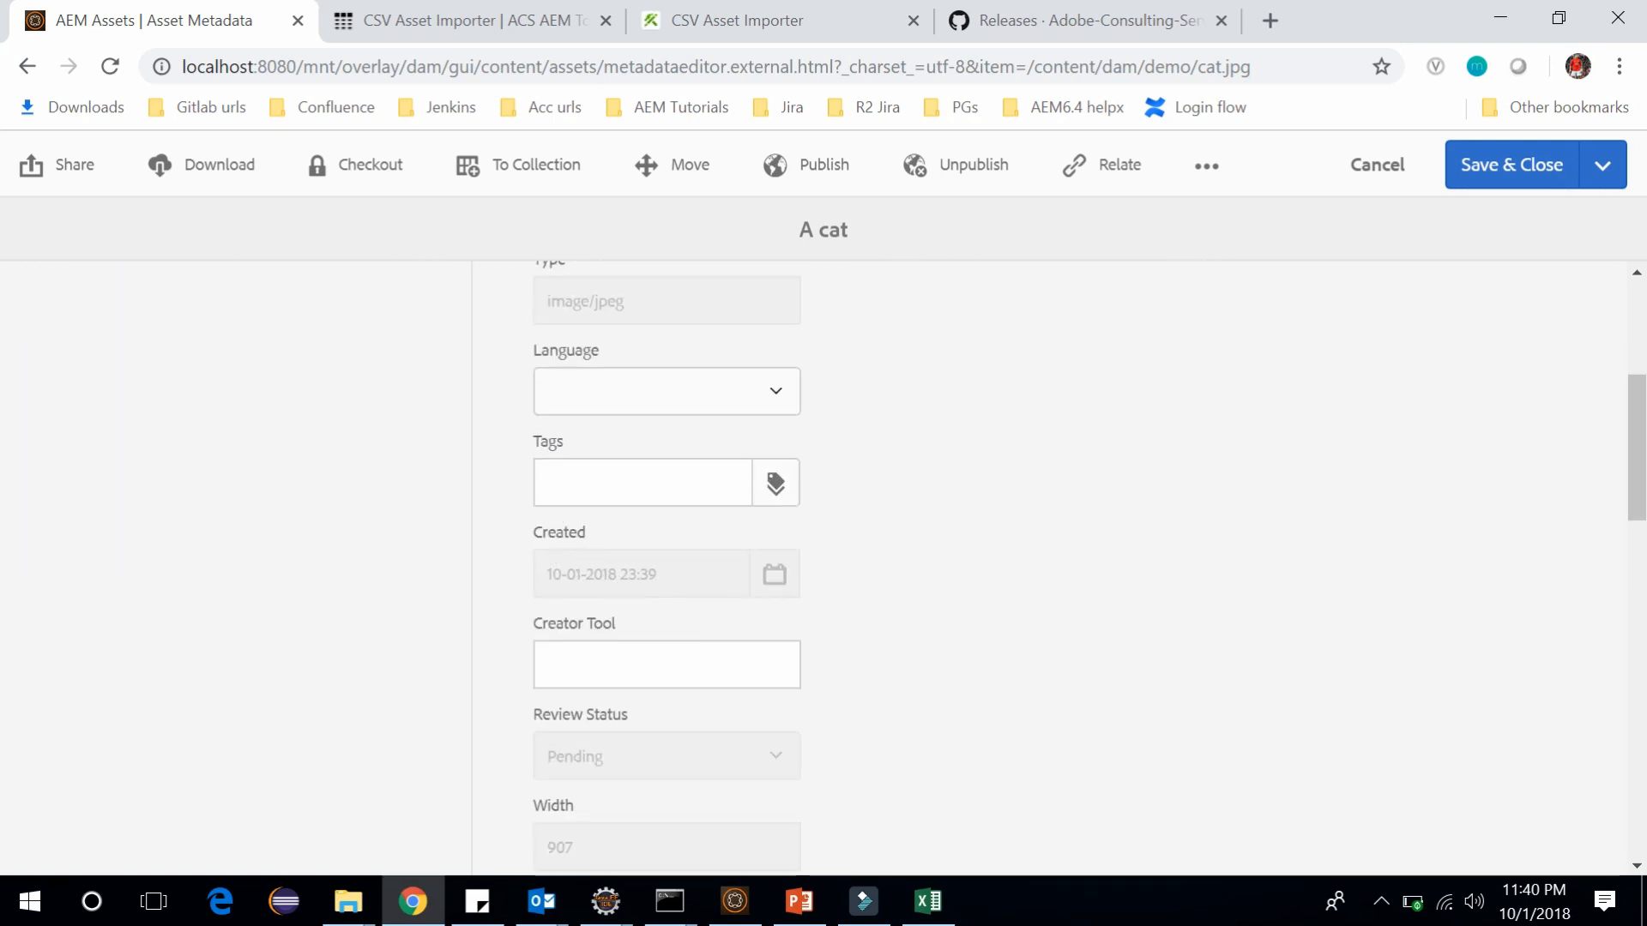